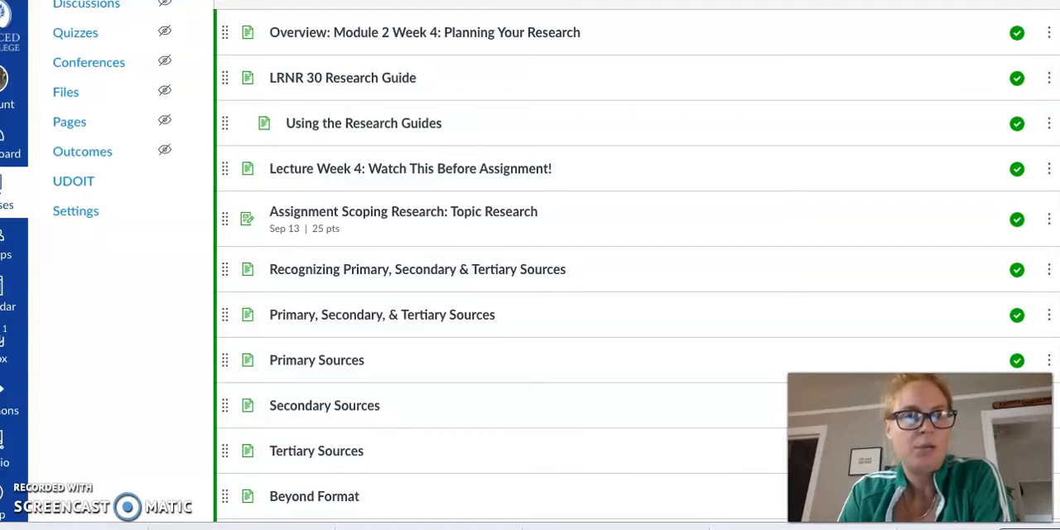
{"action": "mouse_move", "coordinate": [373, 174]}
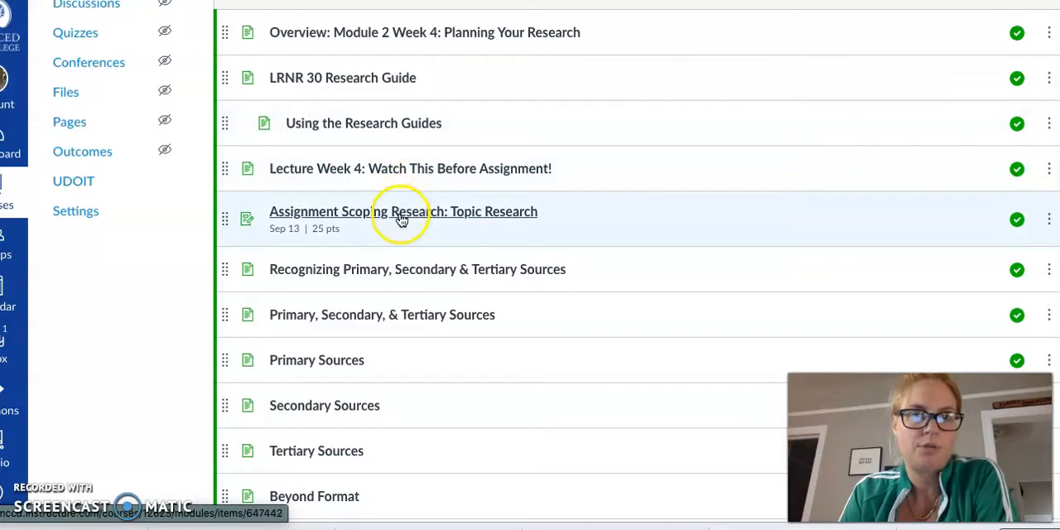
Open the Topic Research assignment and read through its guidelines, 25-point value, due date and rubric.
{"action": "left_click", "coordinate": [403, 218]}
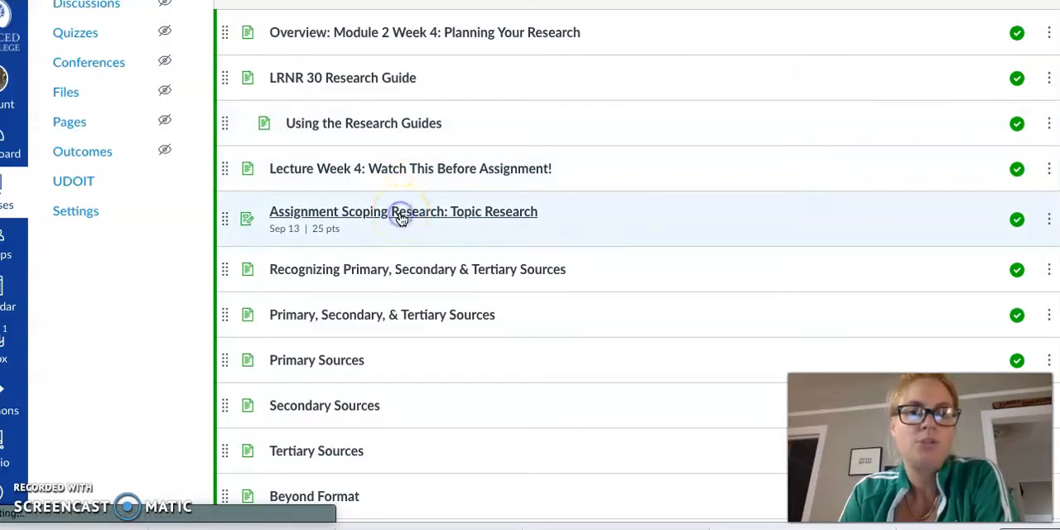
{"action": "left_click", "coordinate": [403, 217]}
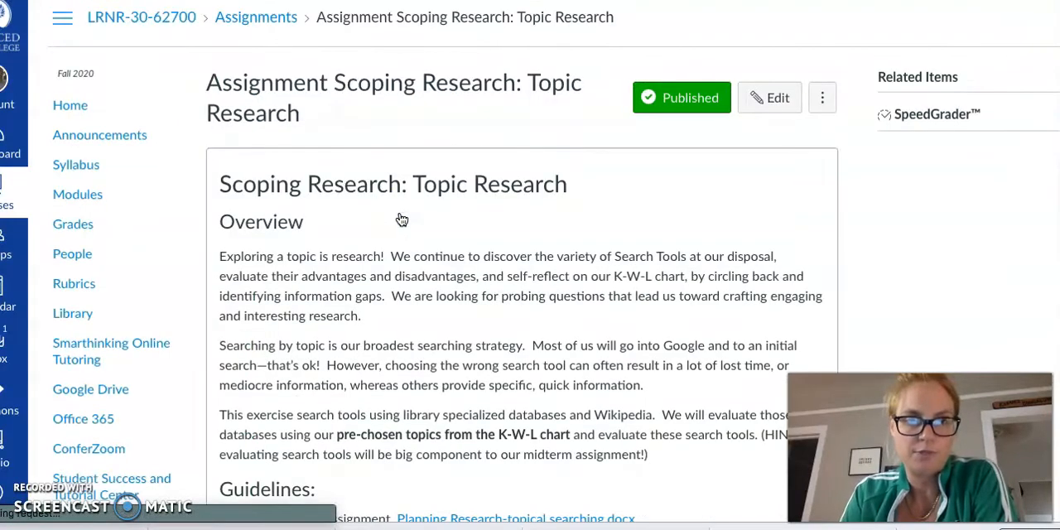
{"action": "scroll", "scroll_direction": "down", "scroll_amount": 3}
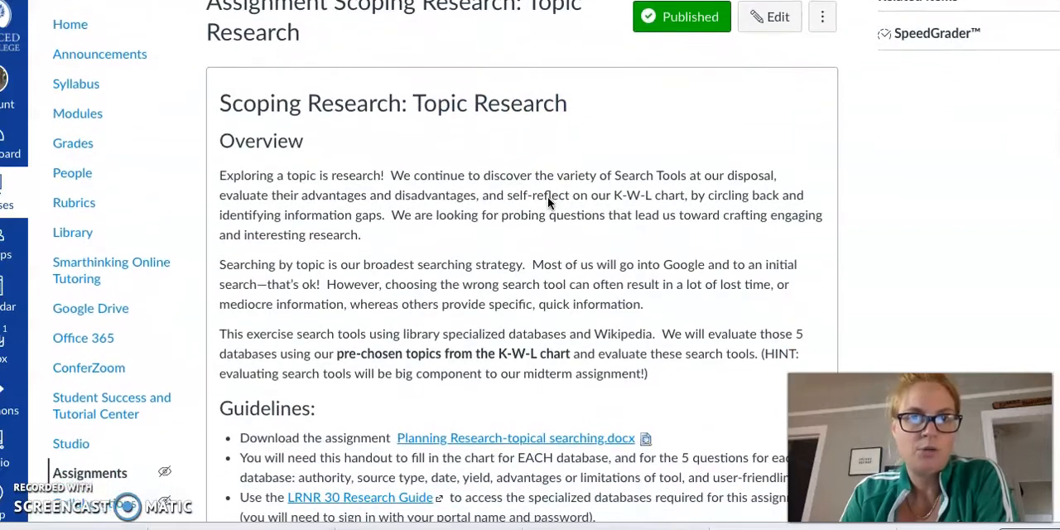
{"action": "scroll", "scroll_direction": "down", "scroll_amount": 3}
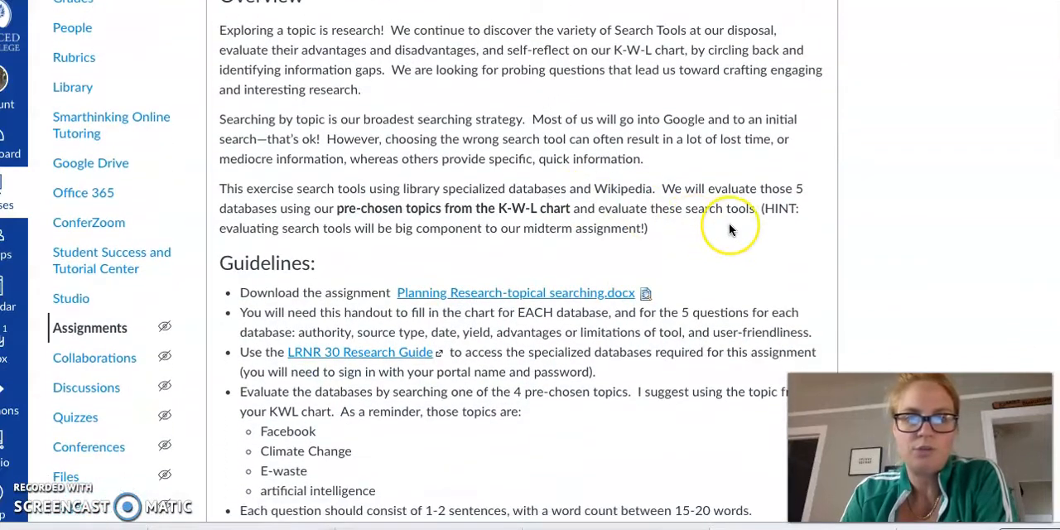
{"action": "scroll", "scroll_direction": "down", "scroll_amount": 3}
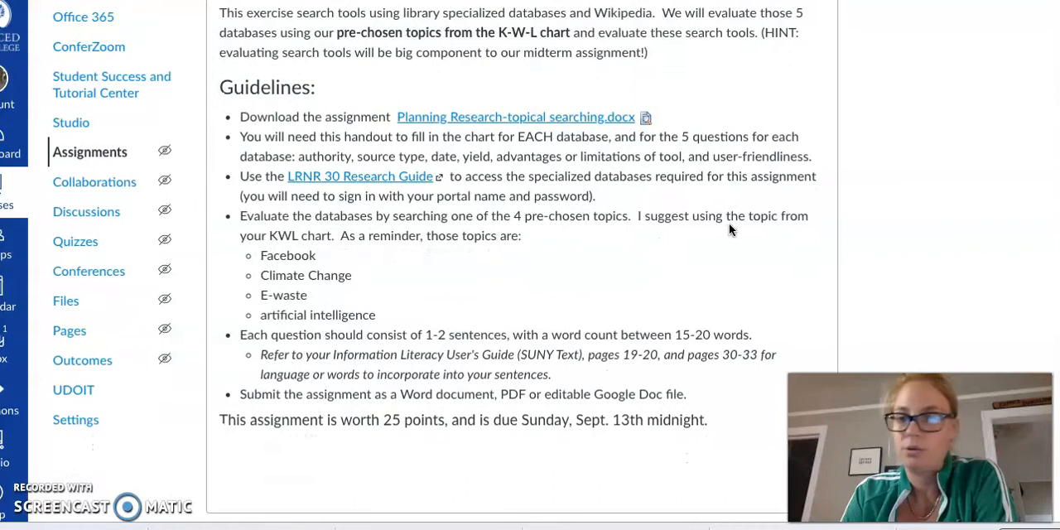
{"action": "scroll", "scroll_direction": "down", "scroll_amount": 3}
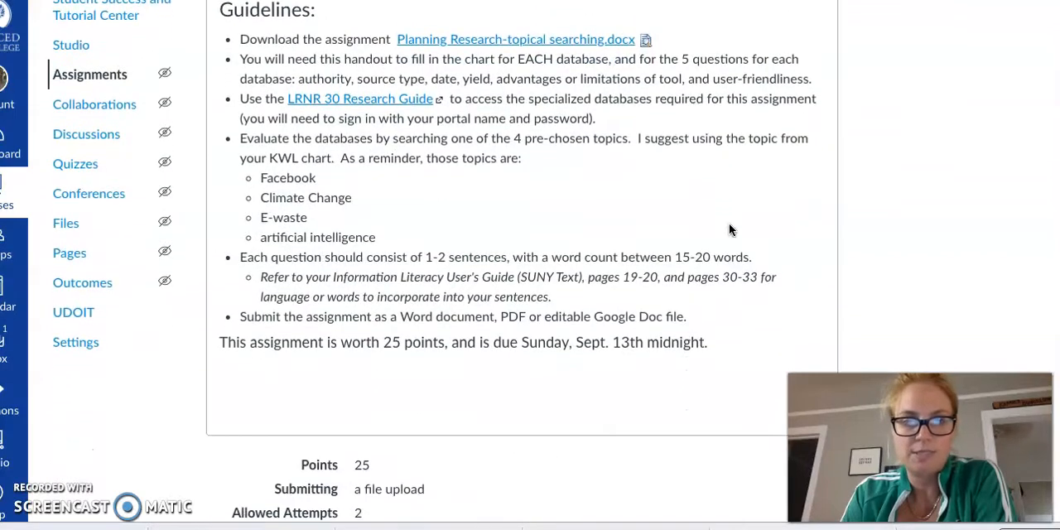
{"action": "scroll", "scroll_direction": "down", "scroll_amount": 3}
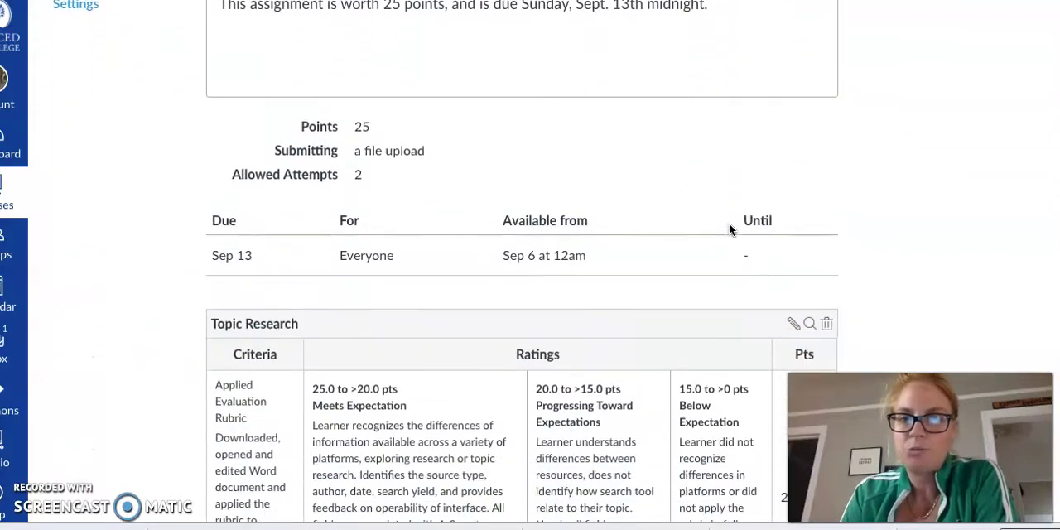
{"action": "scroll", "scroll_direction": "down", "scroll_amount": 3}
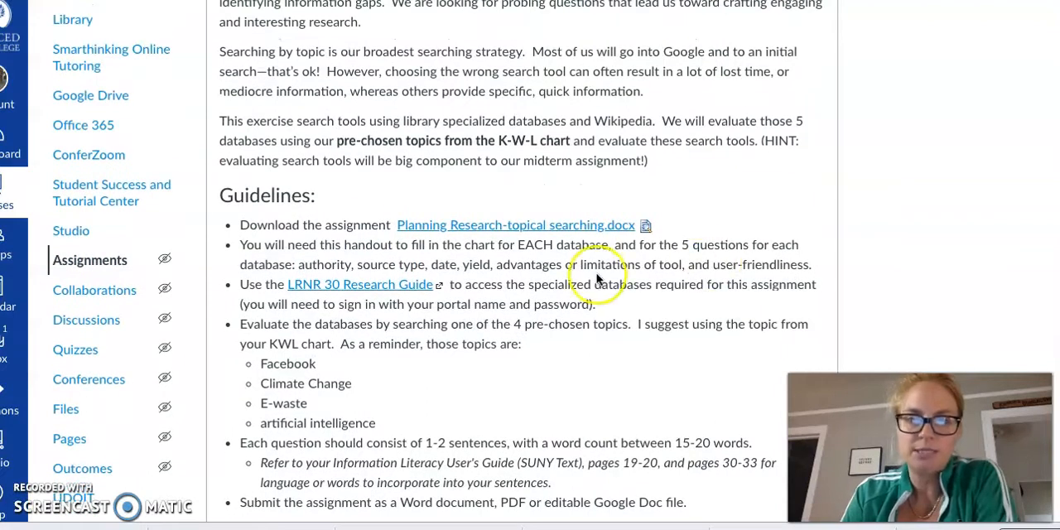
{"action": "mouse_move", "coordinate": [389, 284]}
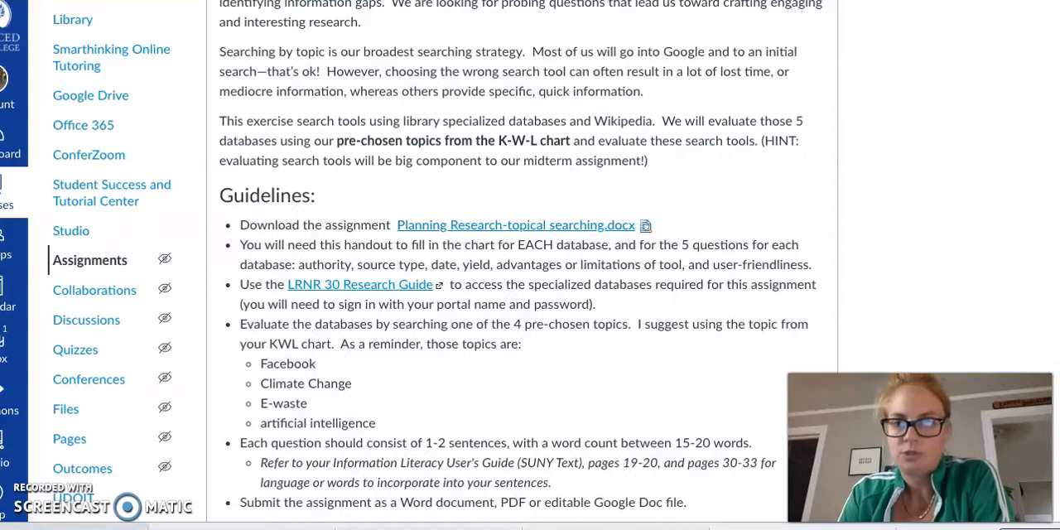
Open the Planning Research-topical searching.docx handout in Word and read its directions.
{"action": "left_click", "coordinate": [515, 224]}
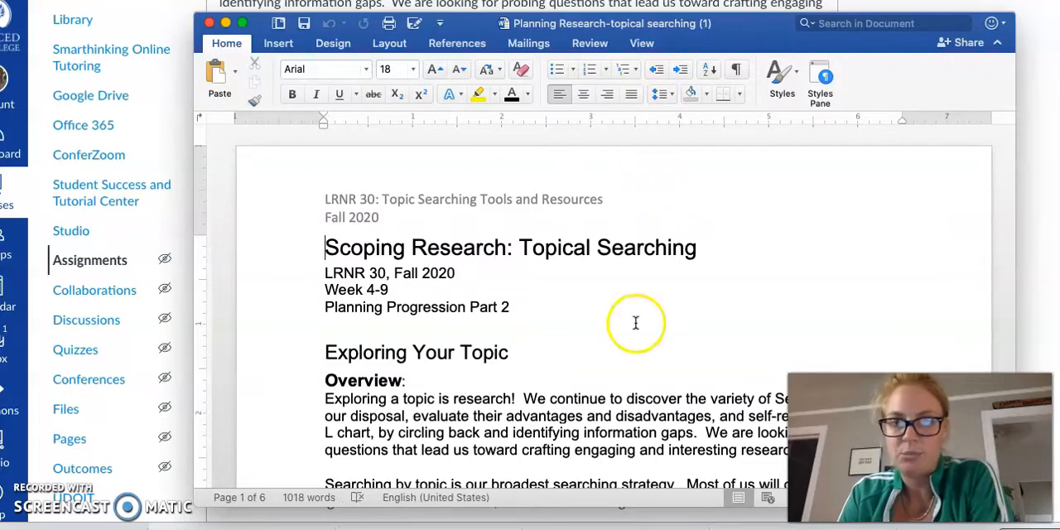
{"action": "scroll", "scroll_direction": "down", "scroll_amount": 3}
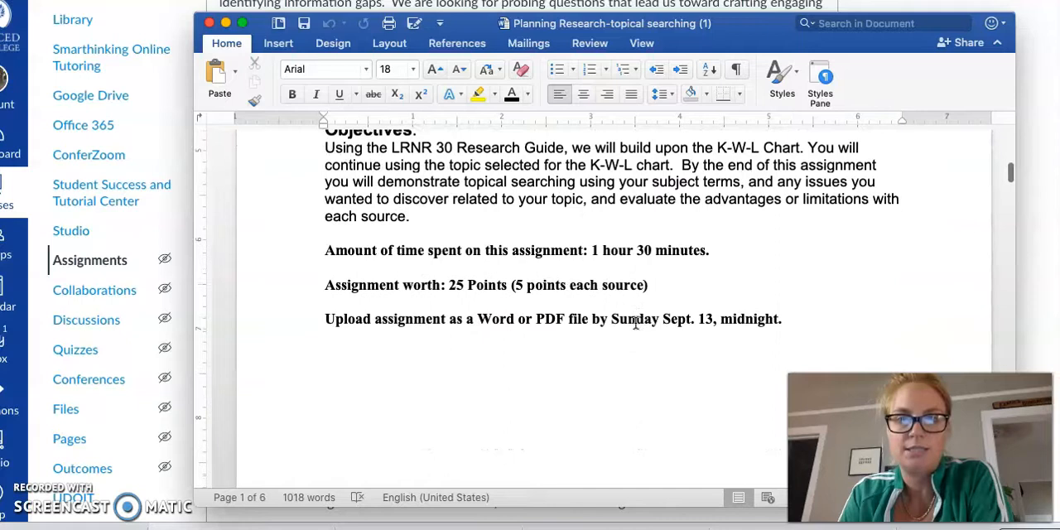
{"action": "scroll", "scroll_direction": "down", "scroll_amount": 3}
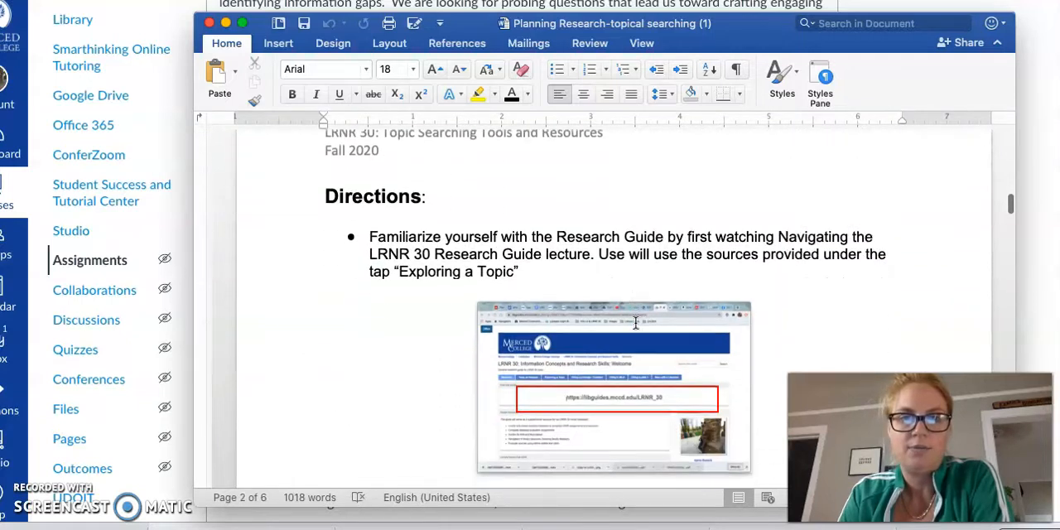
{"action": "scroll", "scroll_direction": "down", "scroll_amount": 3}
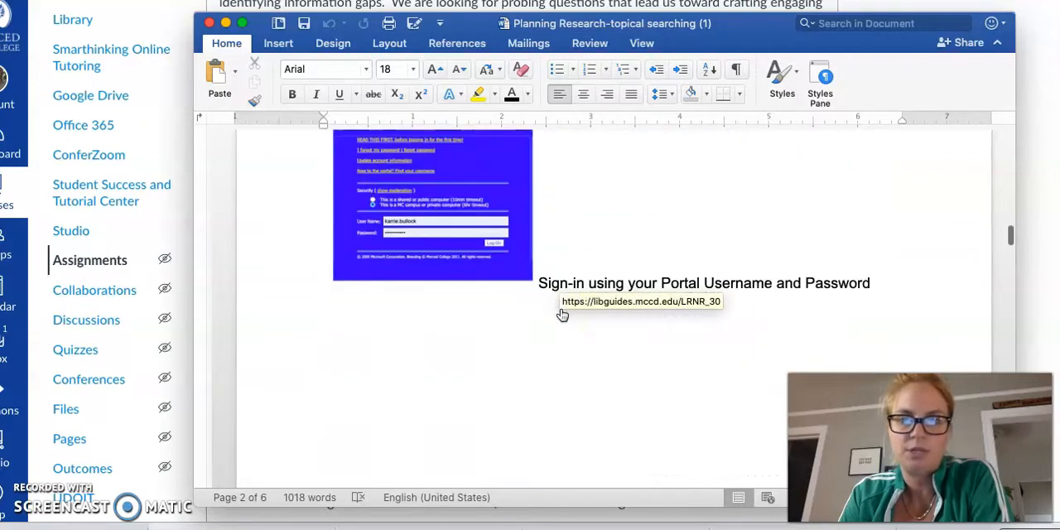
Review the rubric tables for Opposing Viewpoints, CQ Researcher, Wikipedia and Gale.
{"action": "scroll", "scroll_direction": "down", "scroll_amount": 3}
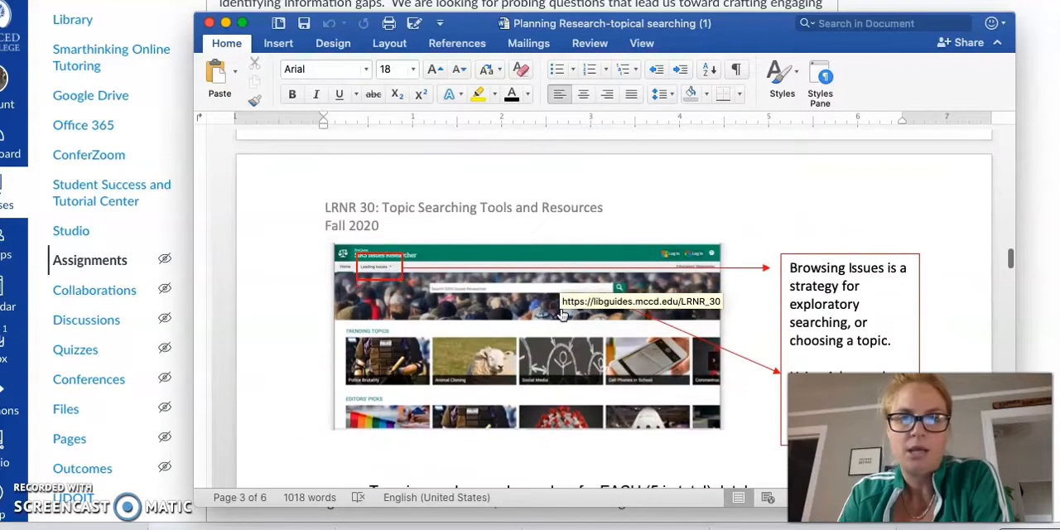
{"action": "scroll", "scroll_direction": "down", "scroll_amount": 3}
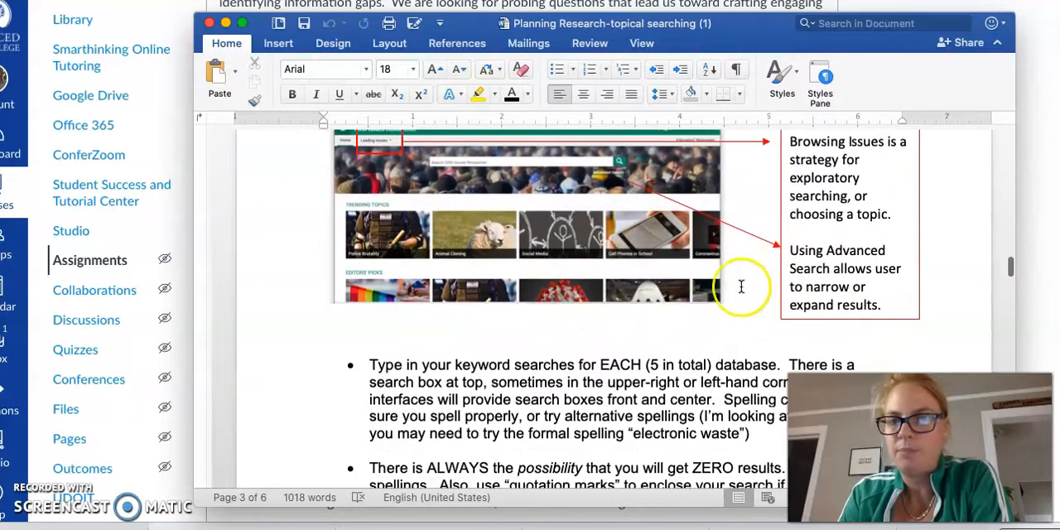
{"action": "scroll", "scroll_direction": "down", "scroll_amount": 3}
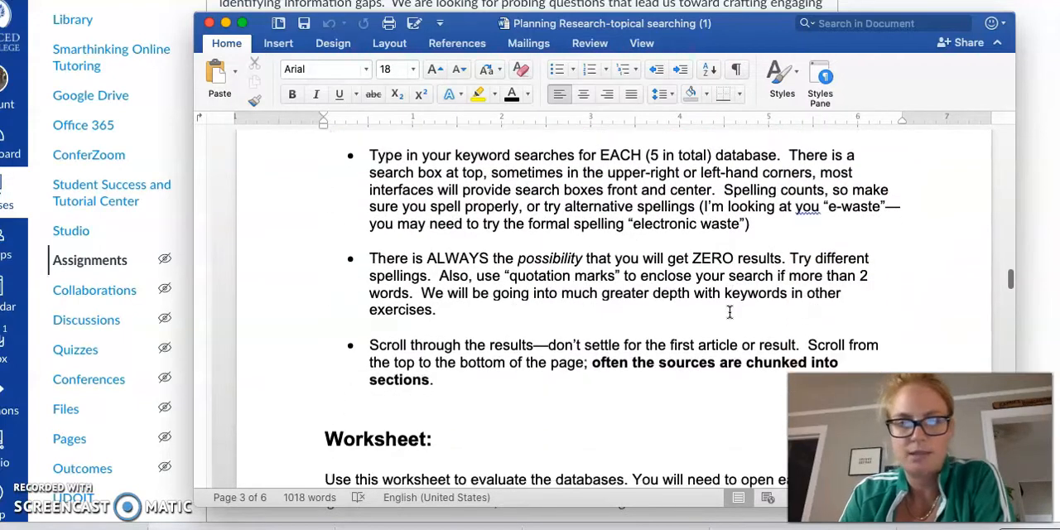
{"action": "scroll", "scroll_direction": "down", "scroll_amount": 3}
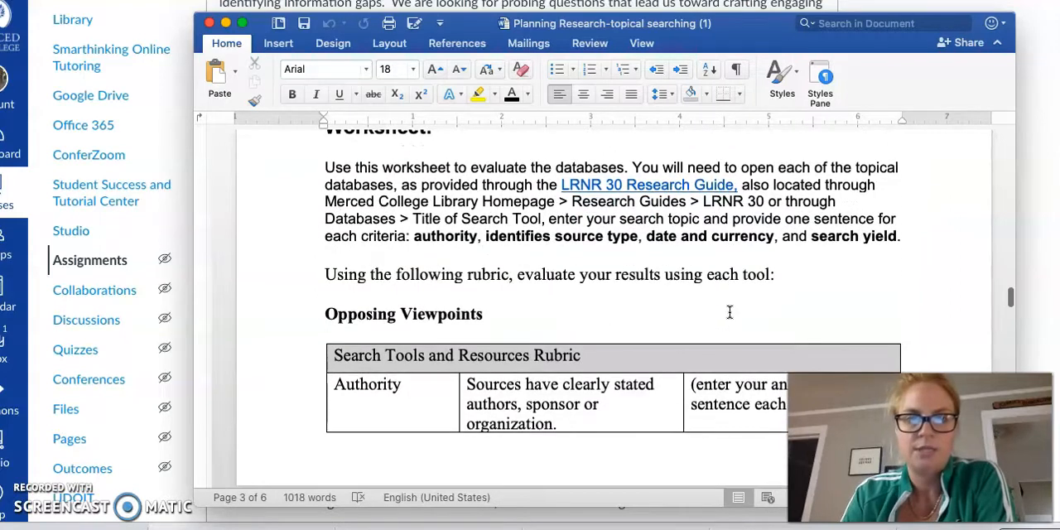
{"action": "scroll", "scroll_direction": "down", "scroll_amount": 3}
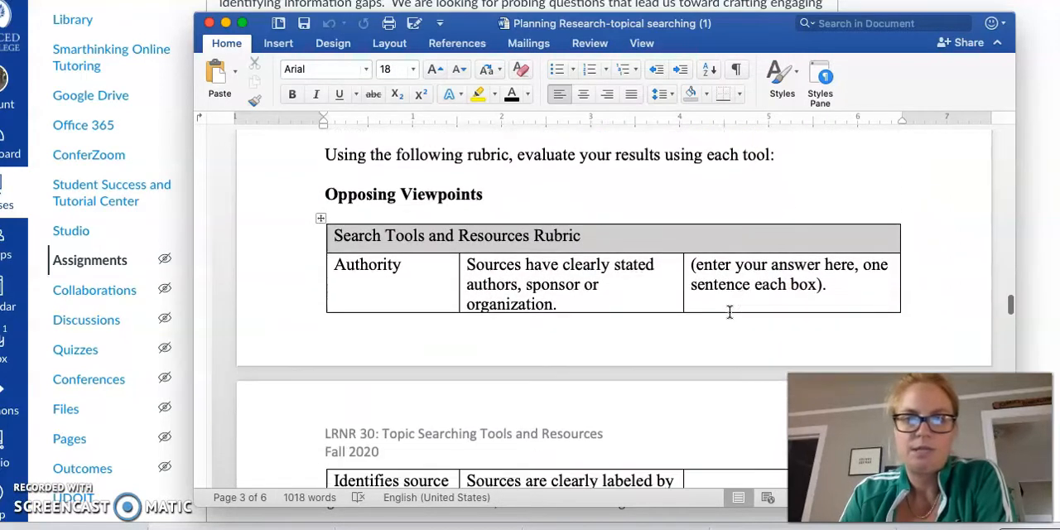
{"action": "scroll", "scroll_direction": "down", "scroll_amount": 3}
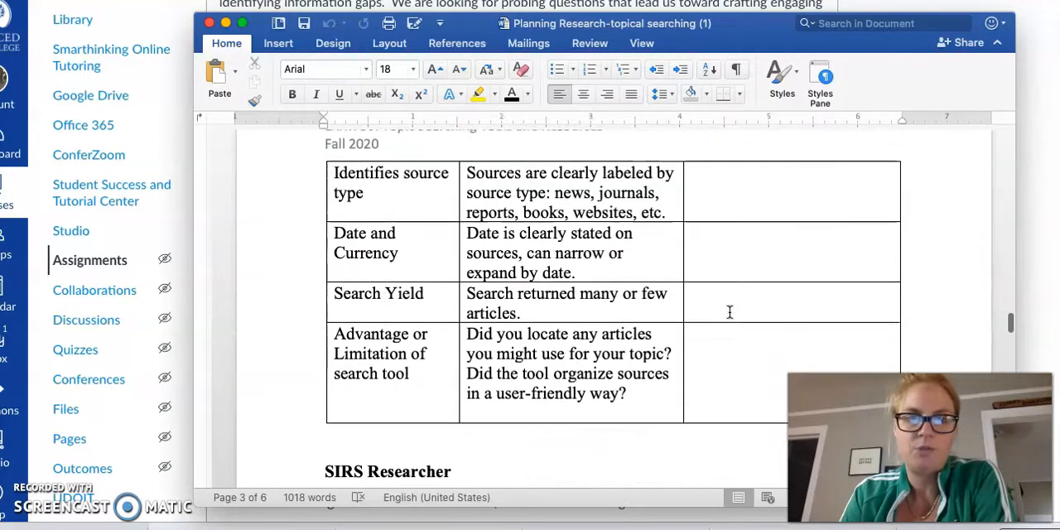
{"action": "scroll", "scroll_direction": "down", "scroll_amount": 3}
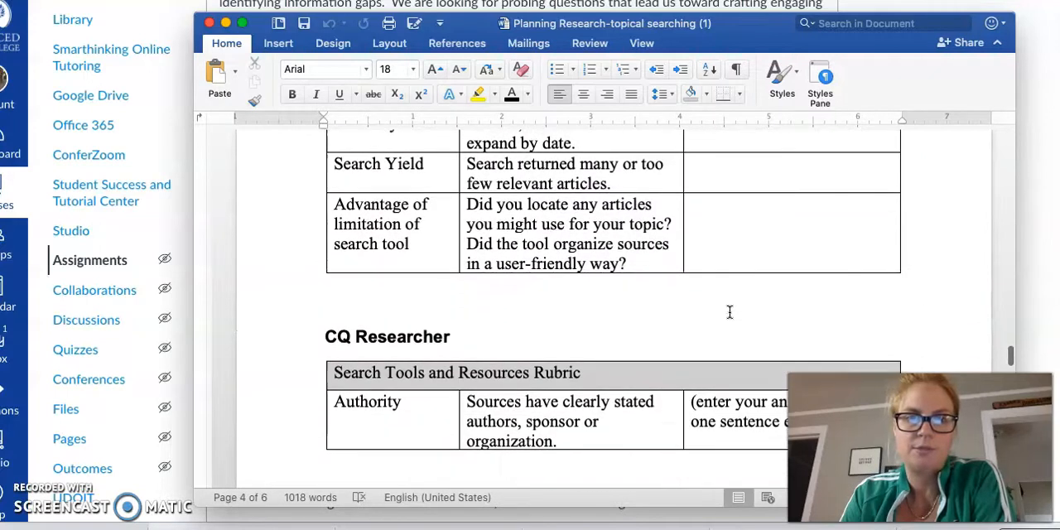
{"action": "scroll", "scroll_direction": "down", "scroll_amount": 3}
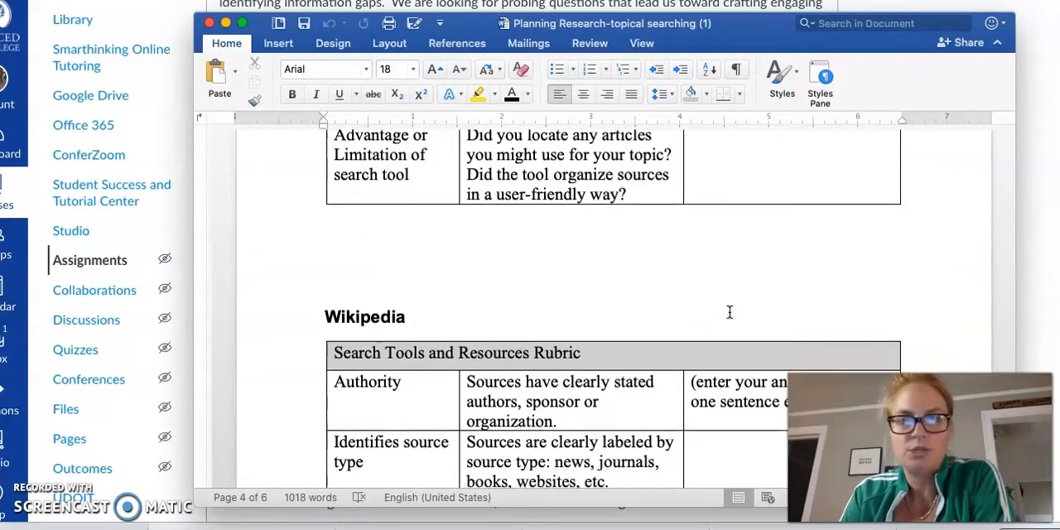
{"action": "scroll", "scroll_direction": "down", "scroll_amount": 3}
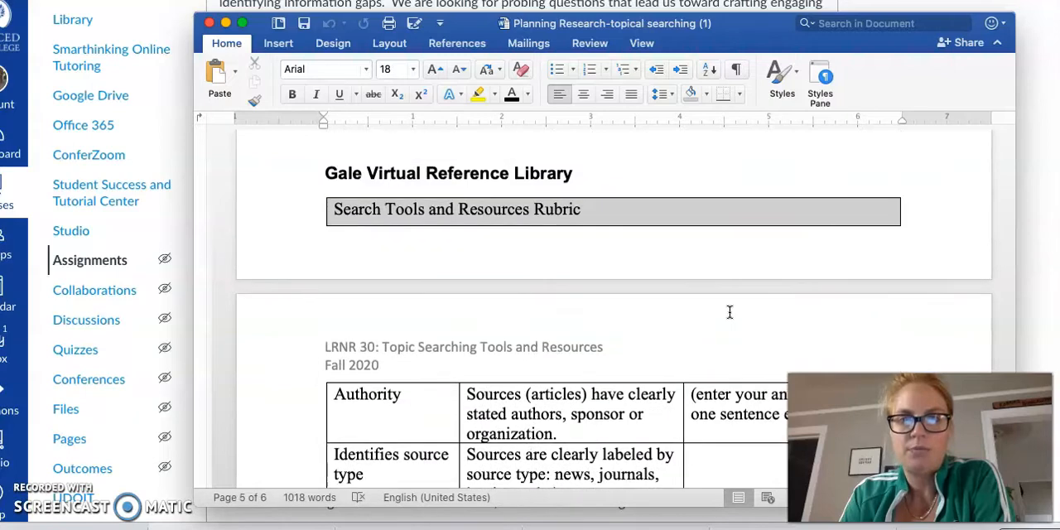
{"action": "scroll", "scroll_direction": "down", "scroll_amount": 3}
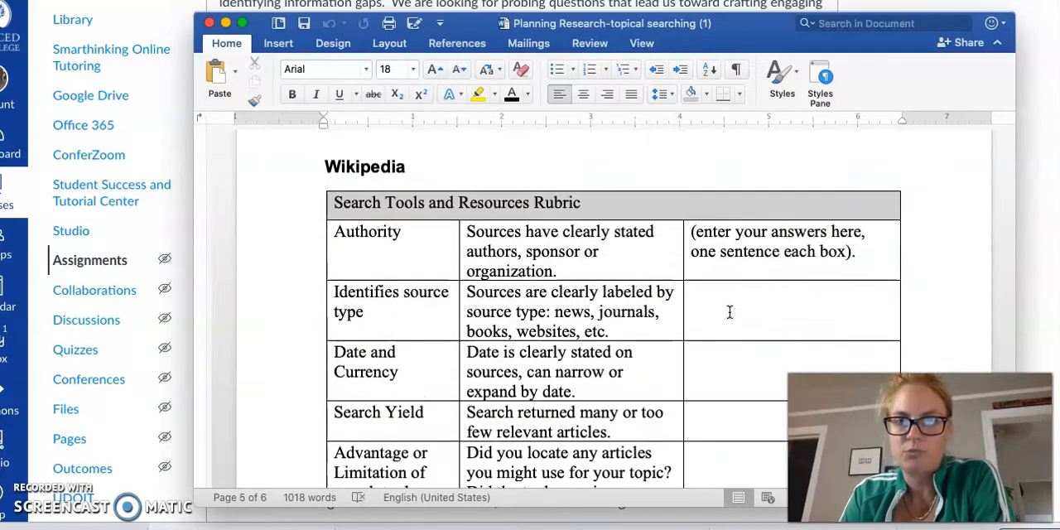
{"action": "scroll", "scroll_direction": "down", "scroll_amount": 3}
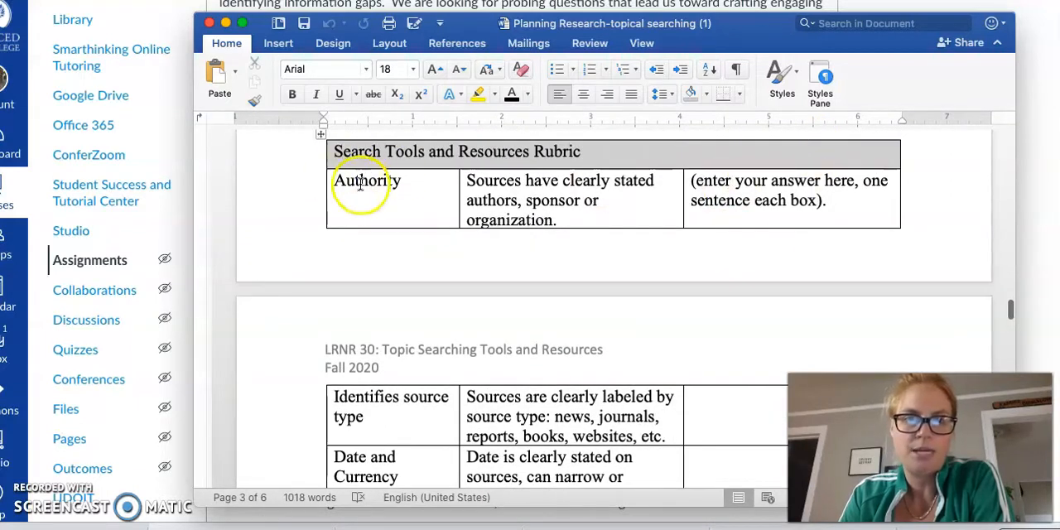
Review the Opposing Viewpoints rubric table, then return to Canvas's four pre-chosen topics.
{"action": "scroll", "scroll_direction": "down", "scroll_amount": 3}
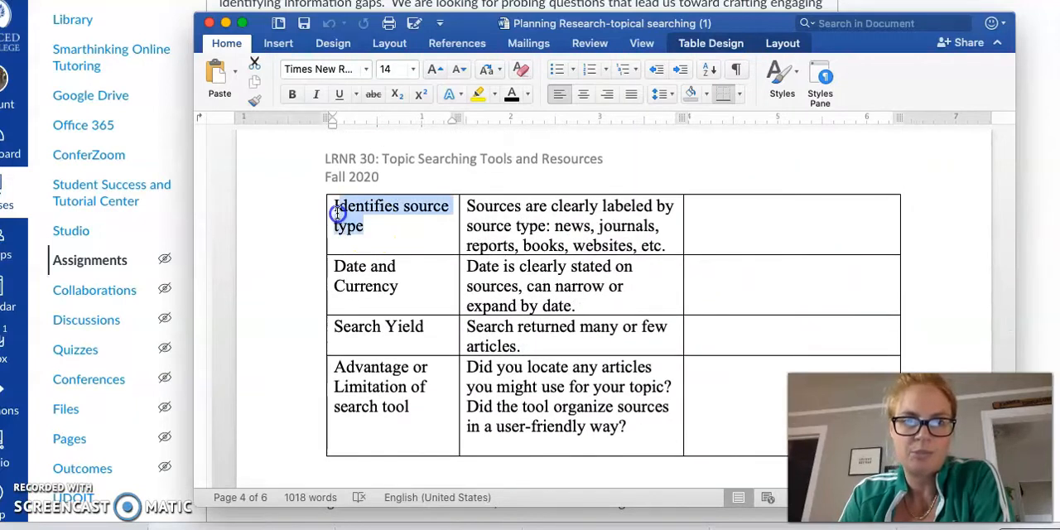
{"action": "left_click", "coordinate": [397, 286]}
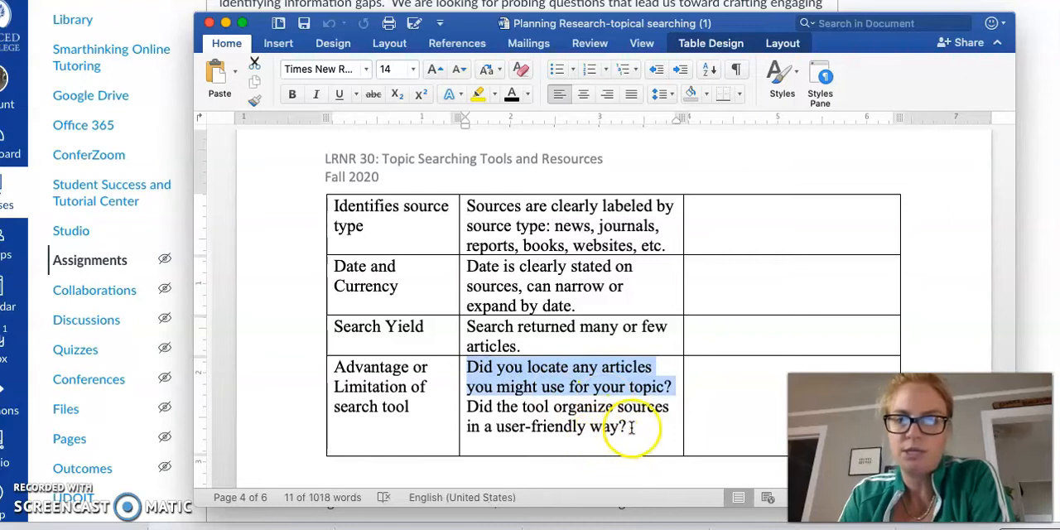
{"action": "left_click", "coordinate": [634, 431]}
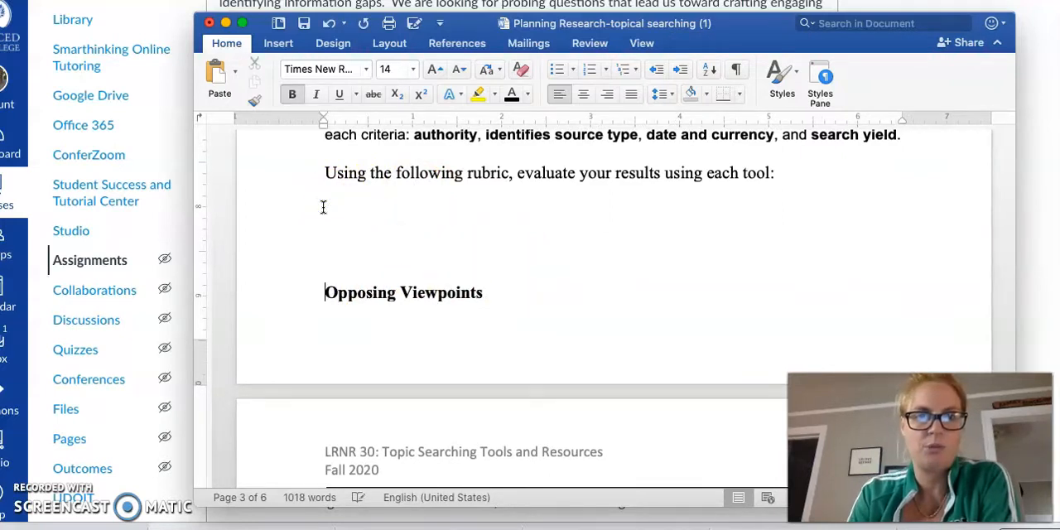
{"action": "scroll", "scroll_direction": "down", "scroll_amount": 3}
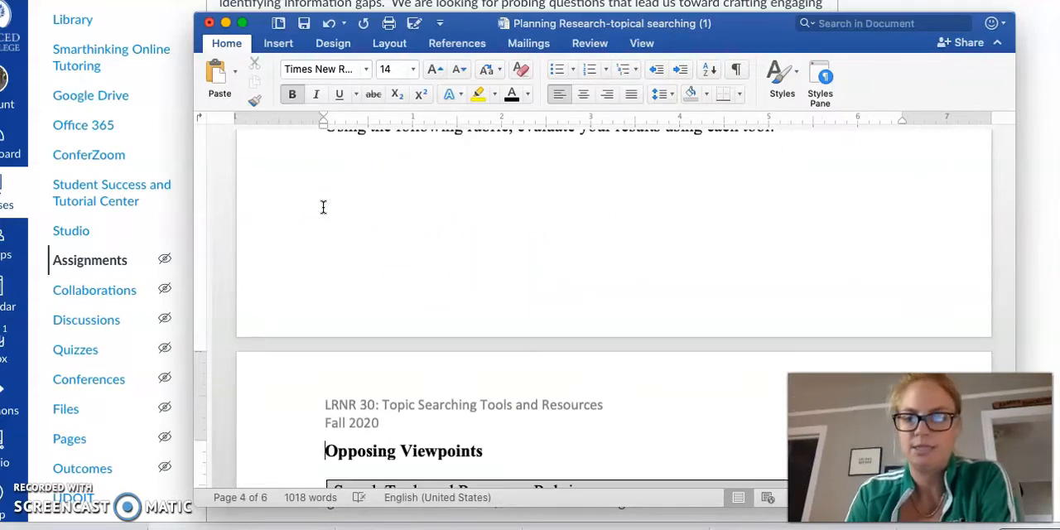
{"action": "scroll", "scroll_direction": "down", "scroll_amount": 3}
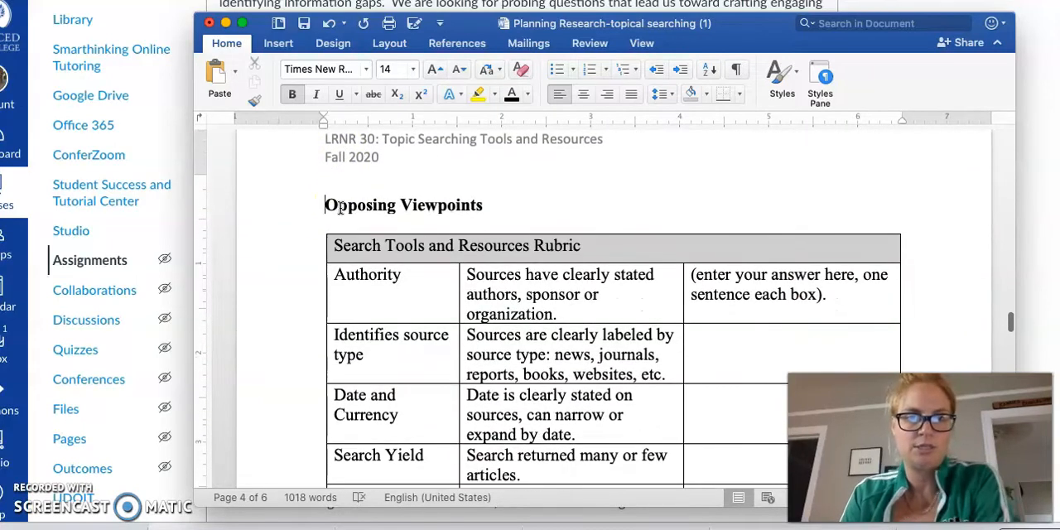
{"action": "scroll", "scroll_direction": "down", "scroll_amount": 3}
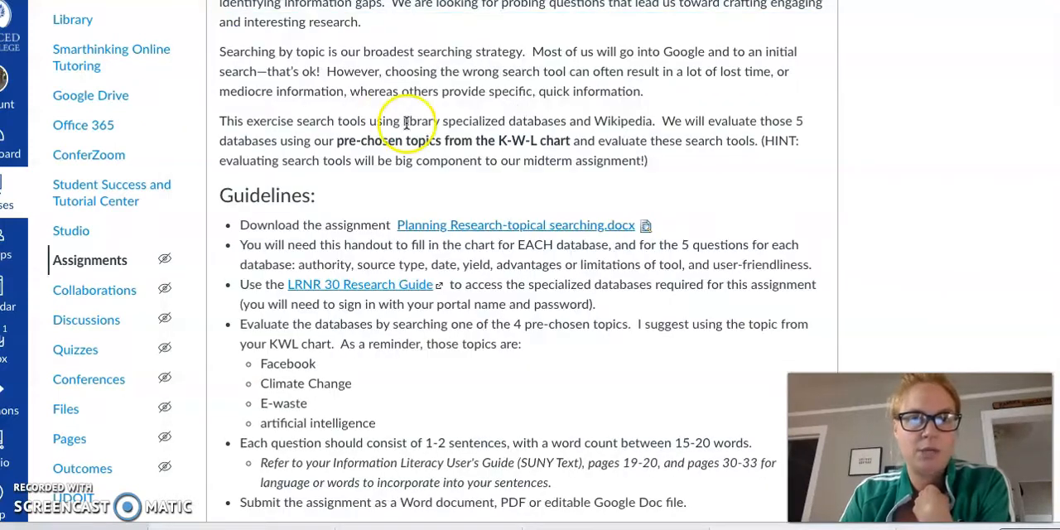
{"action": "mouse_move", "coordinate": [376, 287]}
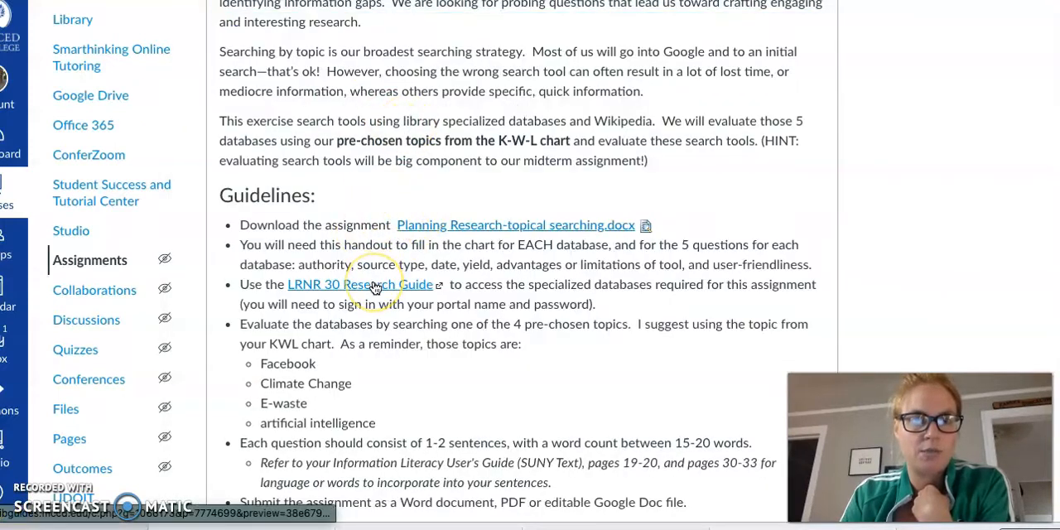
Go from the LRNR 30 guide's Exploring a Topic page into the Opposing Viewpoints database.
{"action": "left_click", "coordinate": [375, 284]}
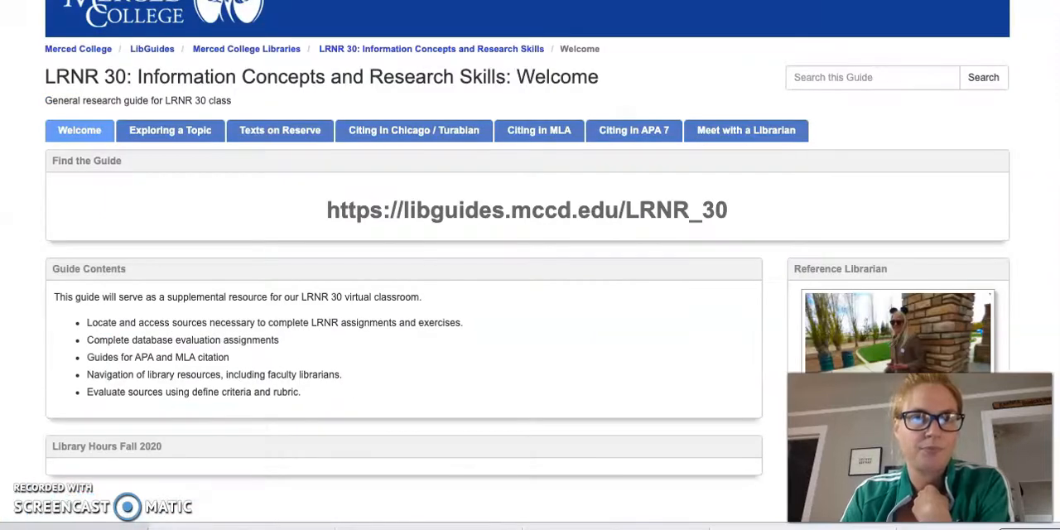
{"action": "mouse_move", "coordinate": [330, 205]}
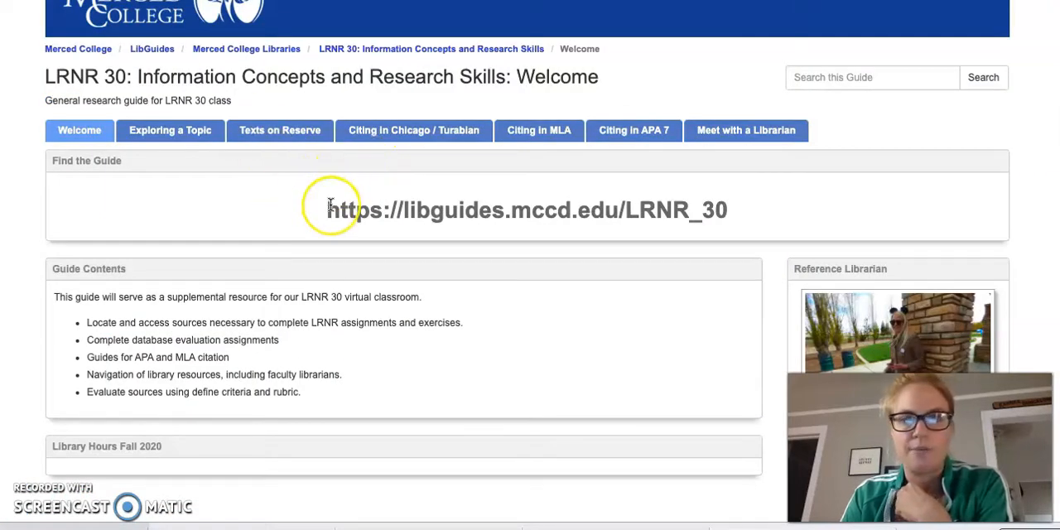
{"action": "mouse_move", "coordinate": [169, 131]}
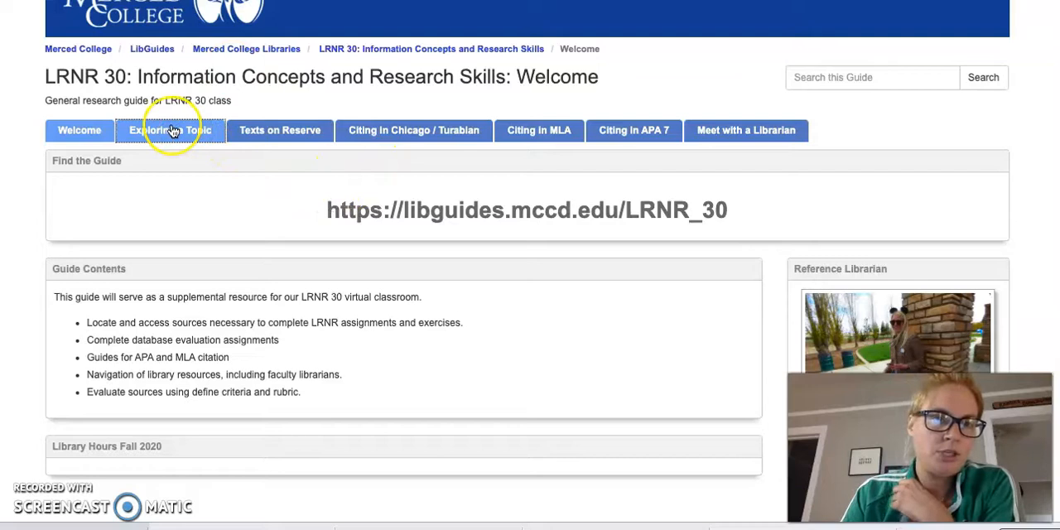
{"action": "mouse_move", "coordinate": [170, 133]}
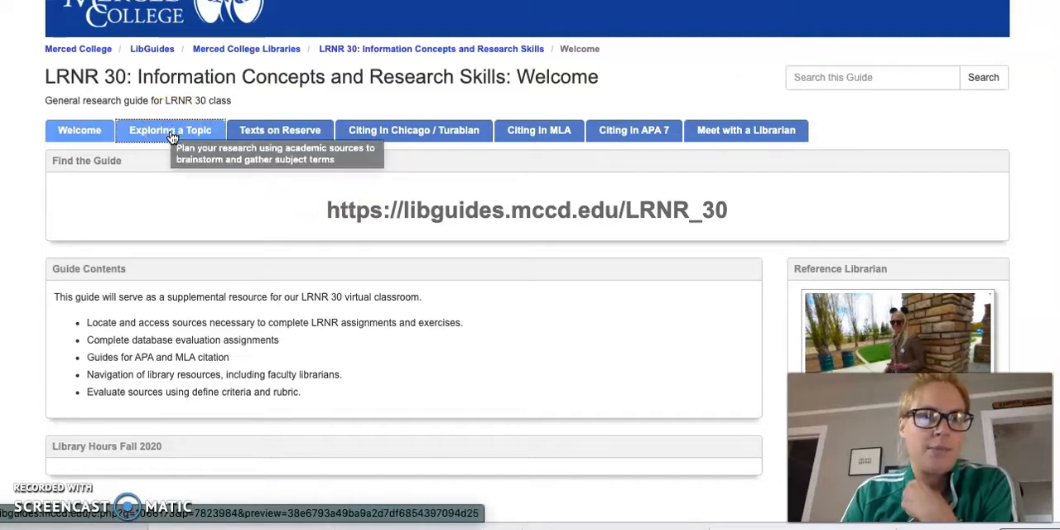
{"action": "left_click", "coordinate": [169, 130]}
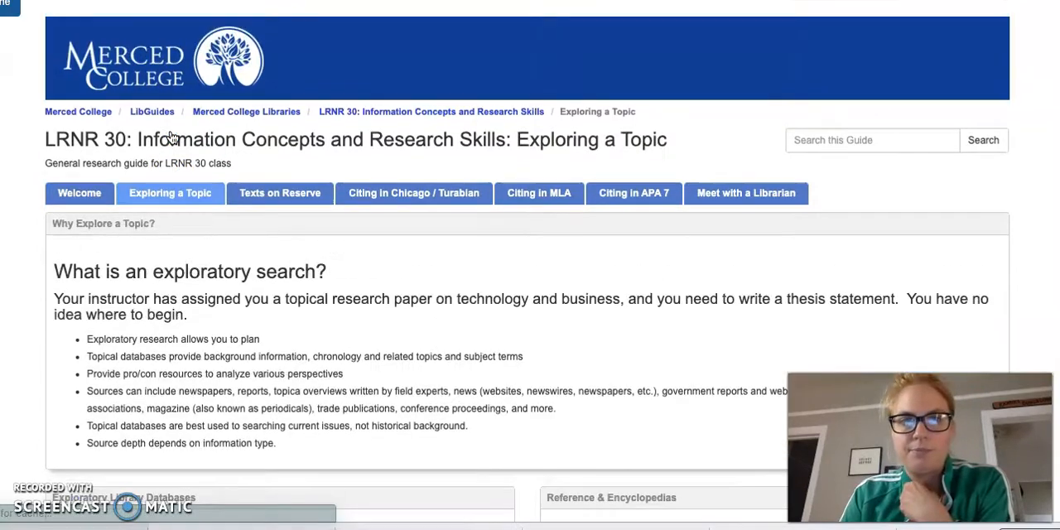
{"action": "scroll", "scroll_direction": "down", "scroll_amount": 3}
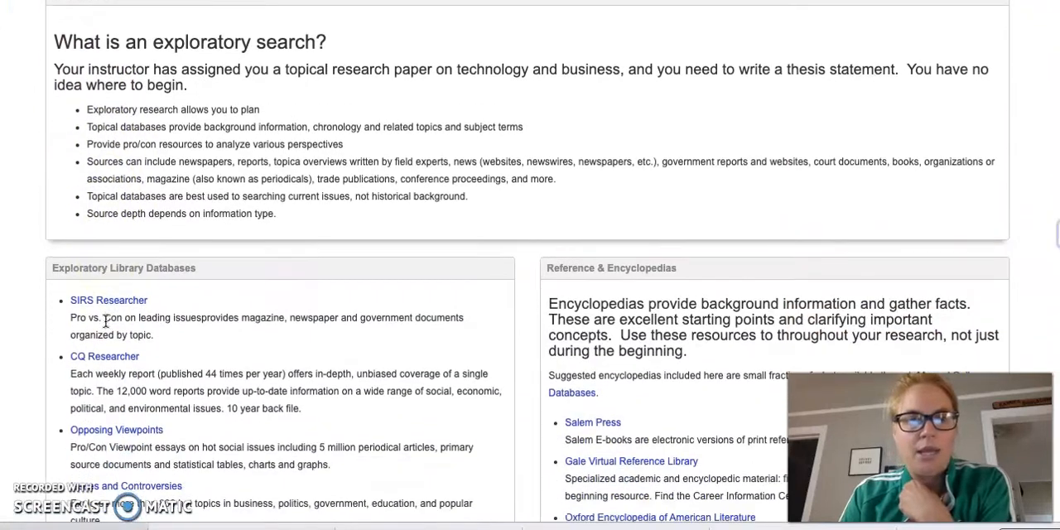
{"action": "scroll", "scroll_direction": "down", "scroll_amount": 3}
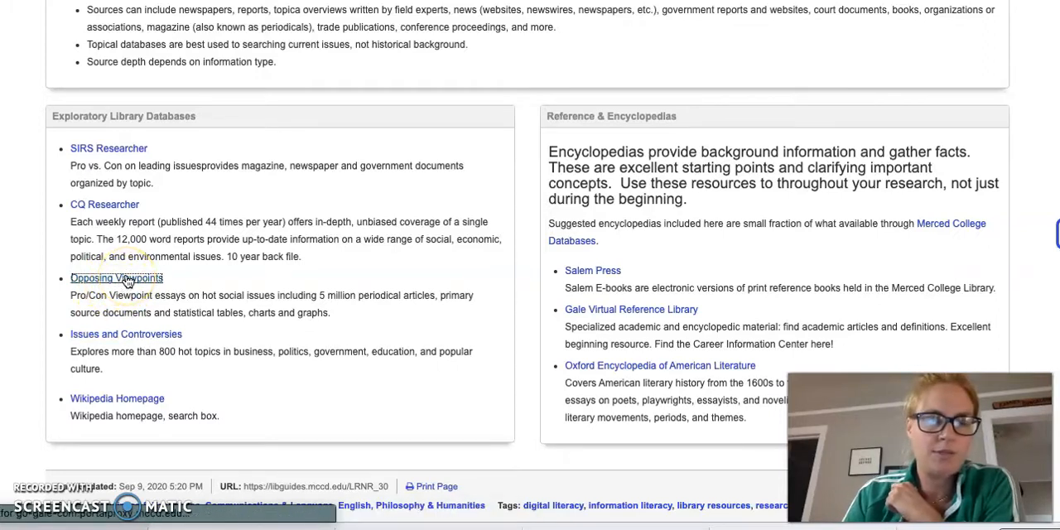
{"action": "left_click", "coordinate": [116, 278]}
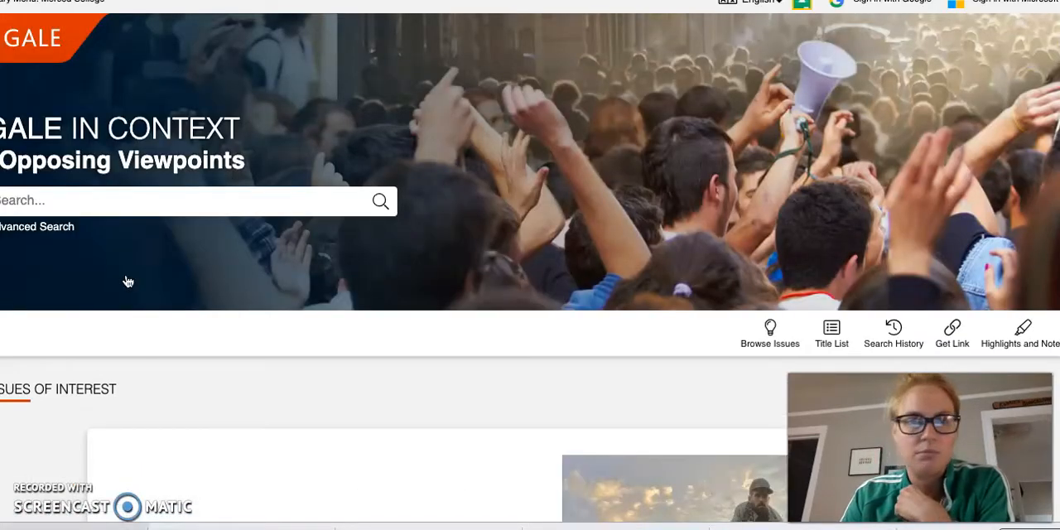
{"action": "scroll", "scroll_direction": "down", "scroll_amount": 3}
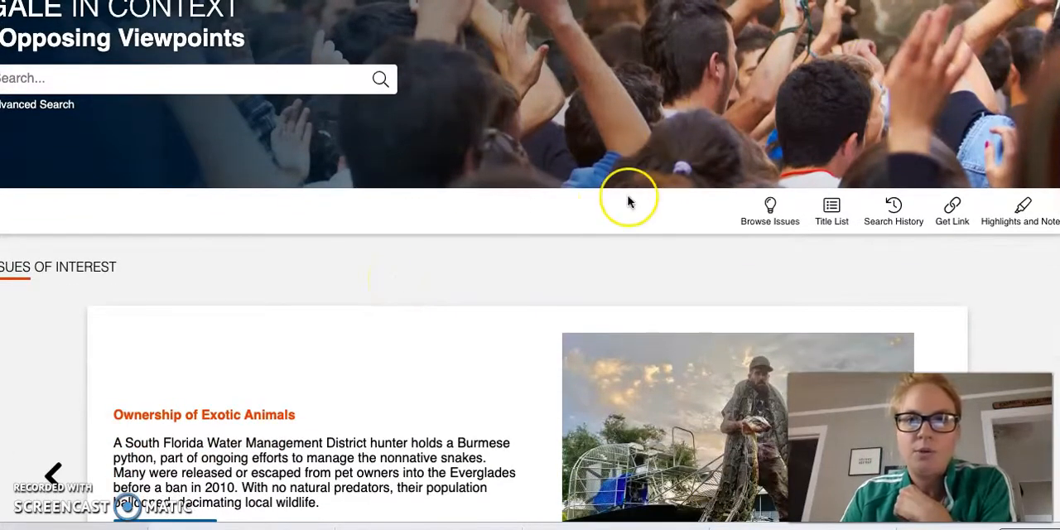
{"action": "scroll", "scroll_direction": "up", "scroll_amount": 3}
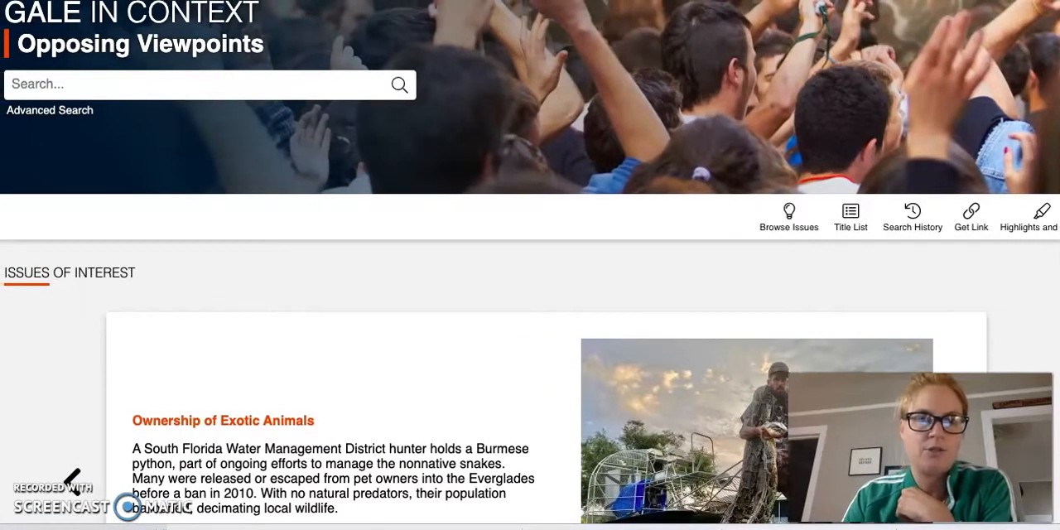
Search for 'artificial intelligence' and open the Artificial Intelligence topic page.
{"action": "type", "text": "a"}
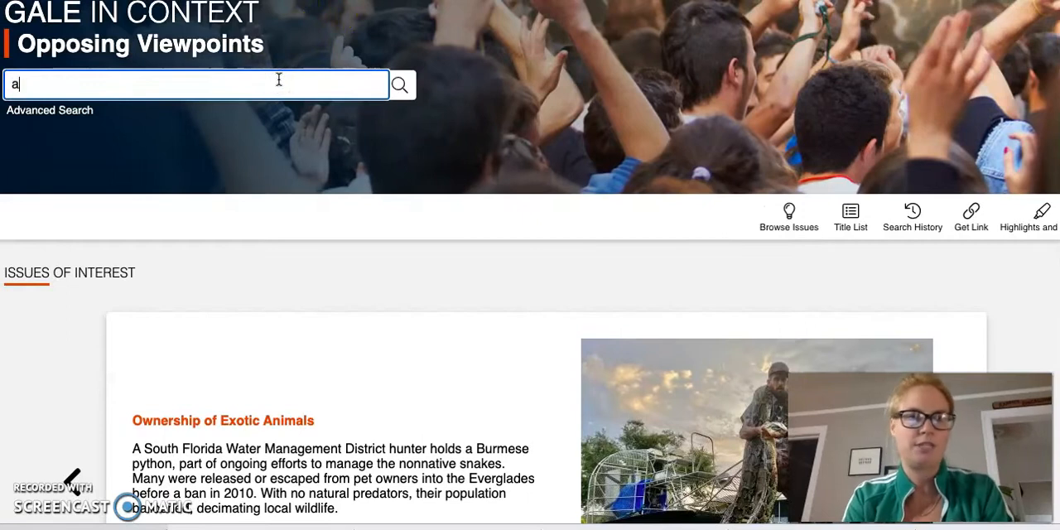
{"action": "type", "text": "rti"}
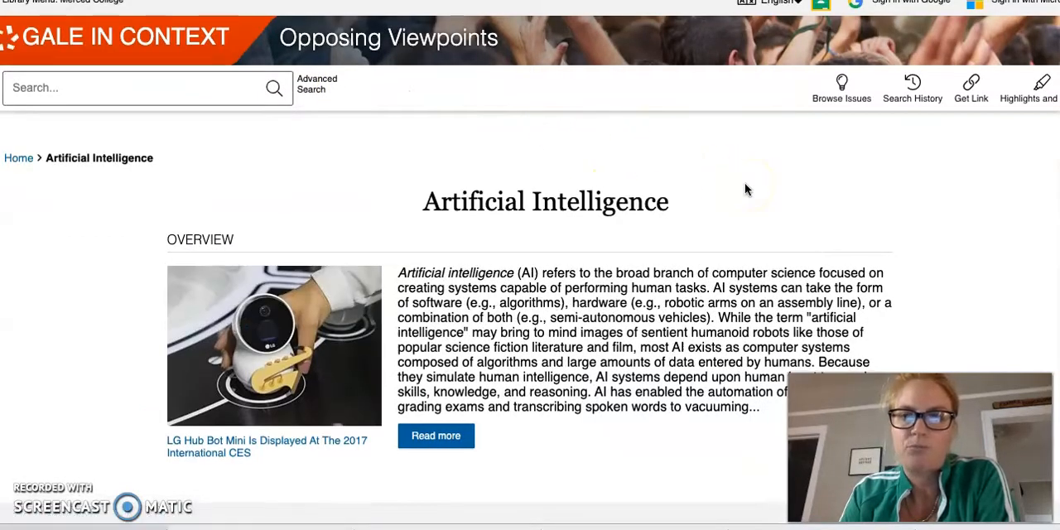
{"action": "scroll", "scroll_direction": "down", "scroll_amount": 3}
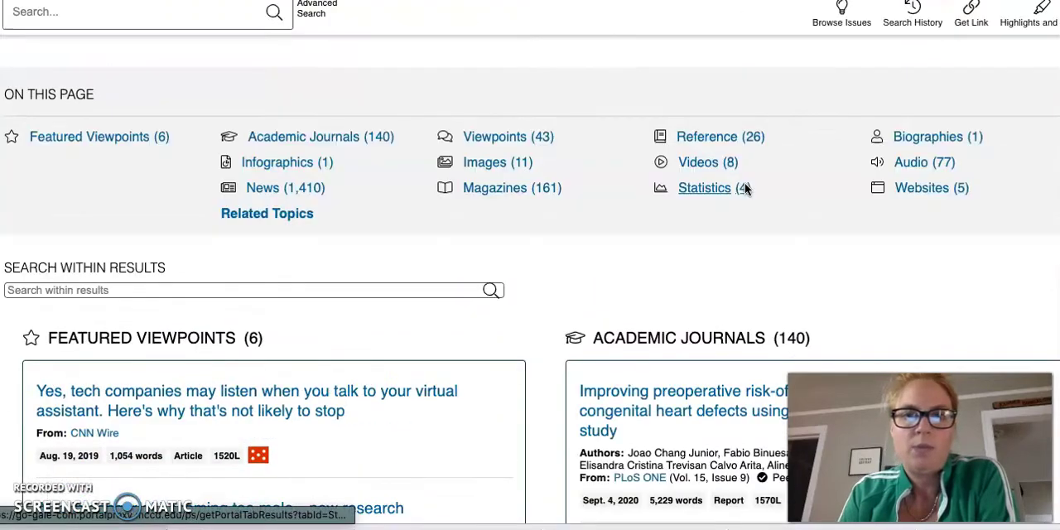
{"action": "scroll", "scroll_direction": "down", "scroll_amount": 3}
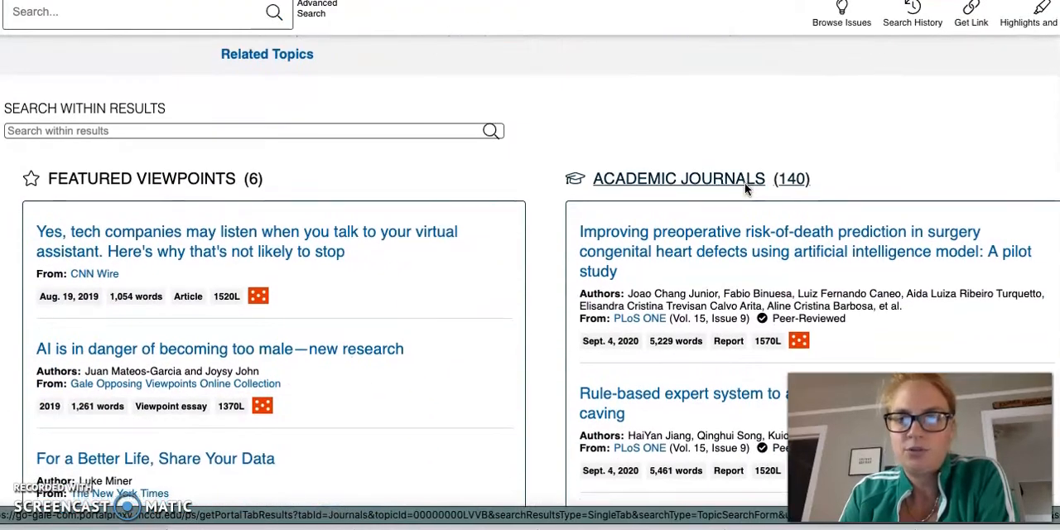
{"action": "scroll", "scroll_direction": "down", "scroll_amount": 3}
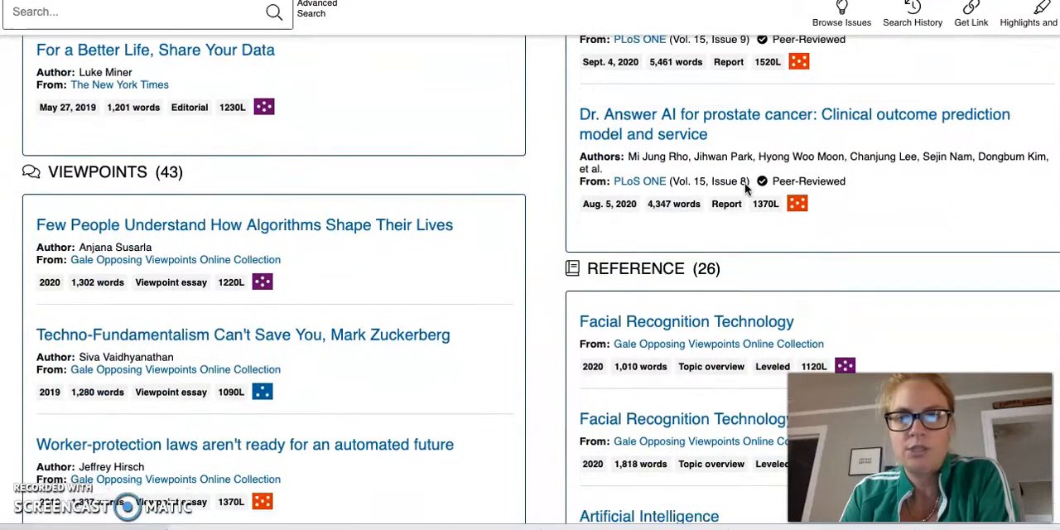
{"action": "scroll", "scroll_direction": "down", "scroll_amount": 3}
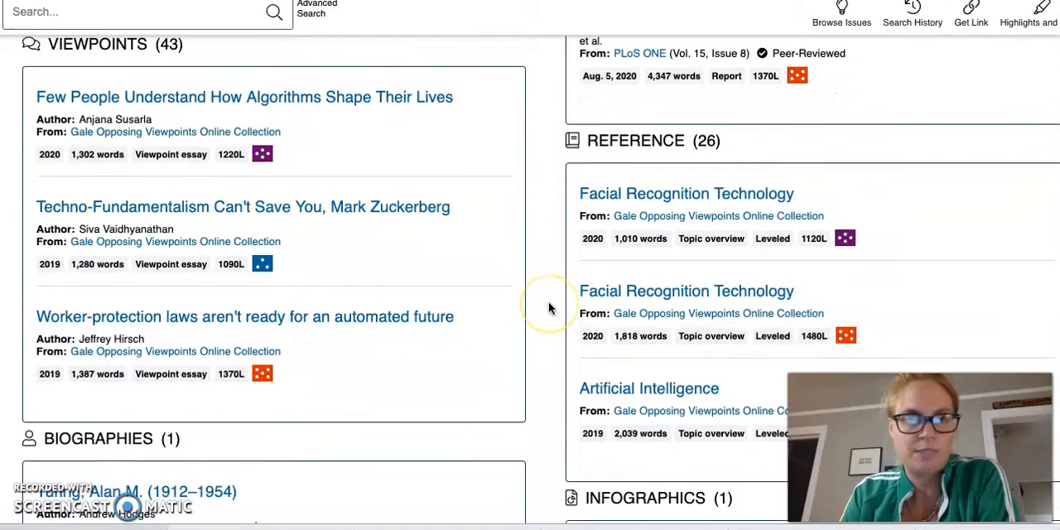
{"action": "scroll", "scroll_direction": "down", "scroll_amount": 3}
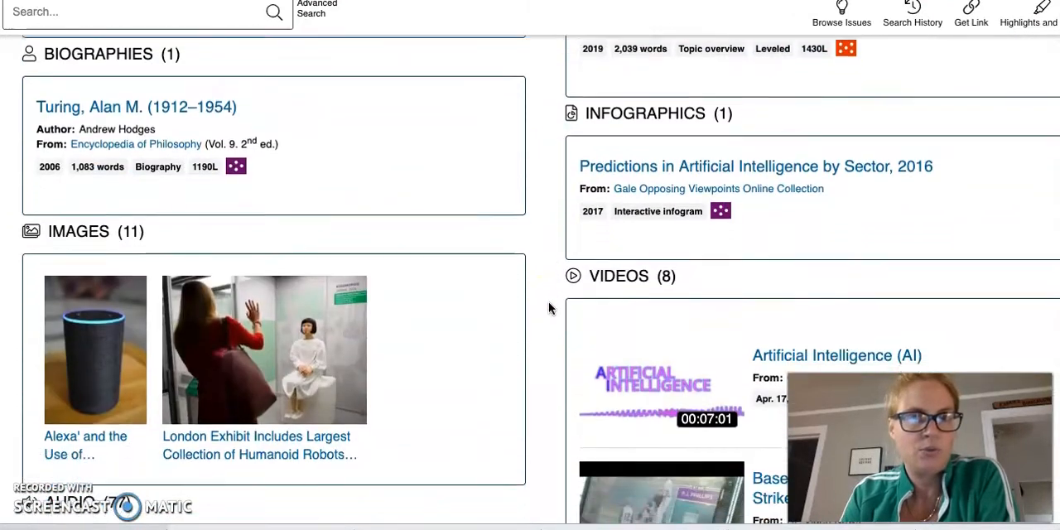
{"action": "scroll", "scroll_direction": "down", "scroll_amount": 3}
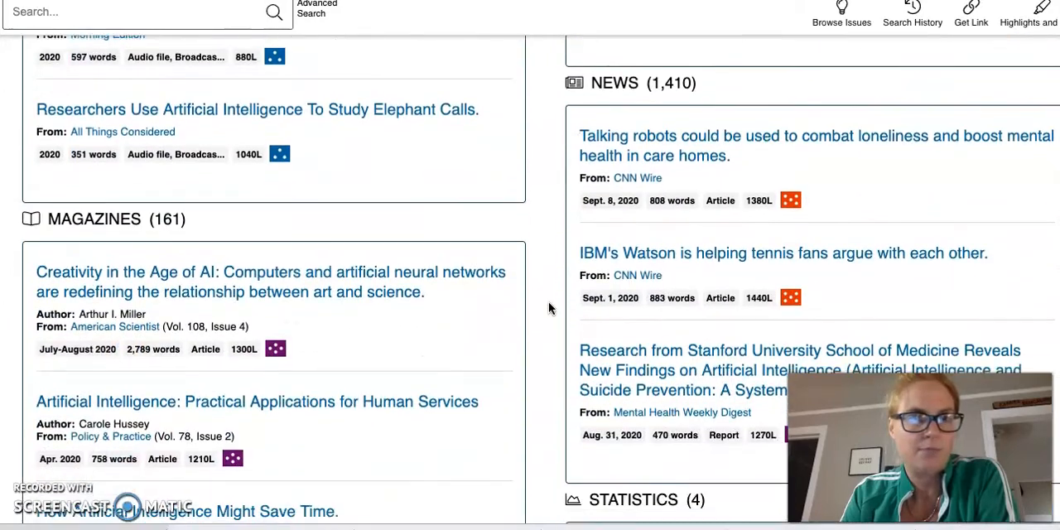
{"action": "scroll", "scroll_direction": "down", "scroll_amount": 3}
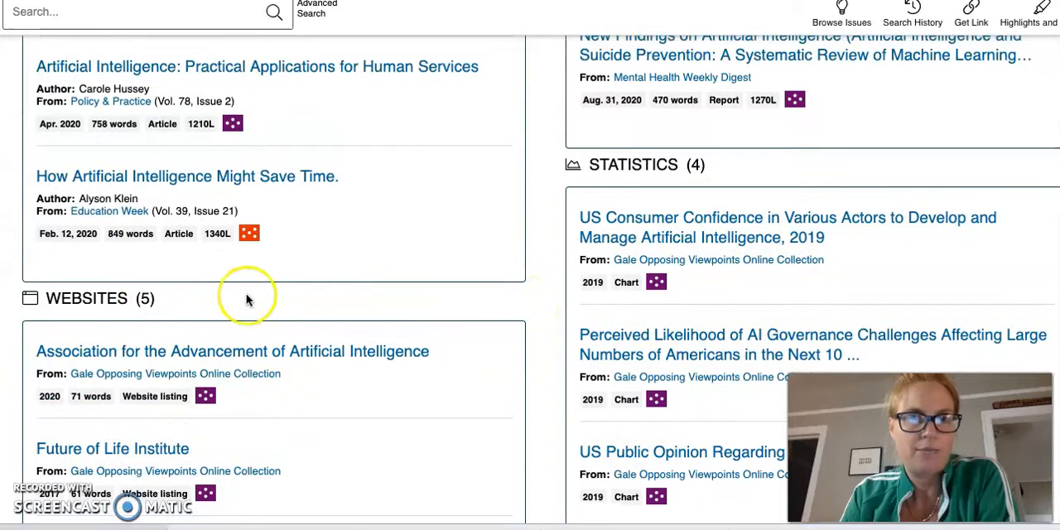
{"action": "scroll", "scroll_direction": "up", "scroll_amount": 3}
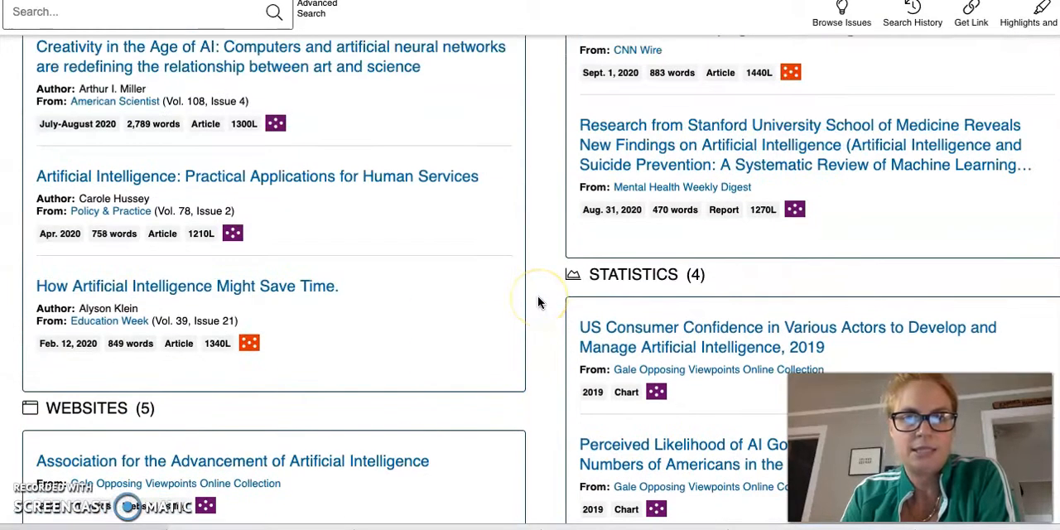
{"action": "scroll", "scroll_direction": "down", "scroll_amount": 3}
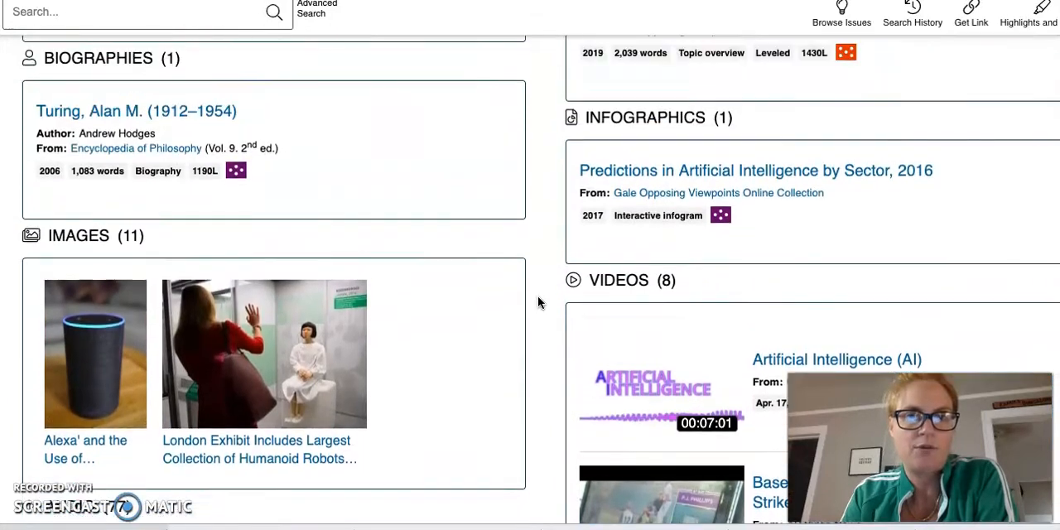
{"action": "scroll", "scroll_direction": "up", "scroll_amount": 3}
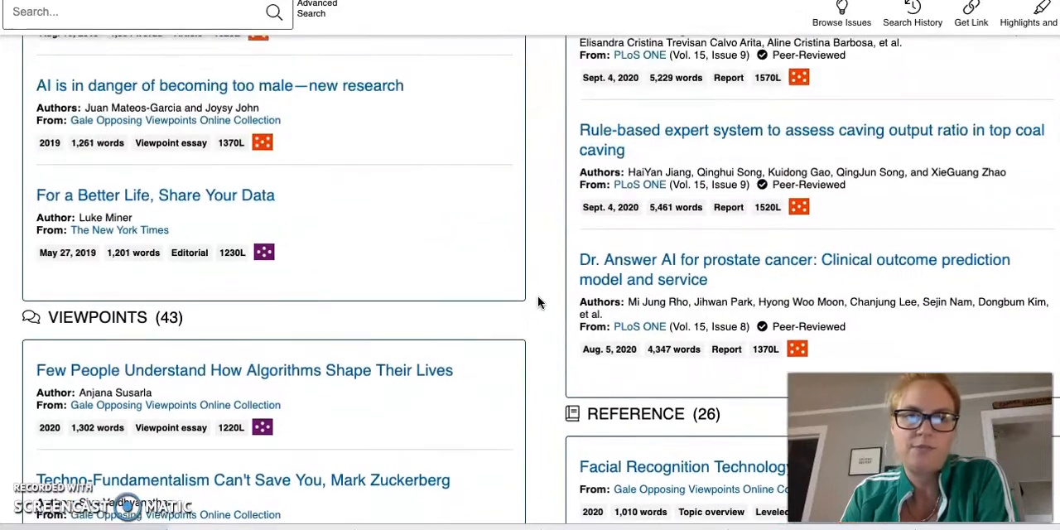
{"action": "scroll", "scroll_direction": "up", "scroll_amount": 3}
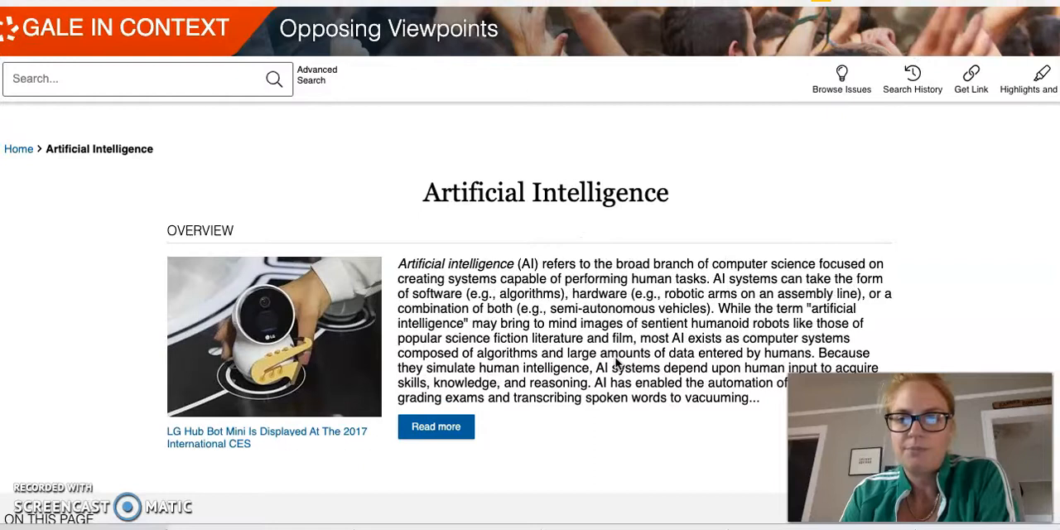
{"action": "scroll", "scroll_direction": "down", "scroll_amount": 3}
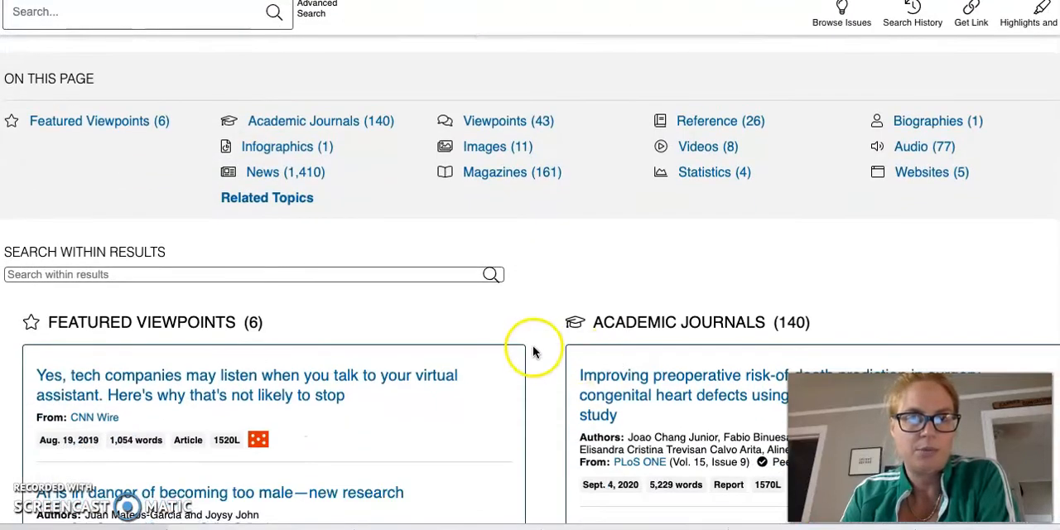
{"action": "scroll", "scroll_direction": "down", "scroll_amount": 3}
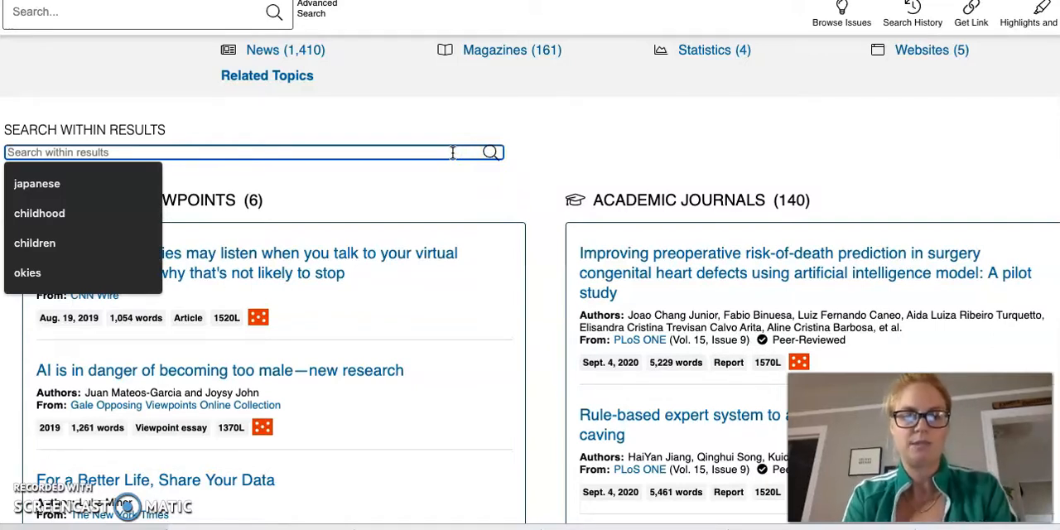
{"action": "type", "text": "learn"}
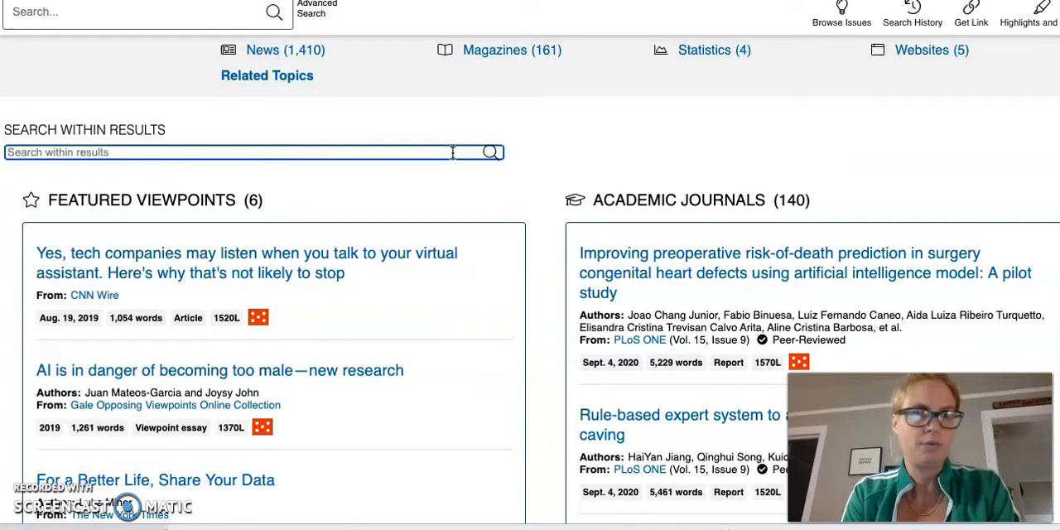
{"action": "type", "text": "driving"}
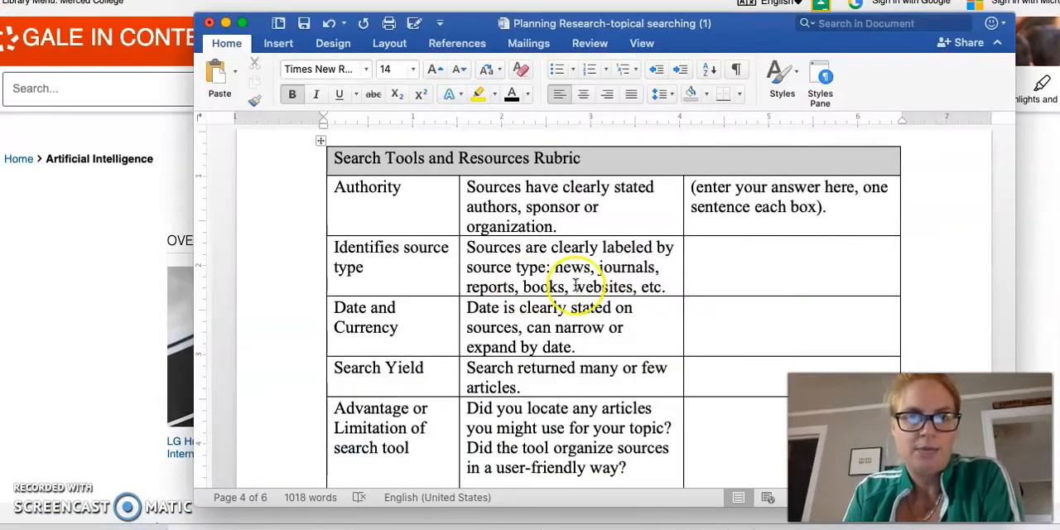
{"action": "mouse_move", "coordinate": [826, 214]}
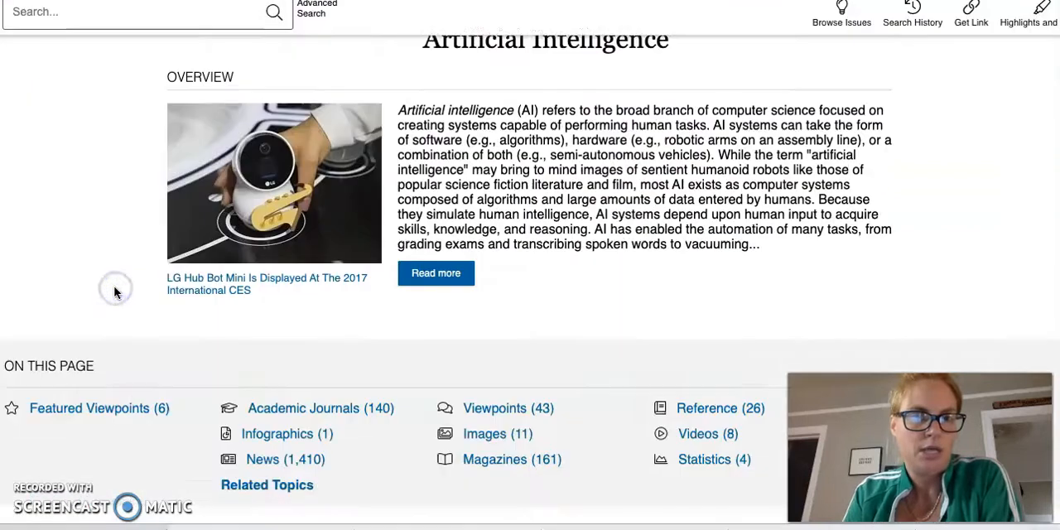
{"action": "scroll", "scroll_direction": "down", "scroll_amount": 3}
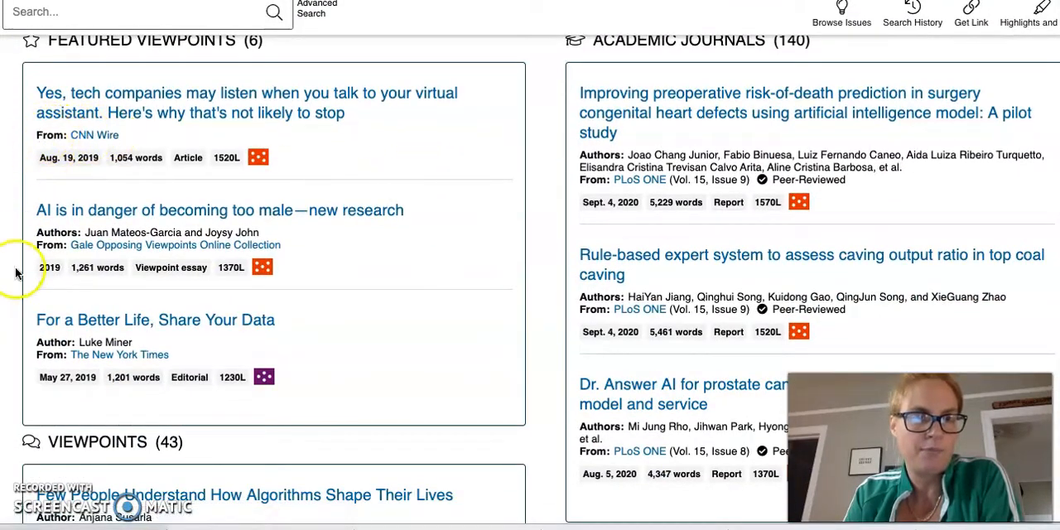
{"action": "mouse_move", "coordinate": [82, 344]}
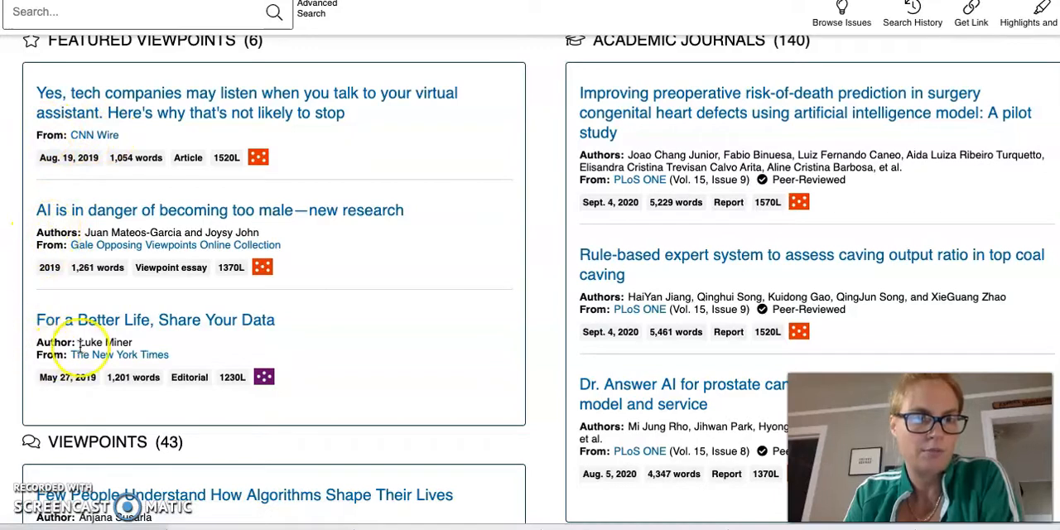
{"action": "mouse_move", "coordinate": [516, 180]}
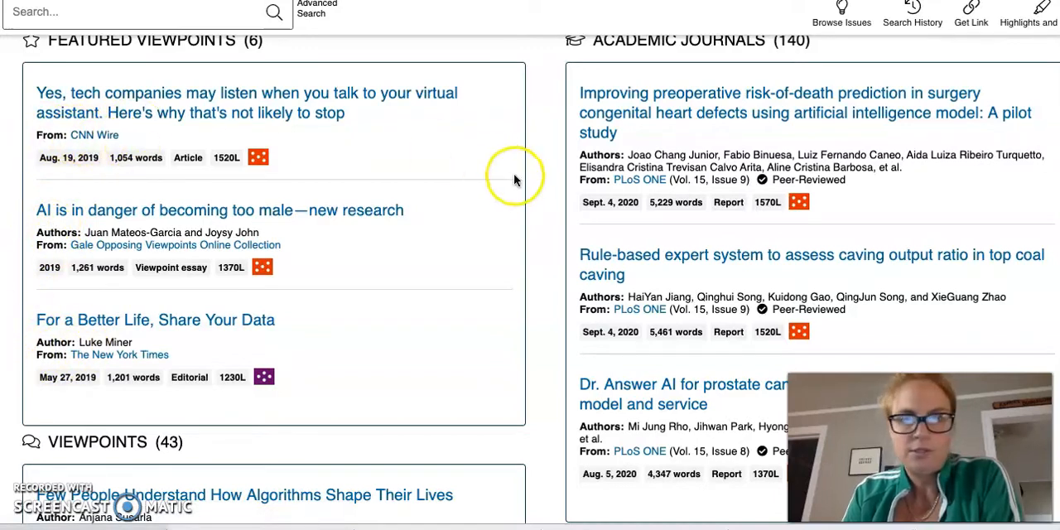
{"action": "scroll", "scroll_direction": "down", "scroll_amount": 3}
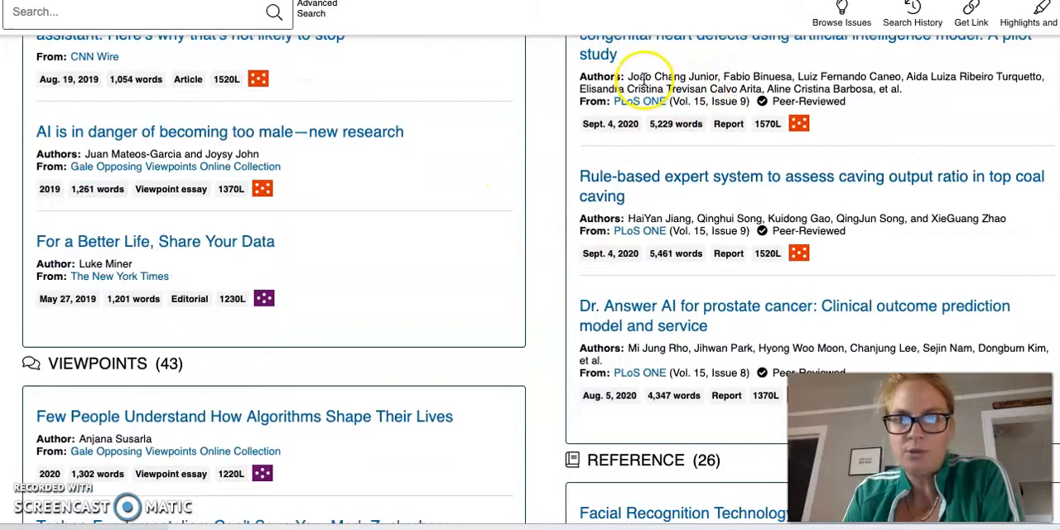
{"action": "scroll", "scroll_direction": "down", "scroll_amount": 3}
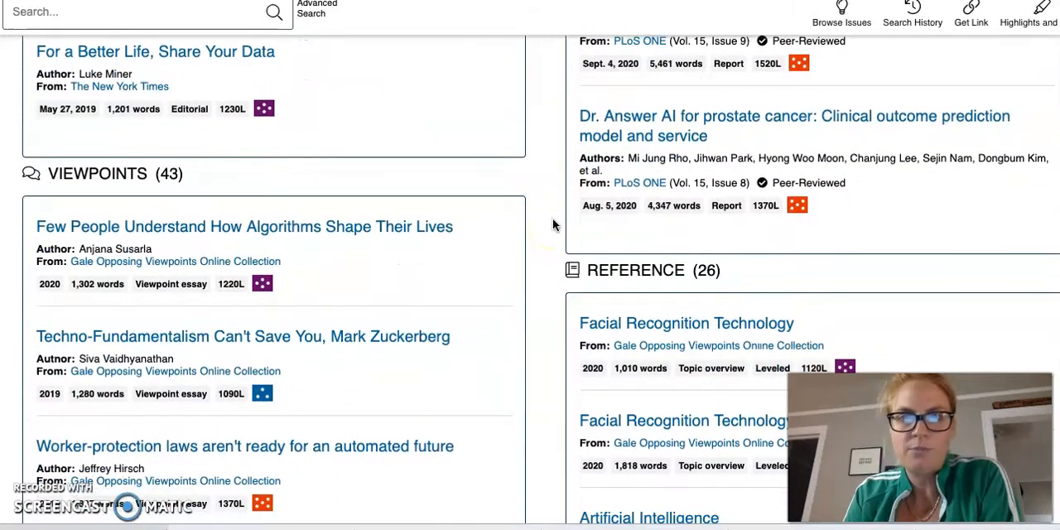
{"action": "scroll", "scroll_direction": "down", "scroll_amount": 3}
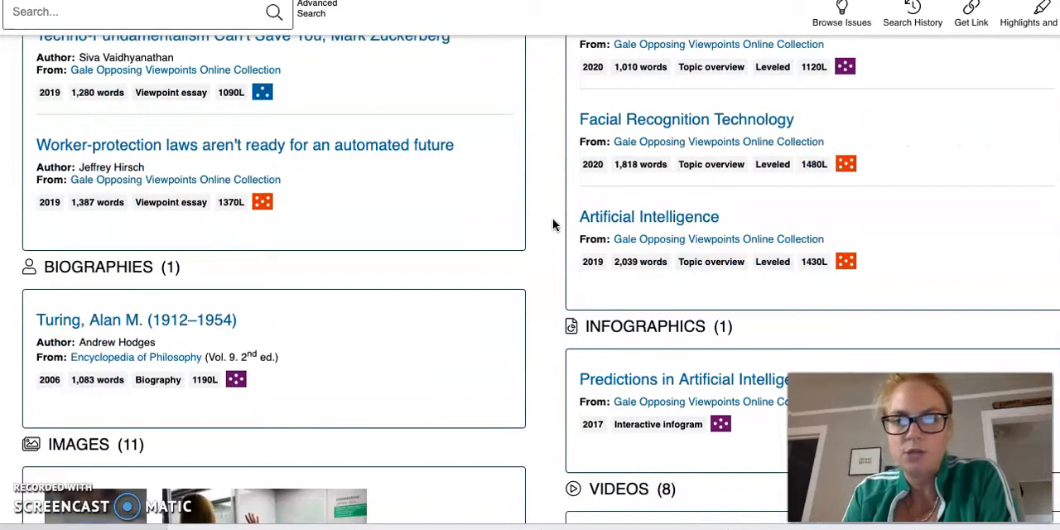
{"action": "scroll", "scroll_direction": "down", "scroll_amount": 3}
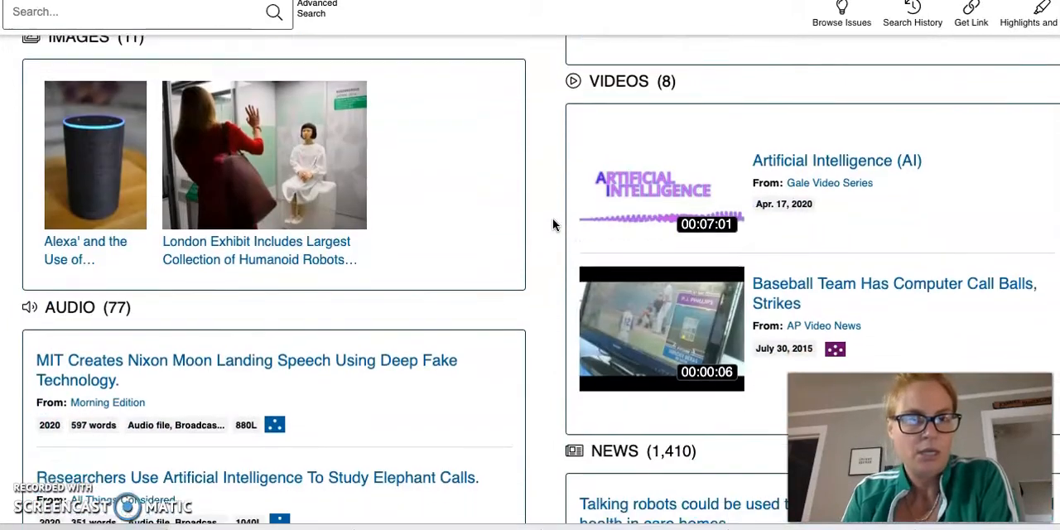
{"action": "scroll", "scroll_direction": "down", "scroll_amount": 3}
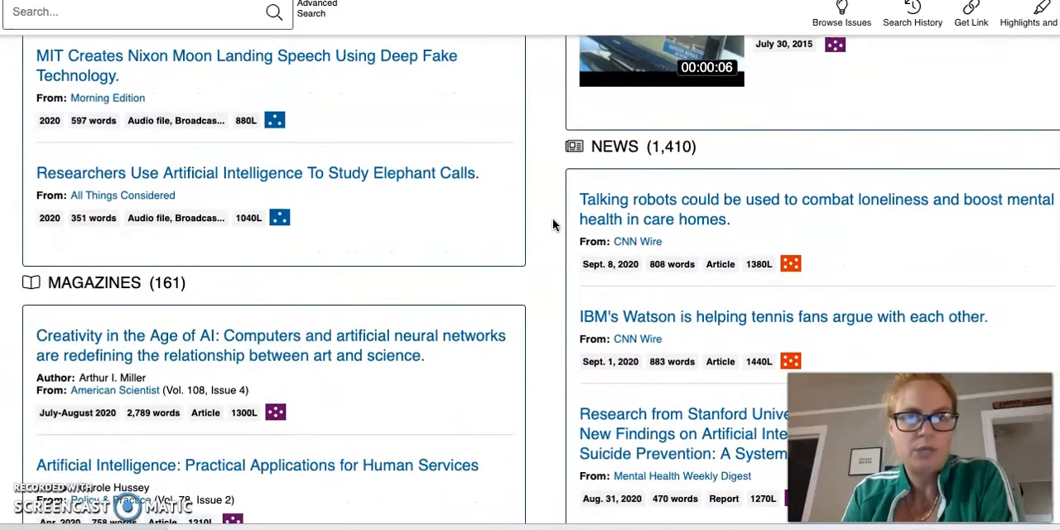
{"action": "scroll", "scroll_direction": "down", "scroll_amount": 3}
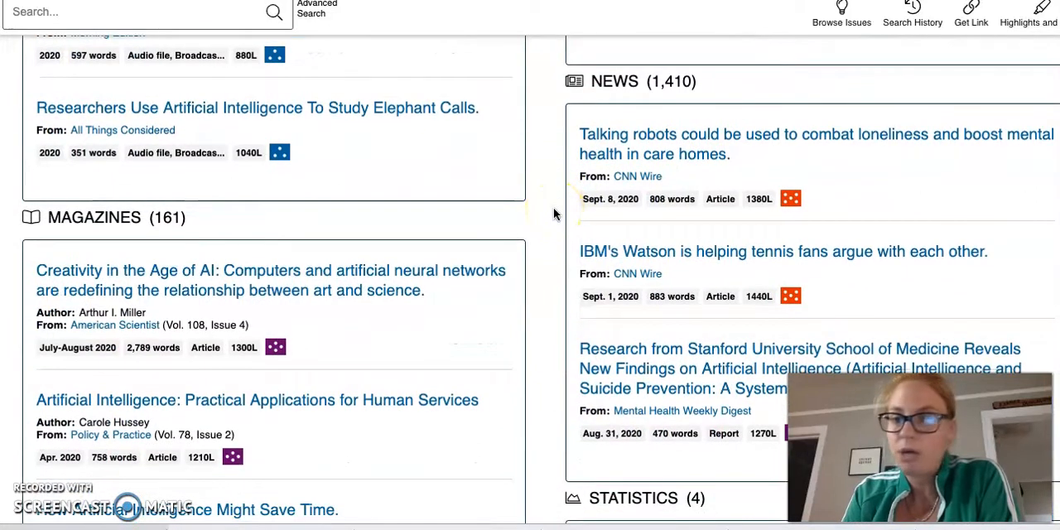
{"action": "scroll", "scroll_direction": "down", "scroll_amount": 3}
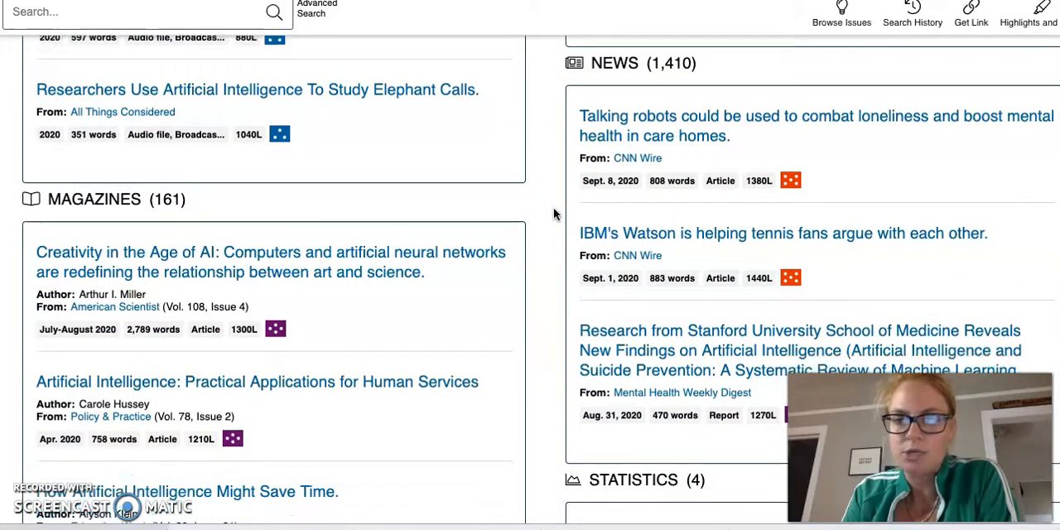
{"action": "scroll", "scroll_direction": "down", "scroll_amount": 3}
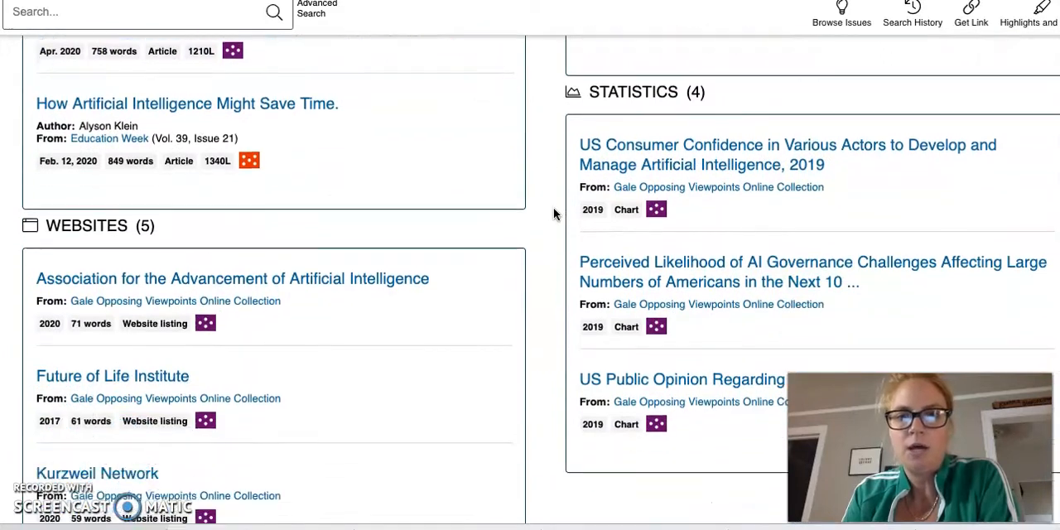
{"action": "scroll", "scroll_direction": "down", "scroll_amount": 3}
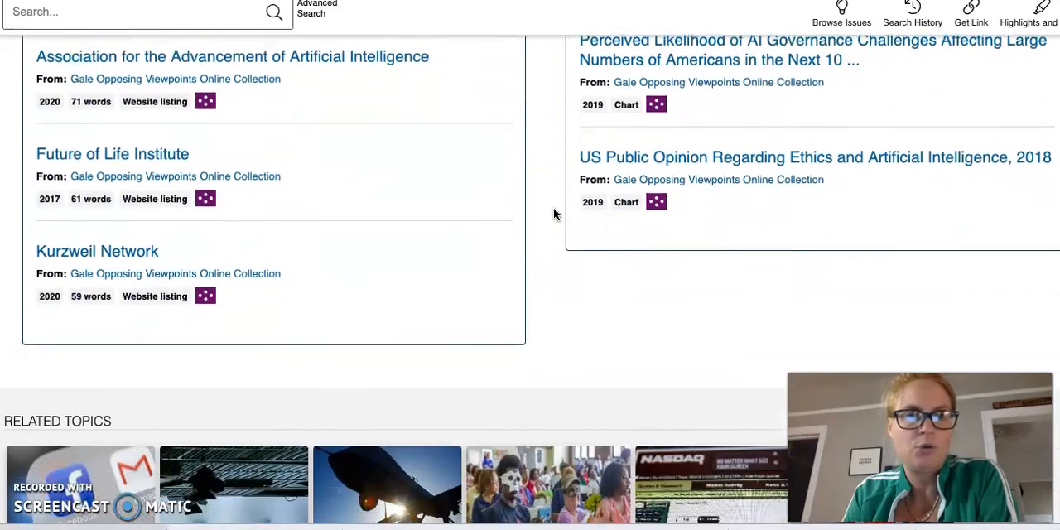
{"action": "scroll", "scroll_direction": "down", "scroll_amount": 3}
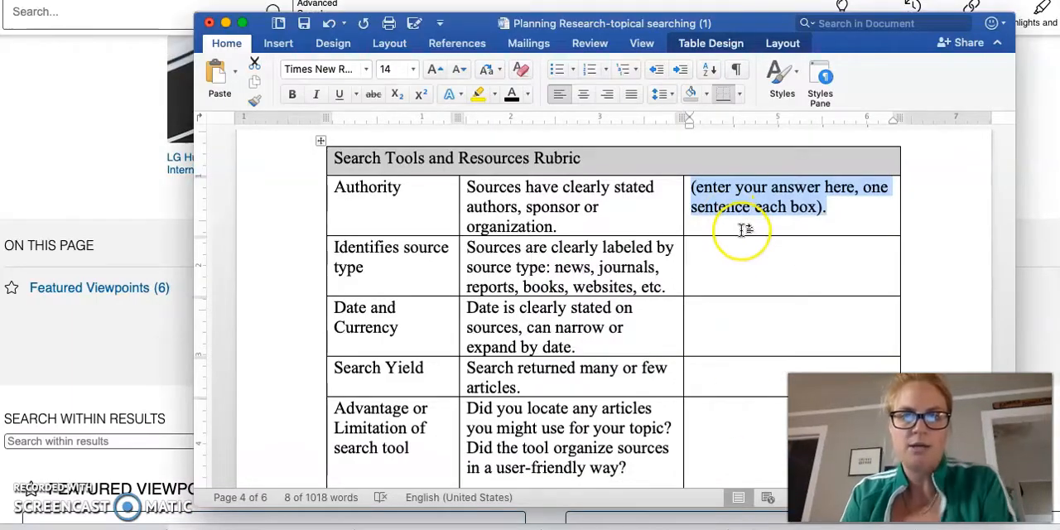
Type 'I see authors and sponsors, and lot' into the Authority row's answer cell.
{"action": "type", "text": "I see"}
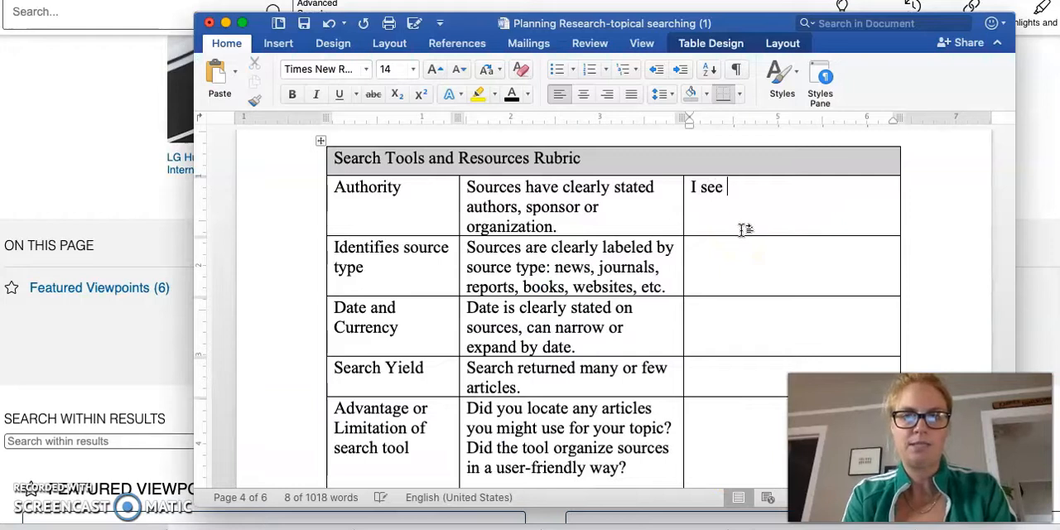
{"action": "type", "text": "authors and"}
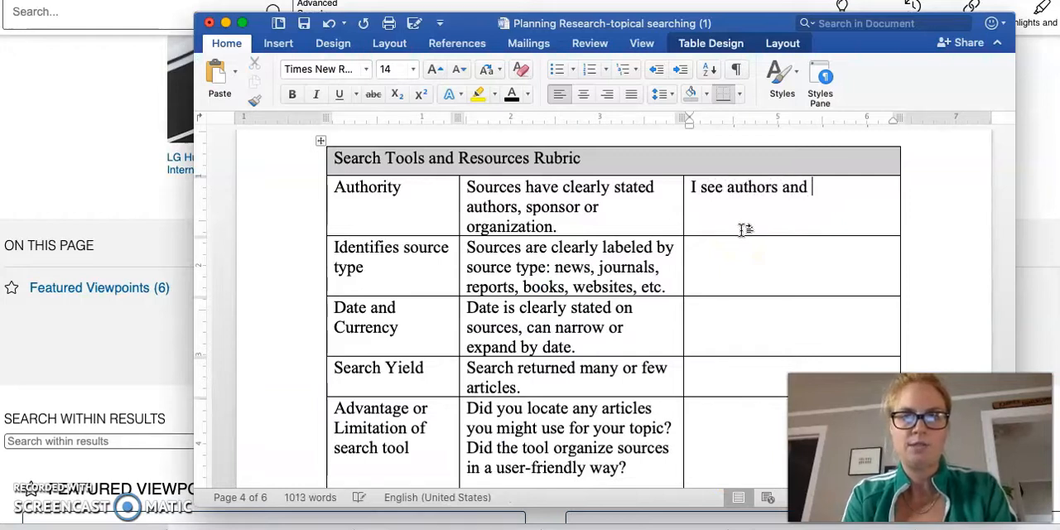
{"action": "type", "text": "spon"}
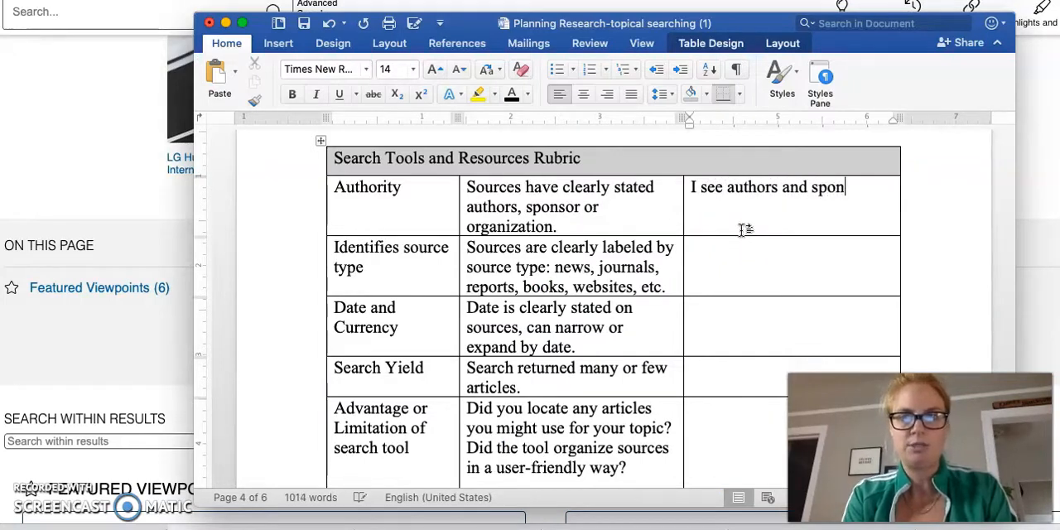
{"action": "type", "text": "sors, and"}
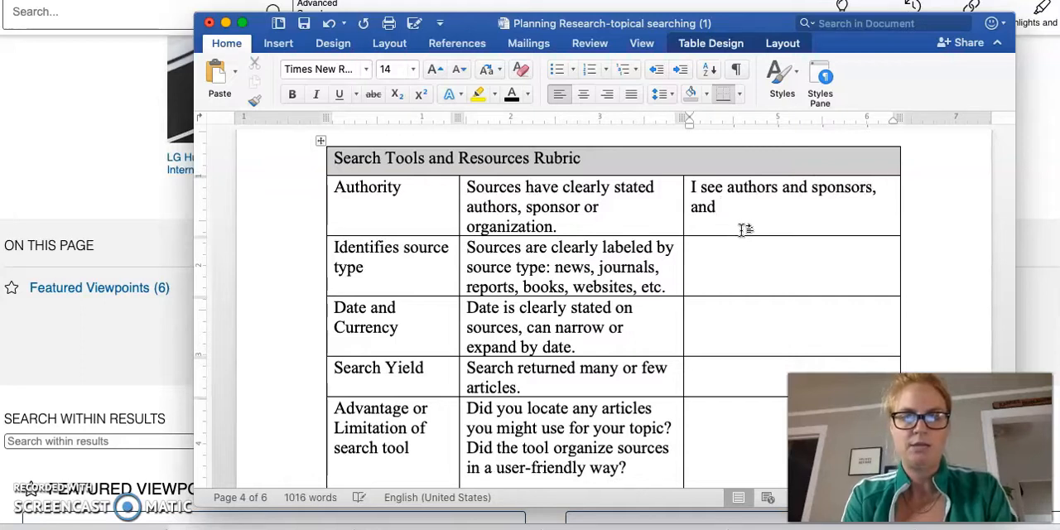
{"action": "type", "text": "lot"}
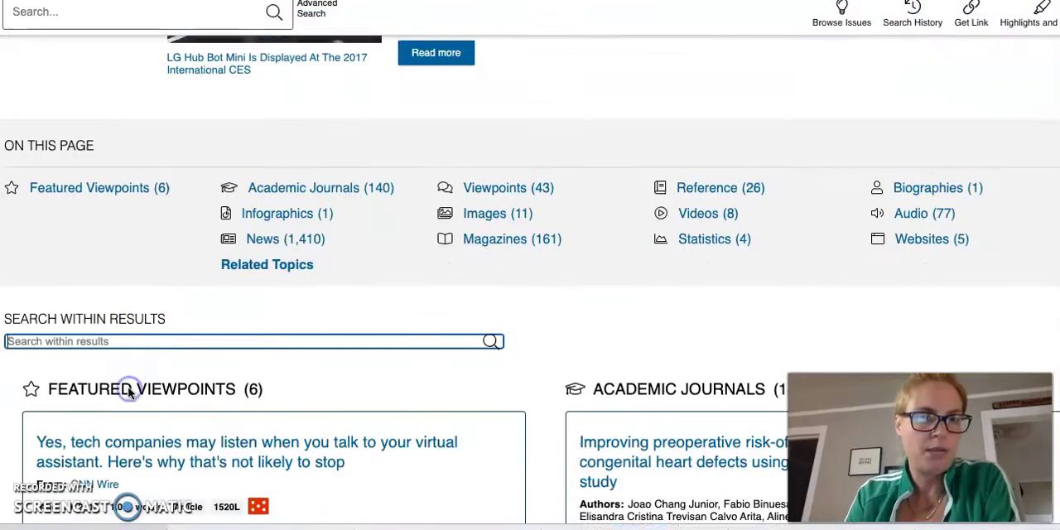
Open the 'AI is in danger of becoming too male—new research' essay and read it.
{"action": "scroll", "scroll_direction": "down", "scroll_amount": 3}
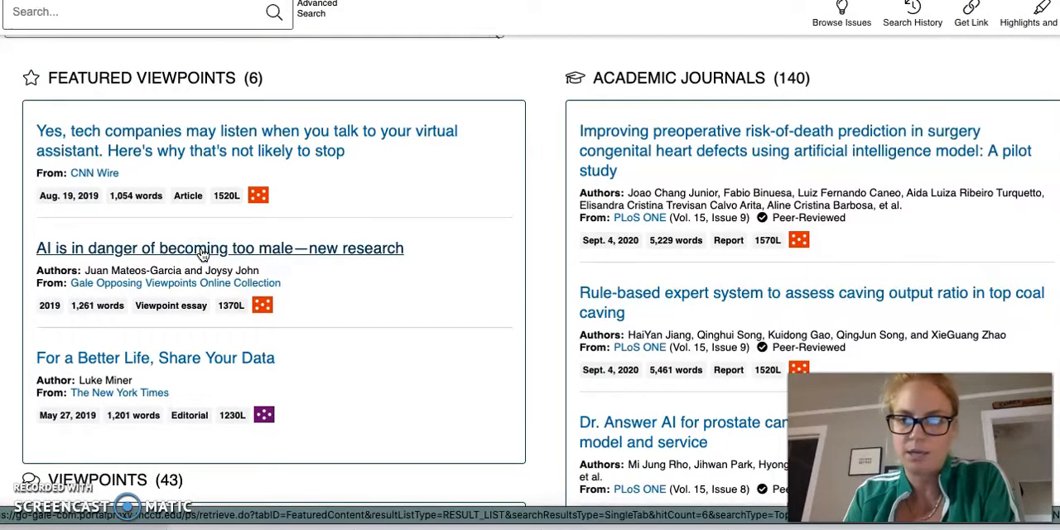
{"action": "left_click", "coordinate": [203, 248]}
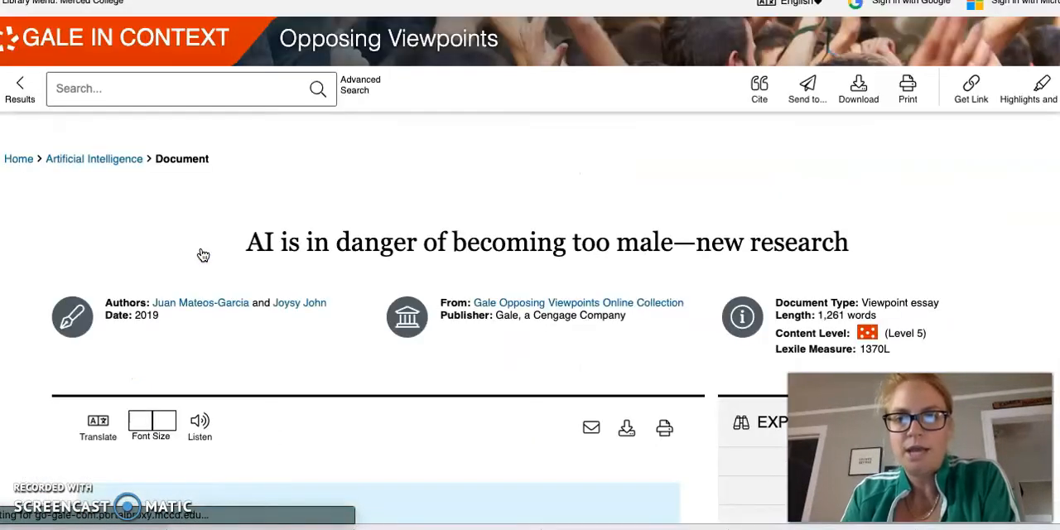
{"action": "scroll", "scroll_direction": "down", "scroll_amount": 3}
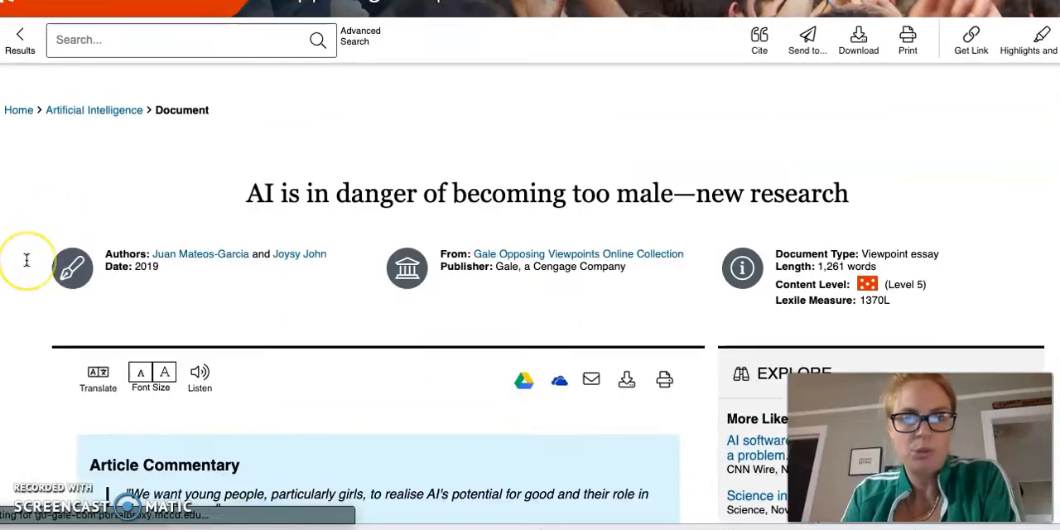
{"action": "scroll", "scroll_direction": "down", "scroll_amount": 3}
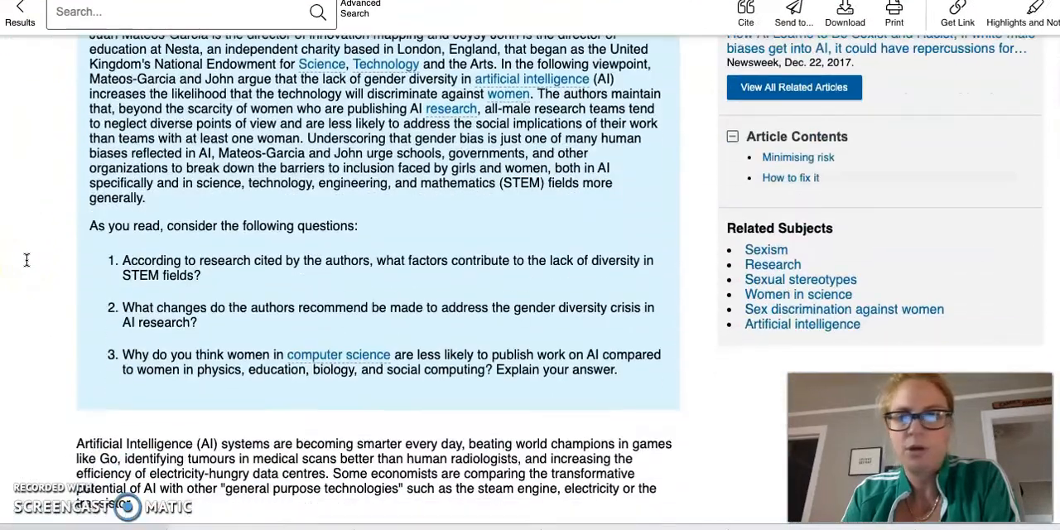
{"action": "scroll", "scroll_direction": "down", "scroll_amount": 3}
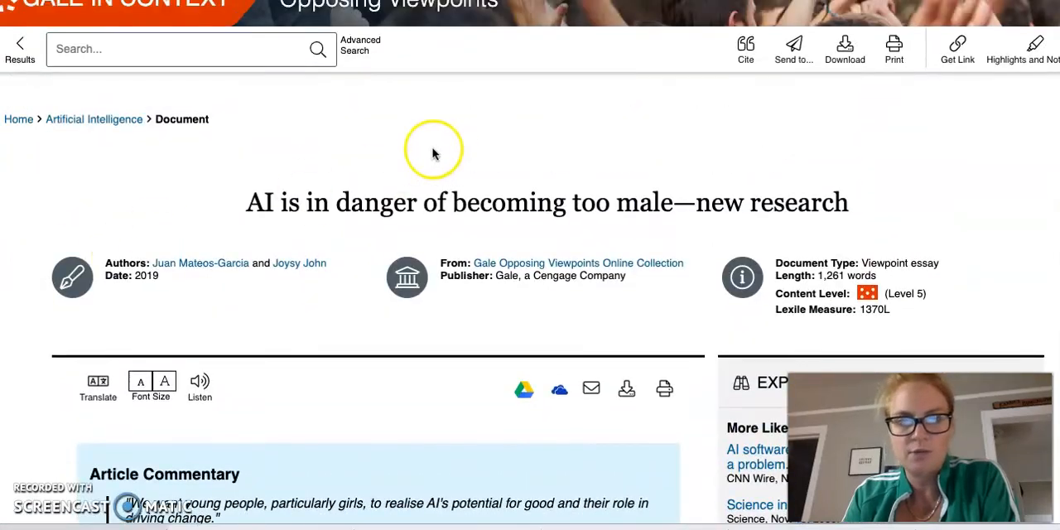
{"action": "scroll", "scroll_direction": "down", "scroll_amount": 3}
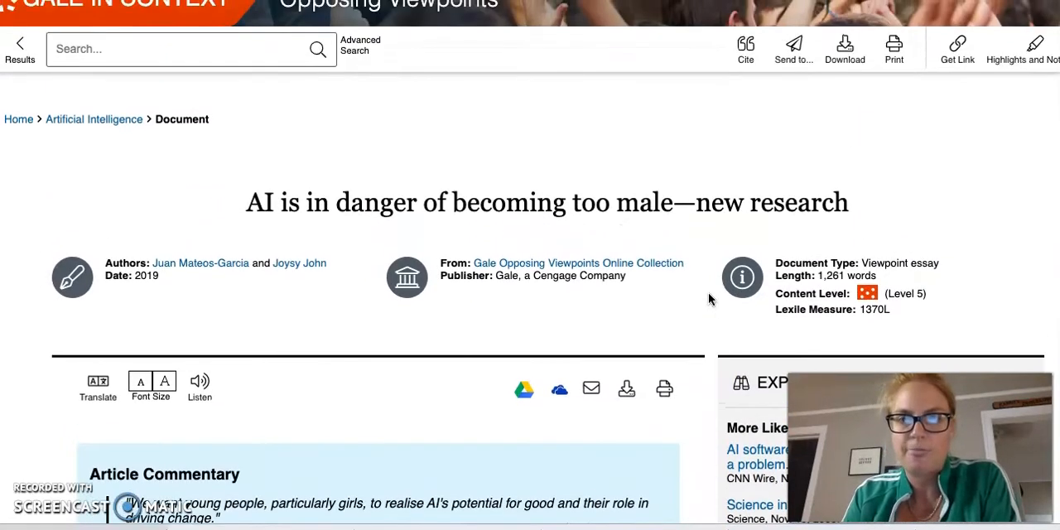
{"action": "scroll", "scroll_direction": "down", "scroll_amount": 3}
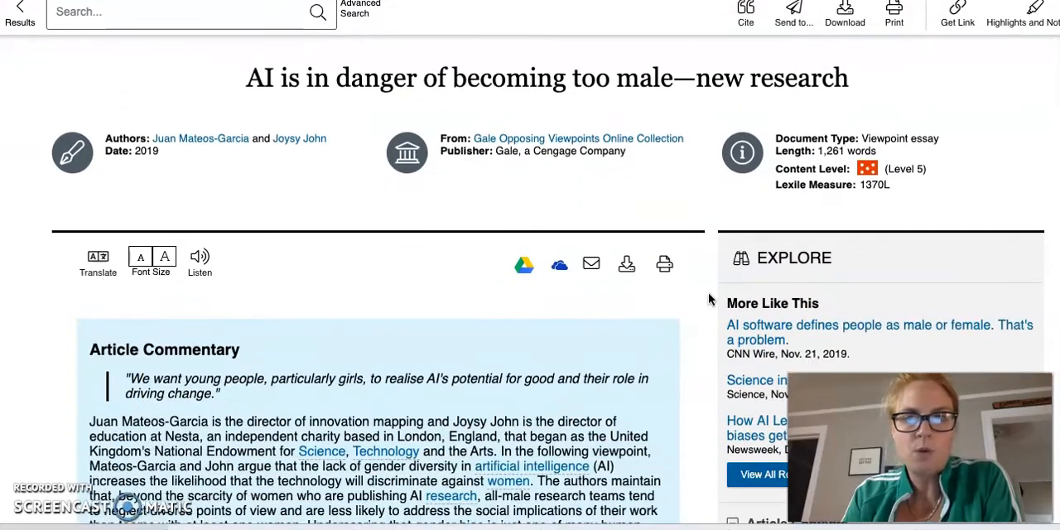
{"action": "scroll", "scroll_direction": "down", "scroll_amount": 3}
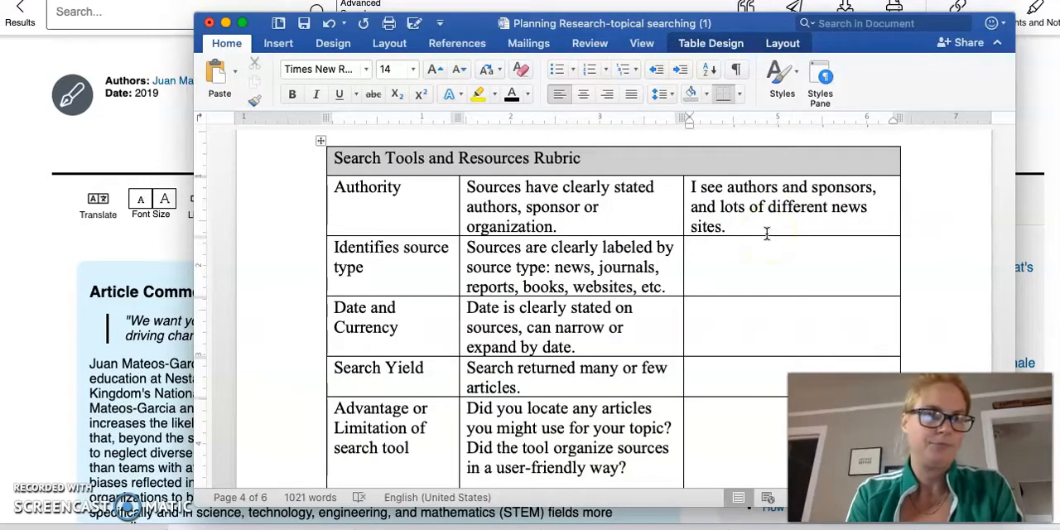
Continue the Authority answer in Word, starting with 'The au'.
{"action": "type", "text": "The au"}
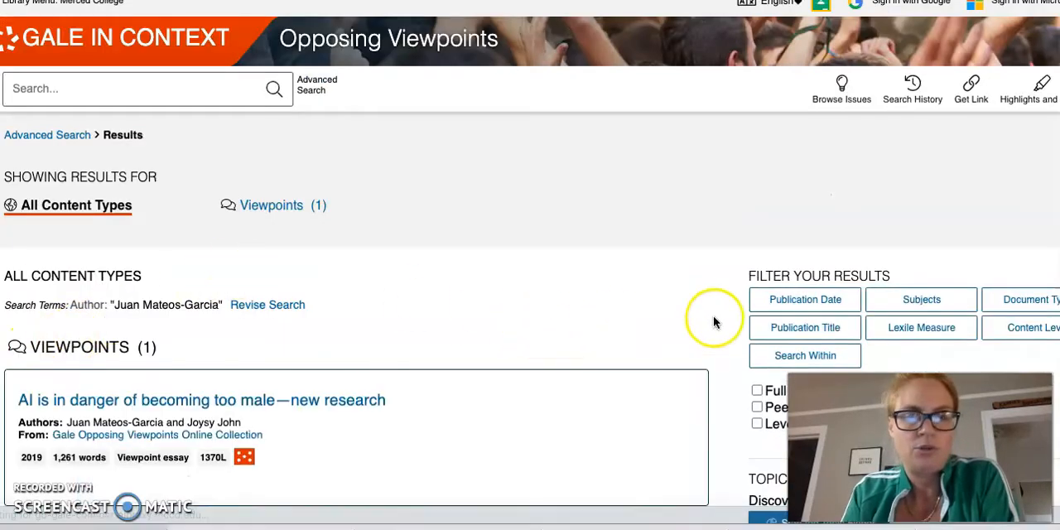
Reopen the AI-becoming-too-male essay from Juan Mateos-Garcia's author results and scroll it.
{"action": "scroll", "scroll_direction": "down", "scroll_amount": 3}
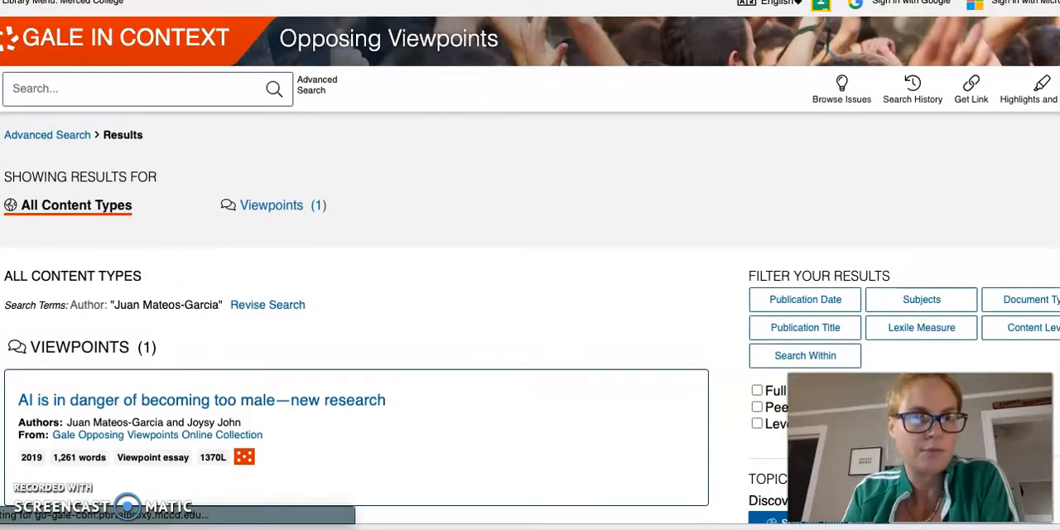
{"action": "left_click", "coordinate": [201, 400]}
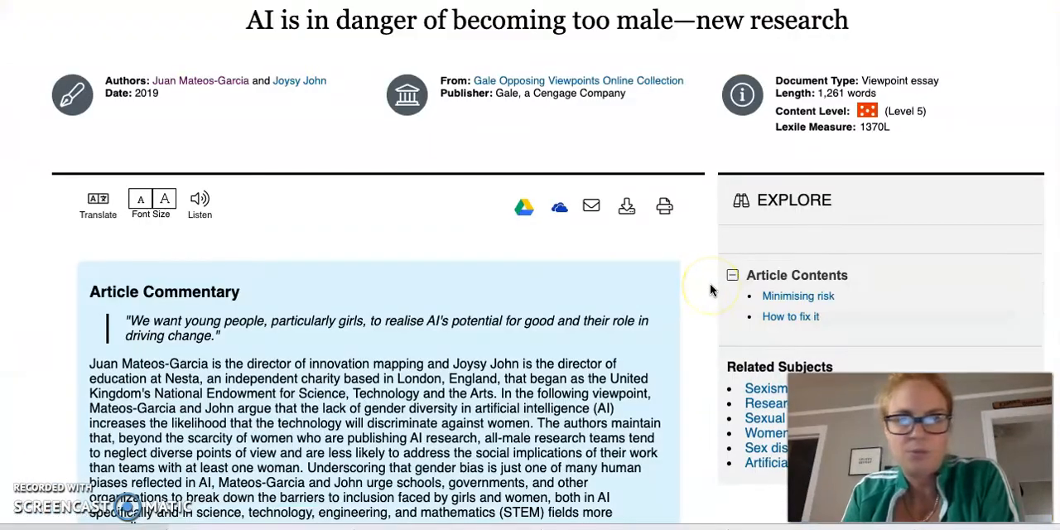
{"action": "scroll", "scroll_direction": "down", "scroll_amount": 3}
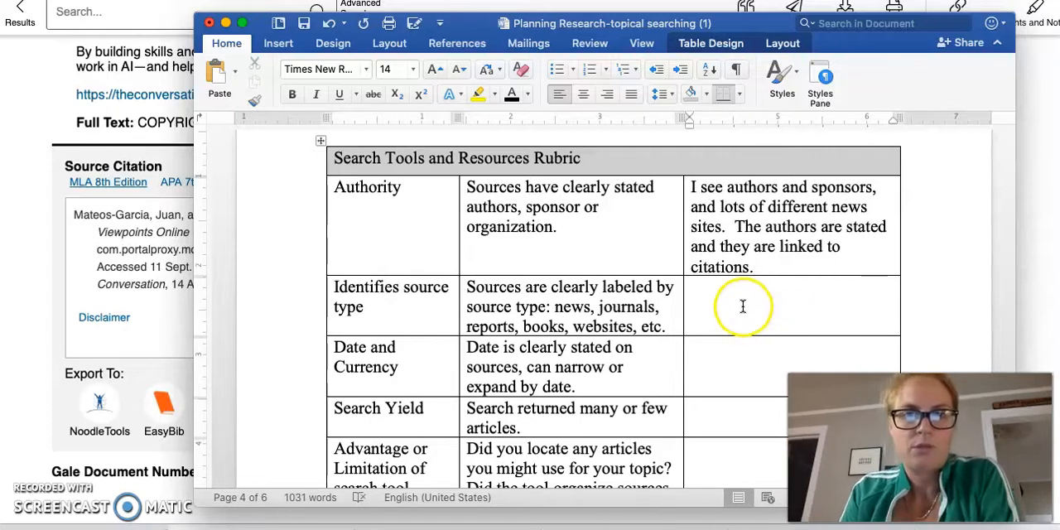
Place the cursor in the Identifies source type row's empty answer cell.
{"action": "left_click", "coordinate": [743, 307]}
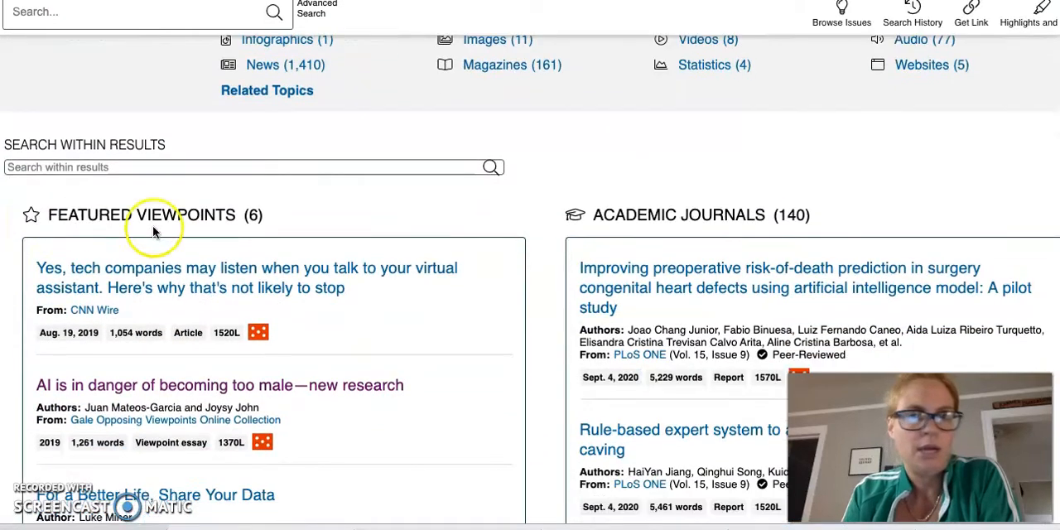
Browse the Artificial Intelligence results by source type down to Magazines (161).
{"action": "scroll", "scroll_direction": "down", "scroll_amount": 3}
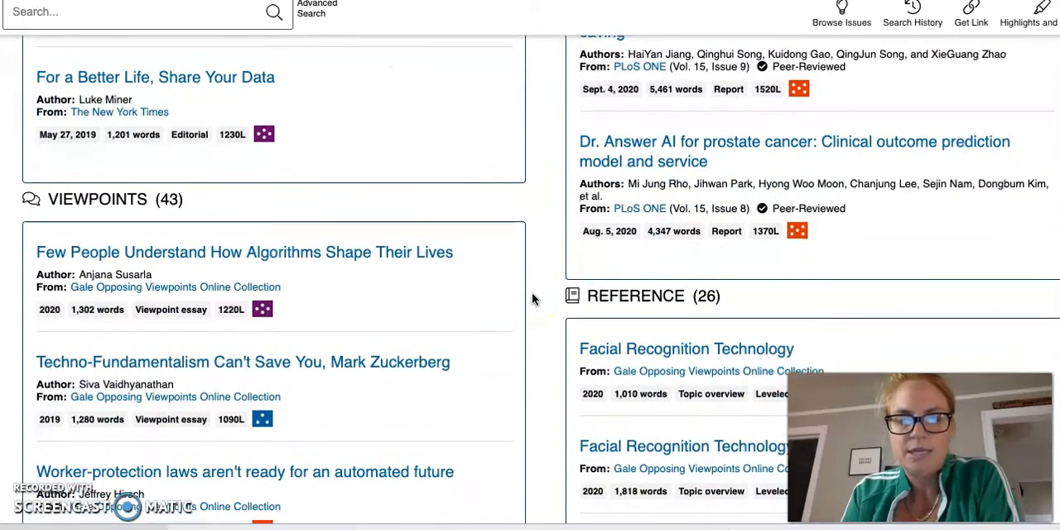
{"action": "scroll", "scroll_direction": "down", "scroll_amount": 3}
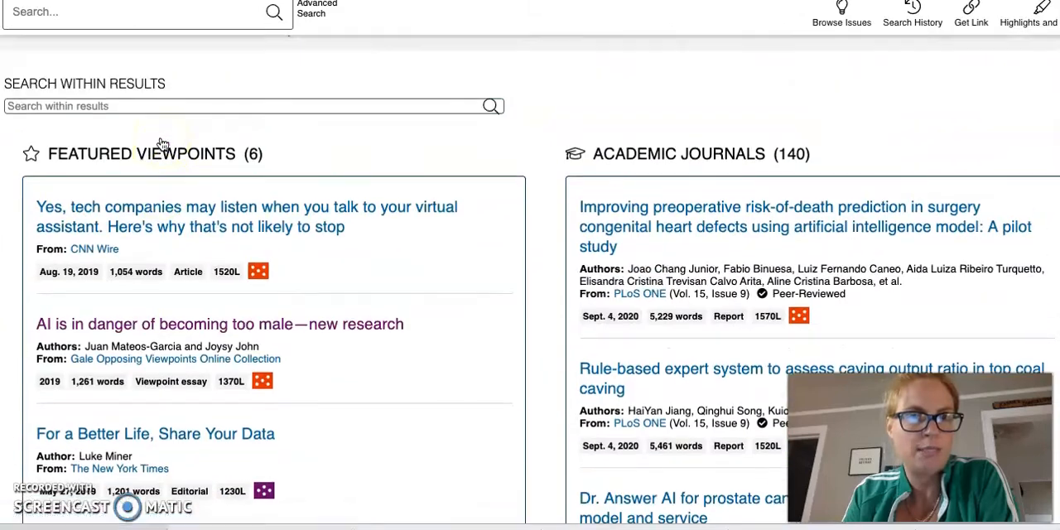
{"action": "scroll", "scroll_direction": "down", "scroll_amount": 3}
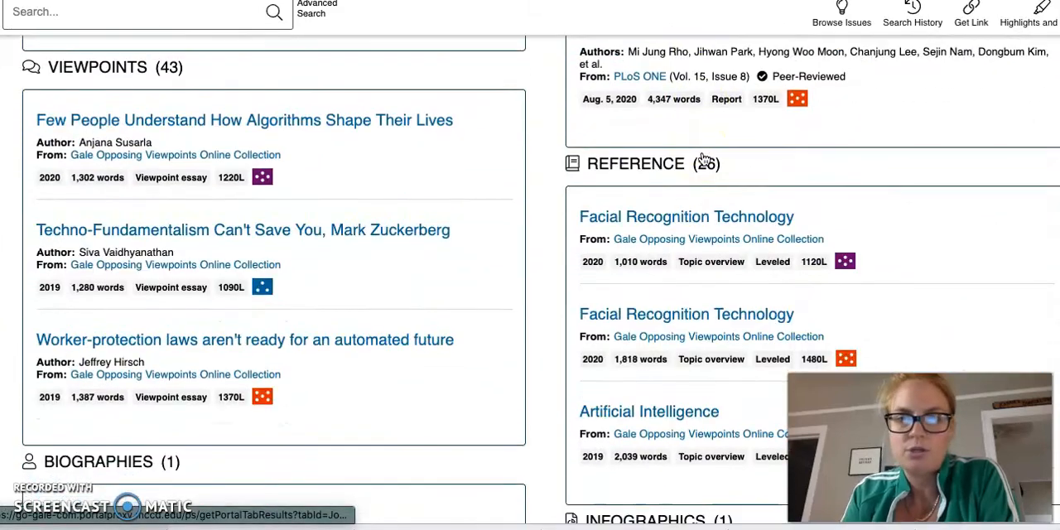
{"action": "scroll", "scroll_direction": "down", "scroll_amount": 3}
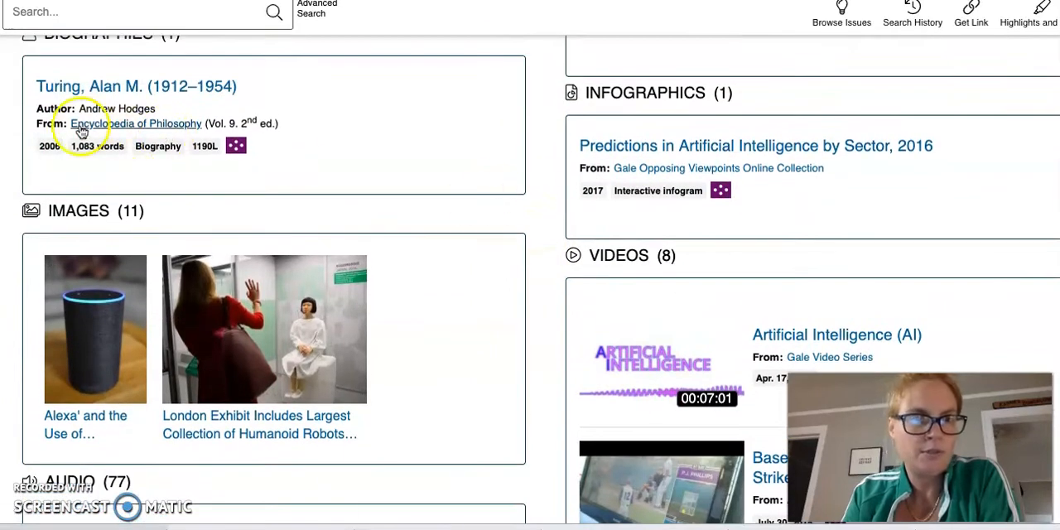
{"action": "mouse_move", "coordinate": [589, 253]}
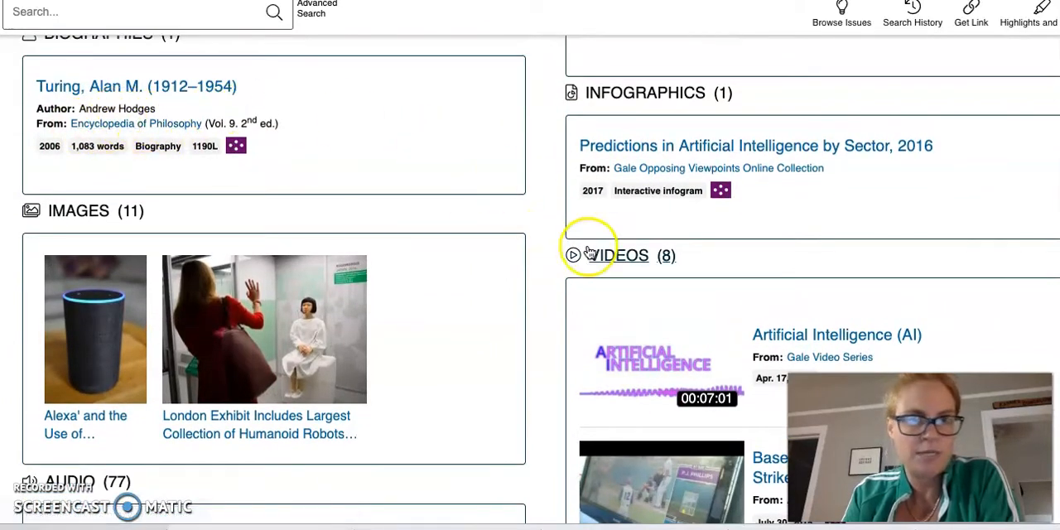
{"action": "scroll", "scroll_direction": "down", "scroll_amount": 3}
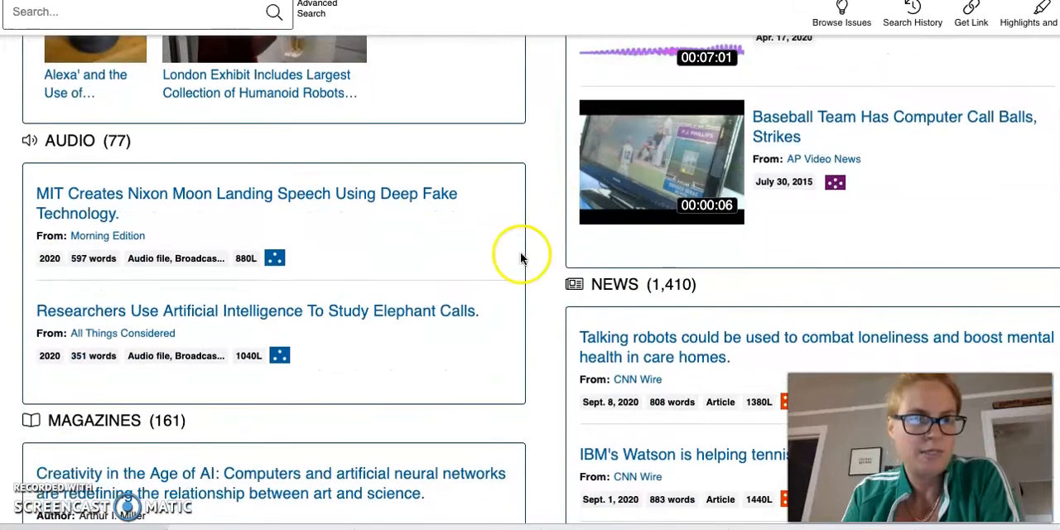
{"action": "mouse_move", "coordinate": [240, 336]}
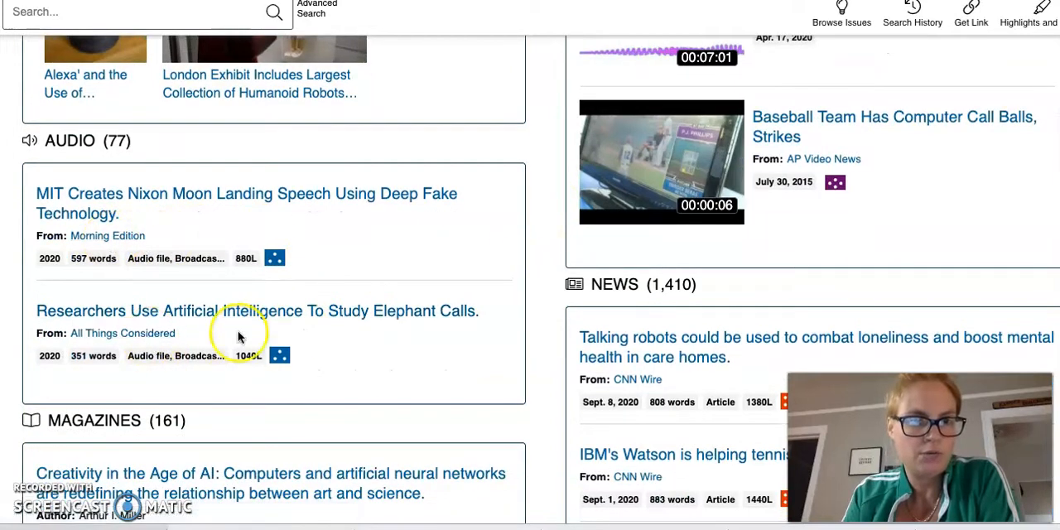
{"action": "scroll", "scroll_direction": "down", "scroll_amount": 3}
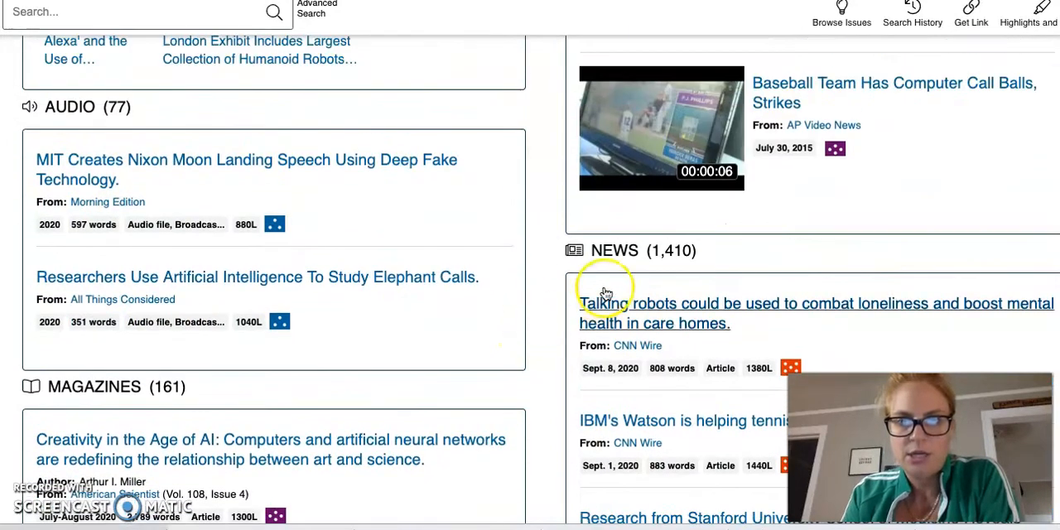
{"action": "scroll", "scroll_direction": "down", "scroll_amount": 3}
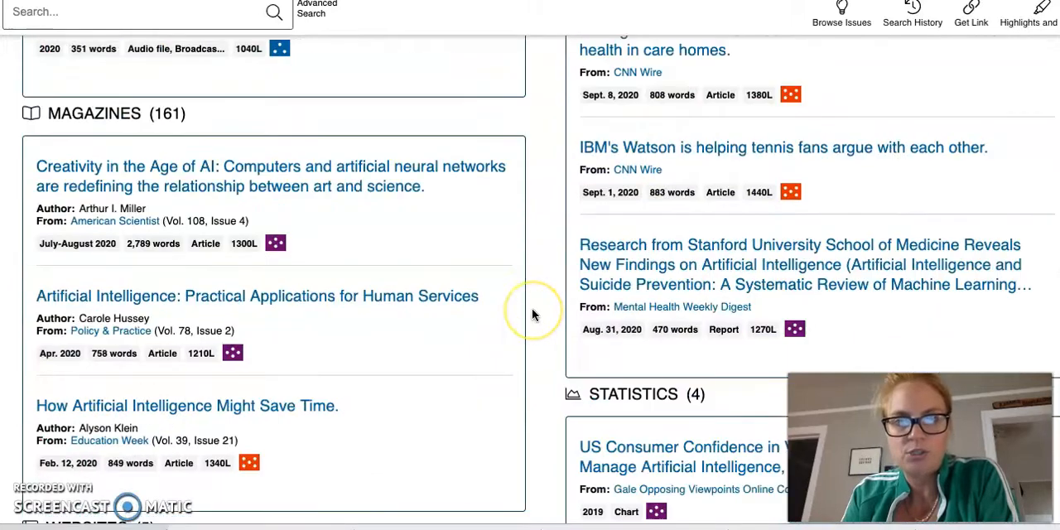
{"action": "scroll", "scroll_direction": "down", "scroll_amount": 3}
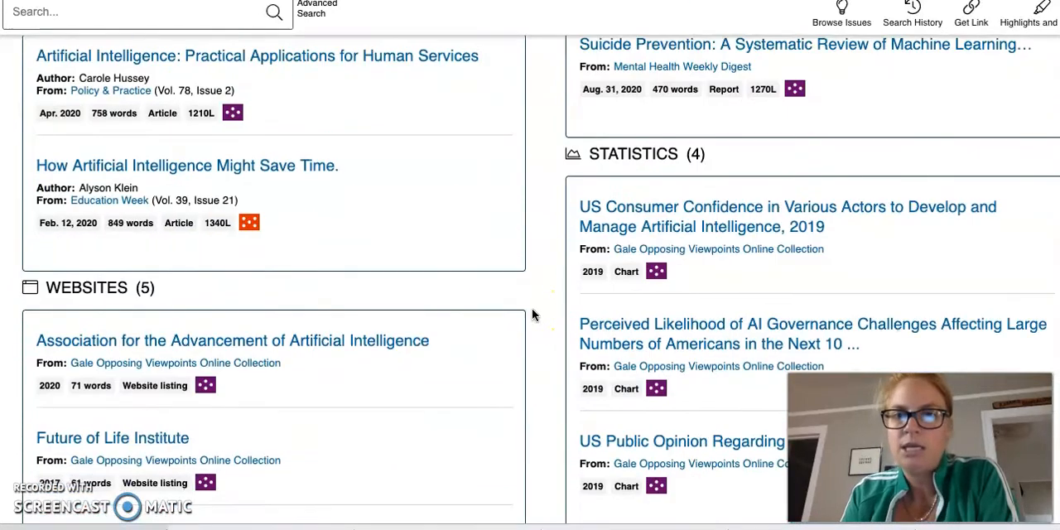
{"action": "scroll", "scroll_direction": "up", "scroll_amount": 3}
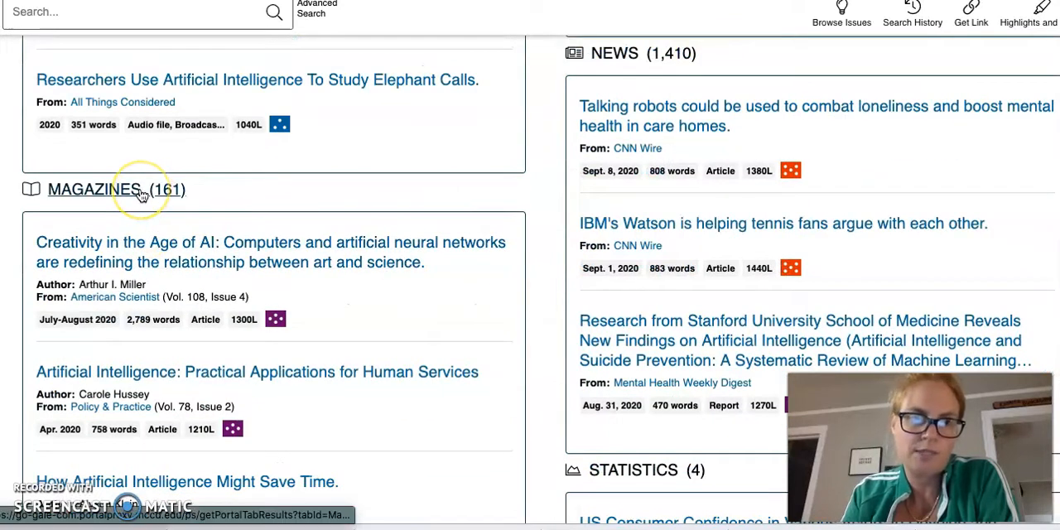
{"action": "scroll", "scroll_direction": "down", "scroll_amount": 3}
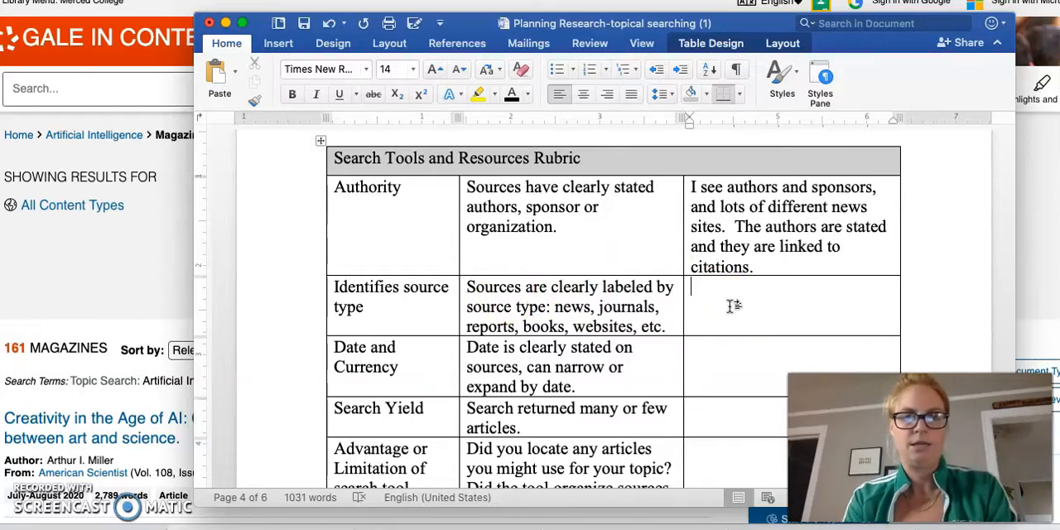
Answer 'Yes the source types are clearly stated, news, reference, website, audio' for Identifies source type.
{"action": "type", "text": "Yes the"}
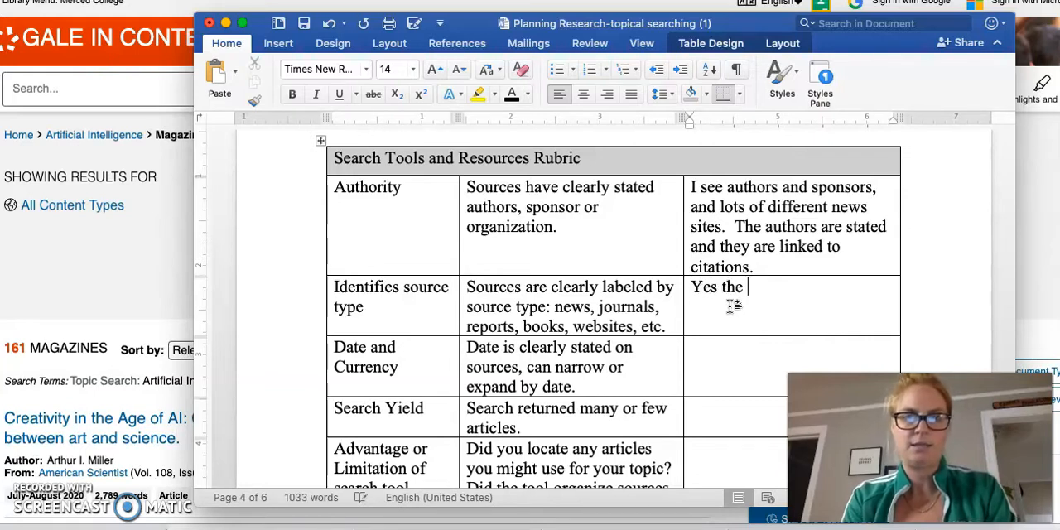
{"action": "type", "text": "source types are clearly stated"}
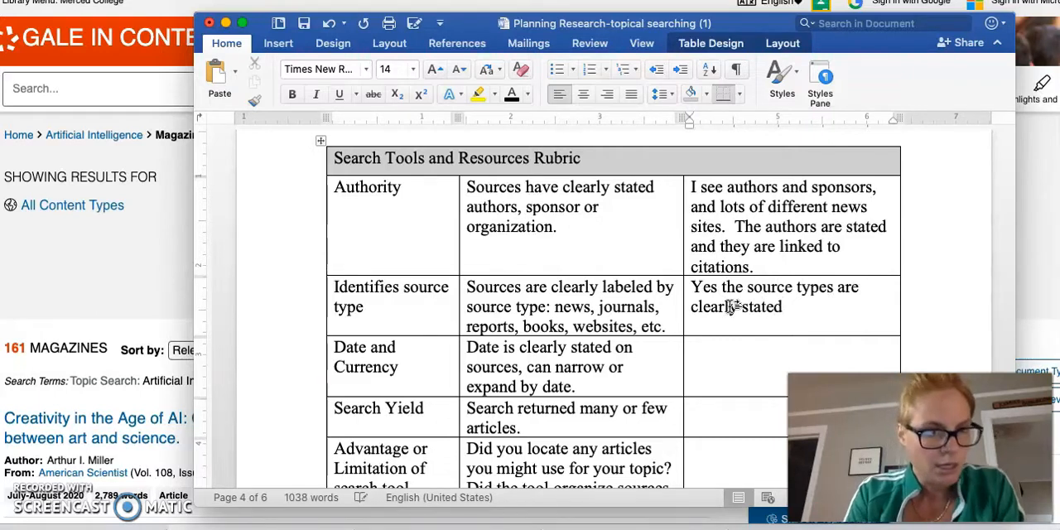
{"action": "type", "text": ", news, refernce,"}
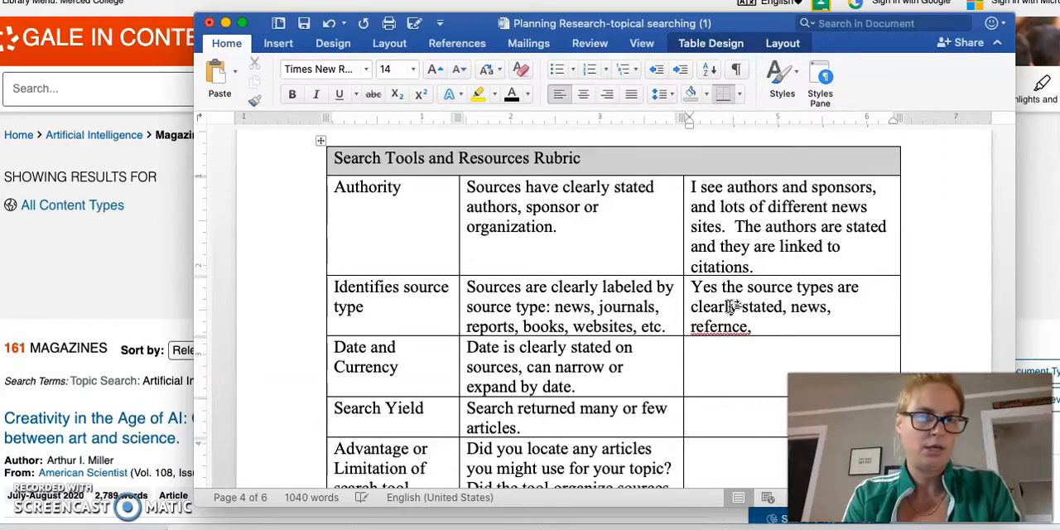
{"action": "type", "text": "website,"}
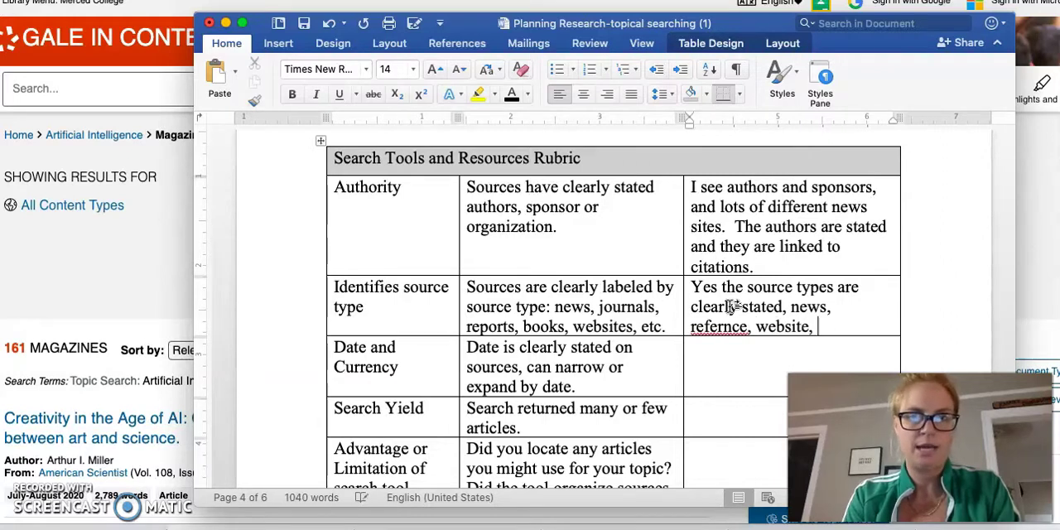
{"action": "type", "text": "audio,"}
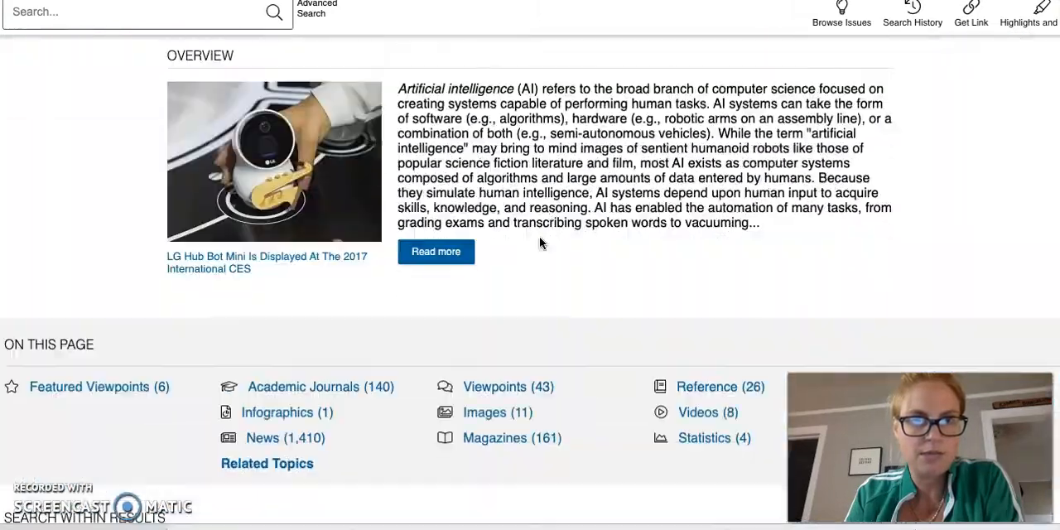
Scroll through the Featured Viewpoints, Academic Journals, Statistics and Websites sections.
{"action": "scroll", "scroll_direction": "down", "scroll_amount": 3}
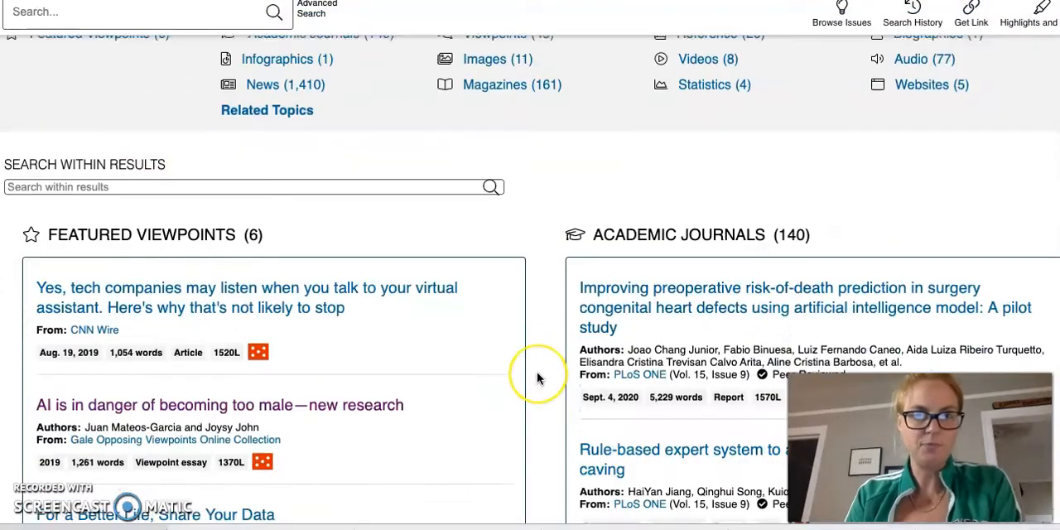
{"action": "scroll", "scroll_direction": "down", "scroll_amount": 3}
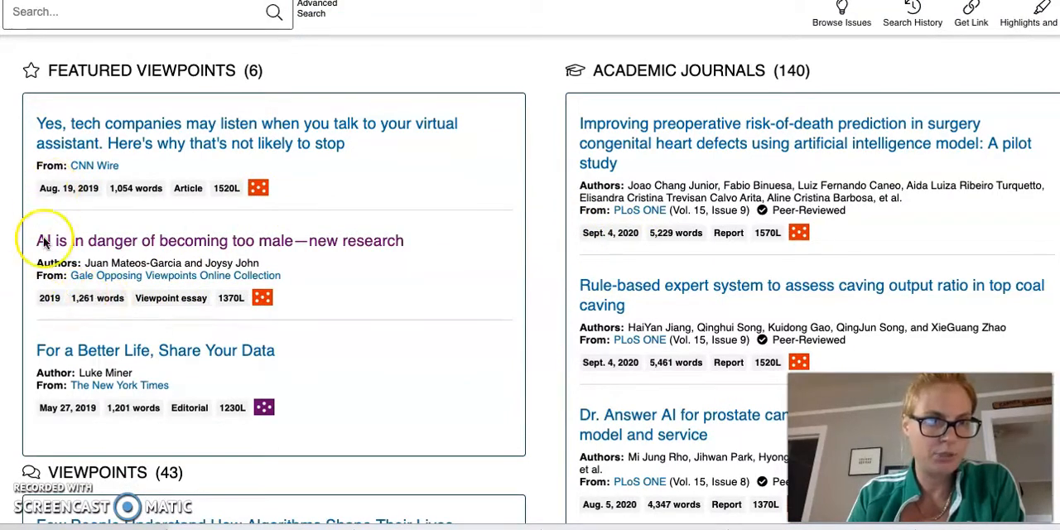
{"action": "scroll", "scroll_direction": "down", "scroll_amount": 3}
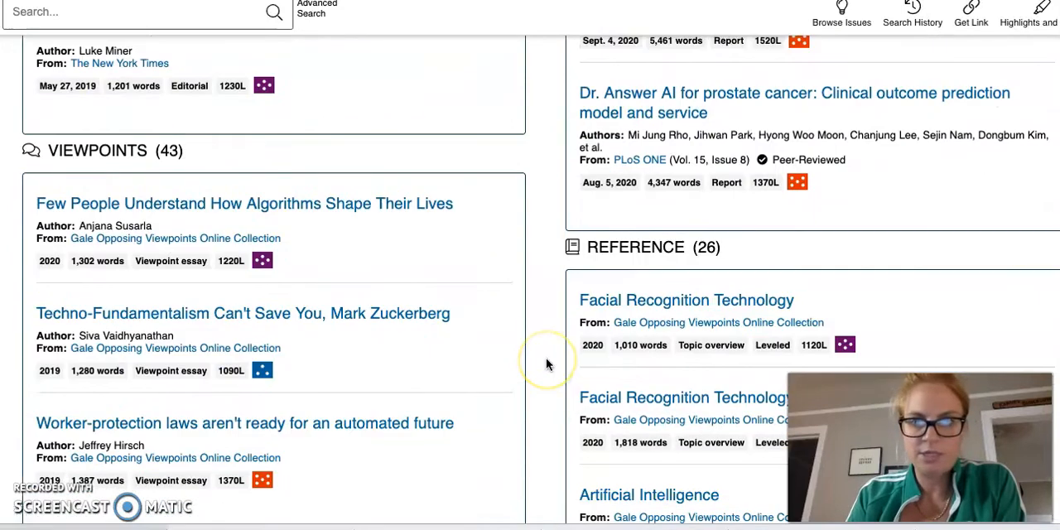
{"action": "scroll", "scroll_direction": "down", "scroll_amount": 3}
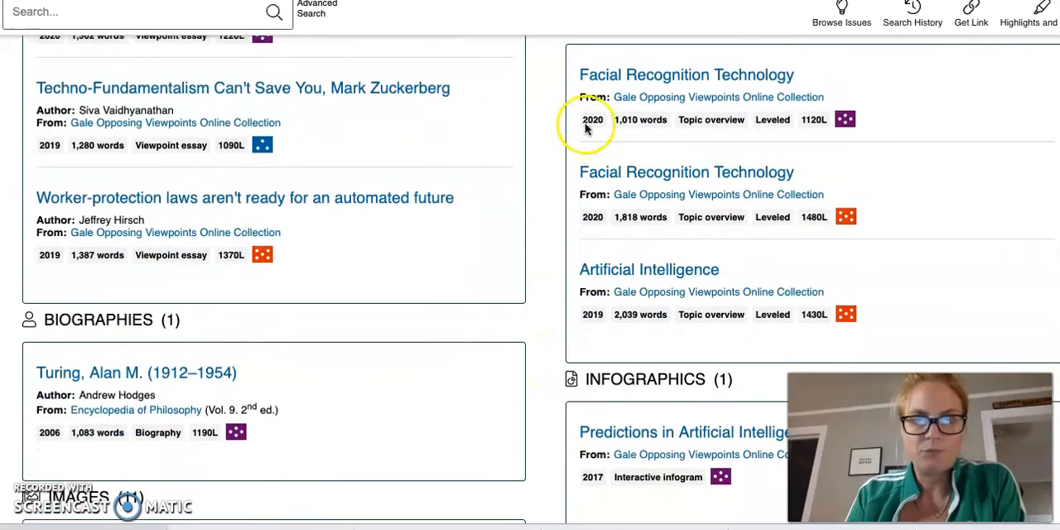
{"action": "scroll", "scroll_direction": "down", "scroll_amount": 3}
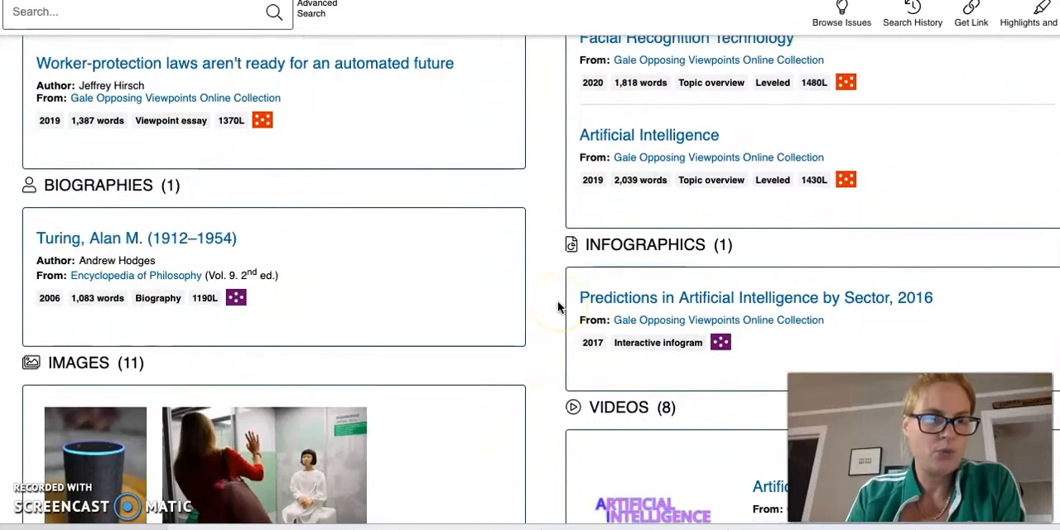
{"action": "scroll", "scroll_direction": "down", "scroll_amount": 3}
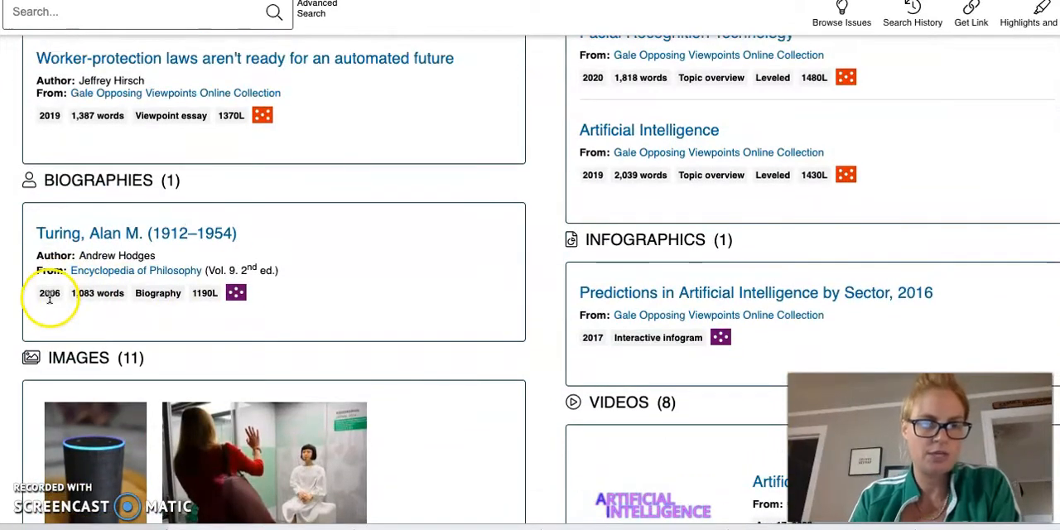
{"action": "mouse_move", "coordinate": [436, 277]}
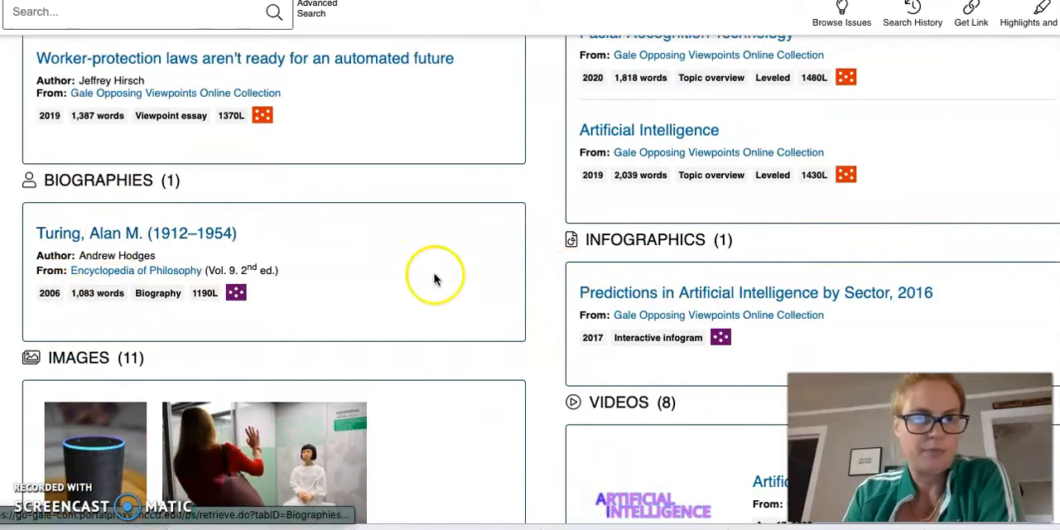
{"action": "scroll", "scroll_direction": "down", "scroll_amount": 3}
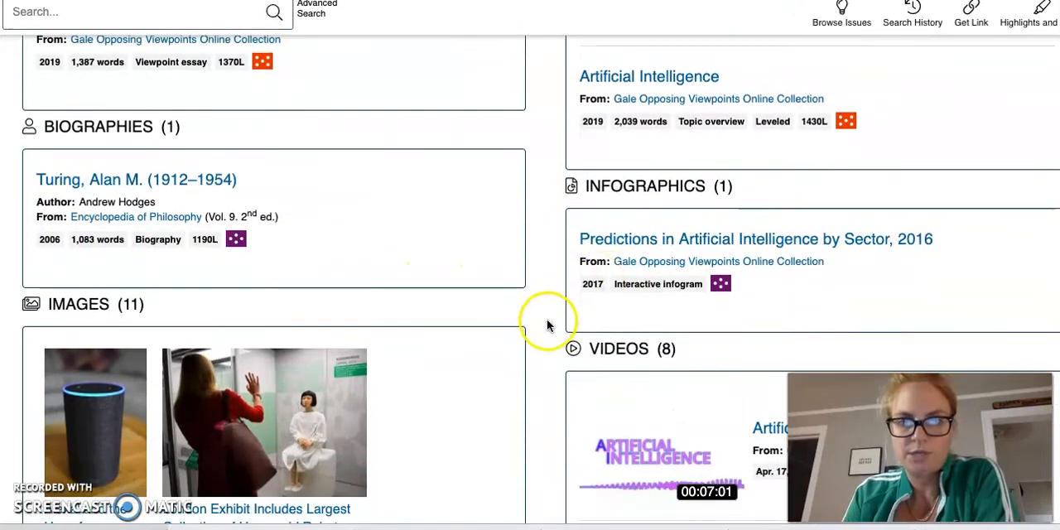
{"action": "scroll", "scroll_direction": "down", "scroll_amount": 3}
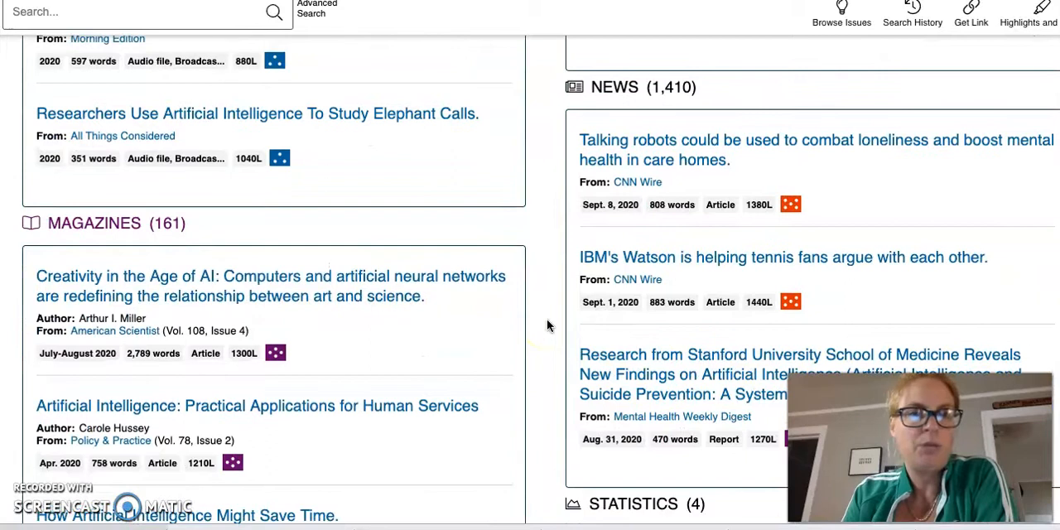
{"action": "scroll", "scroll_direction": "down", "scroll_amount": 3}
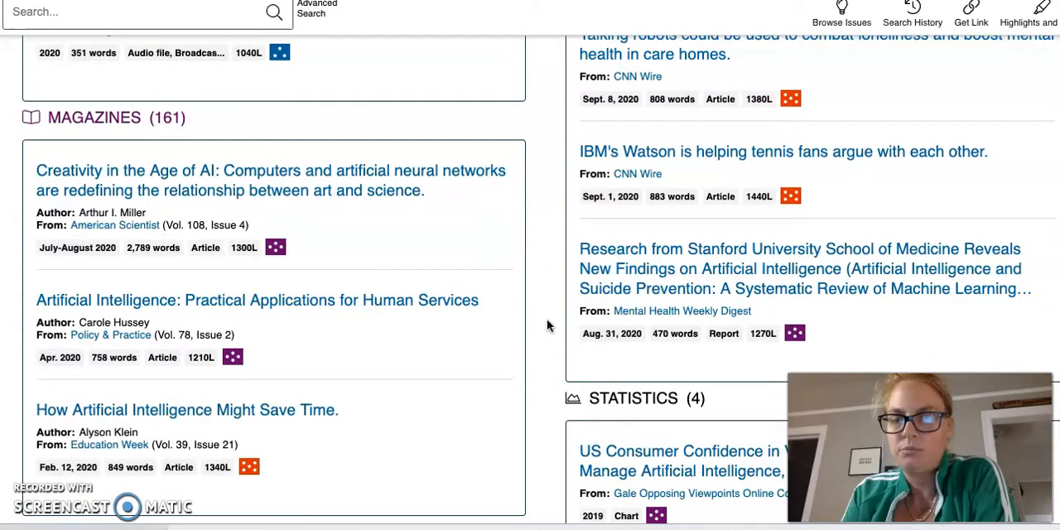
{"action": "scroll", "scroll_direction": "down", "scroll_amount": 3}
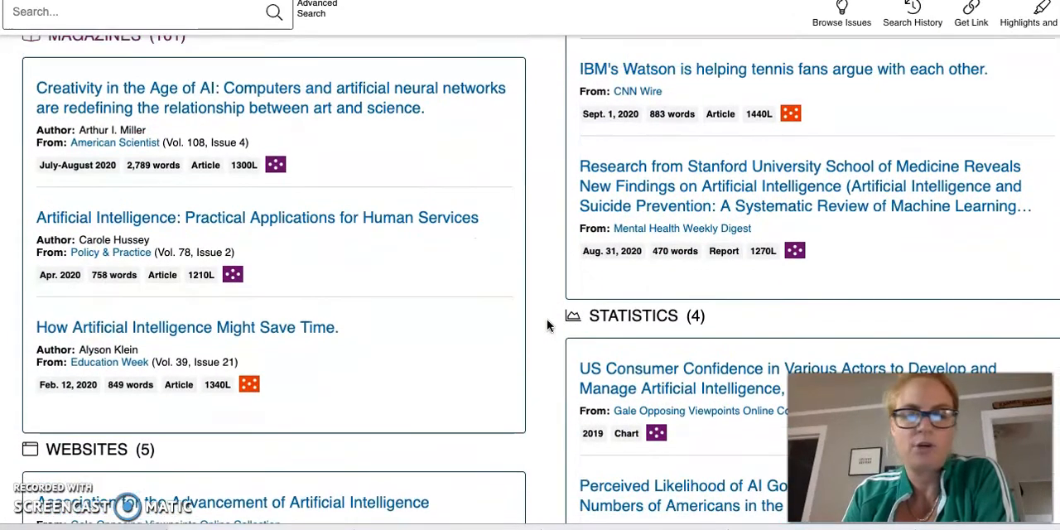
{"action": "scroll", "scroll_direction": "down", "scroll_amount": 3}
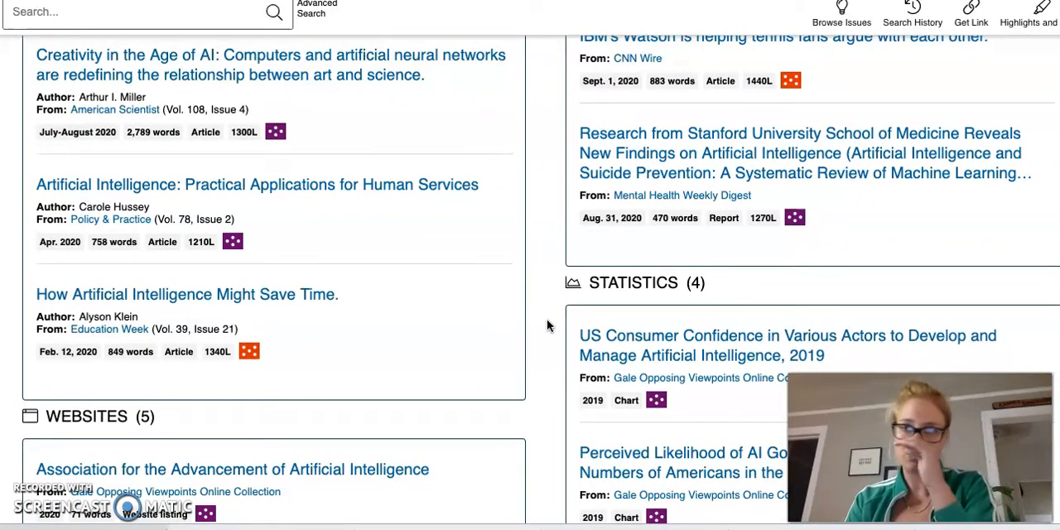
{"action": "scroll", "scroll_direction": "down", "scroll_amount": 3}
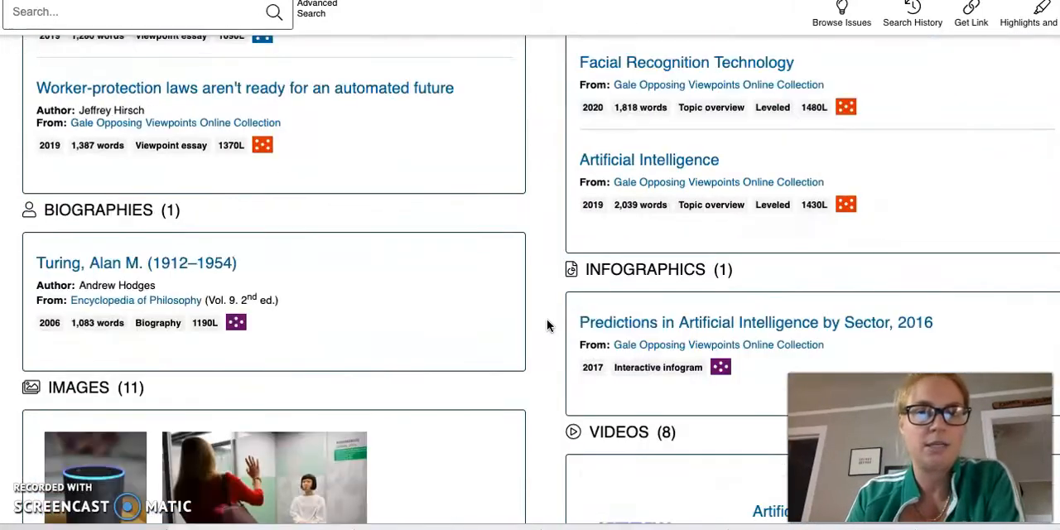
{"action": "scroll", "scroll_direction": "down", "scroll_amount": 3}
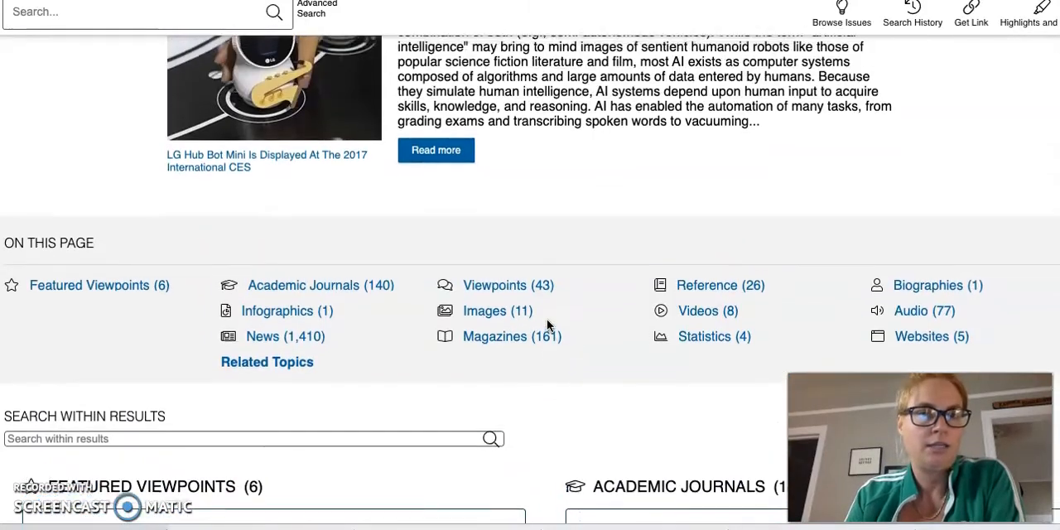
{"action": "scroll", "scroll_direction": "up", "scroll_amount": 3}
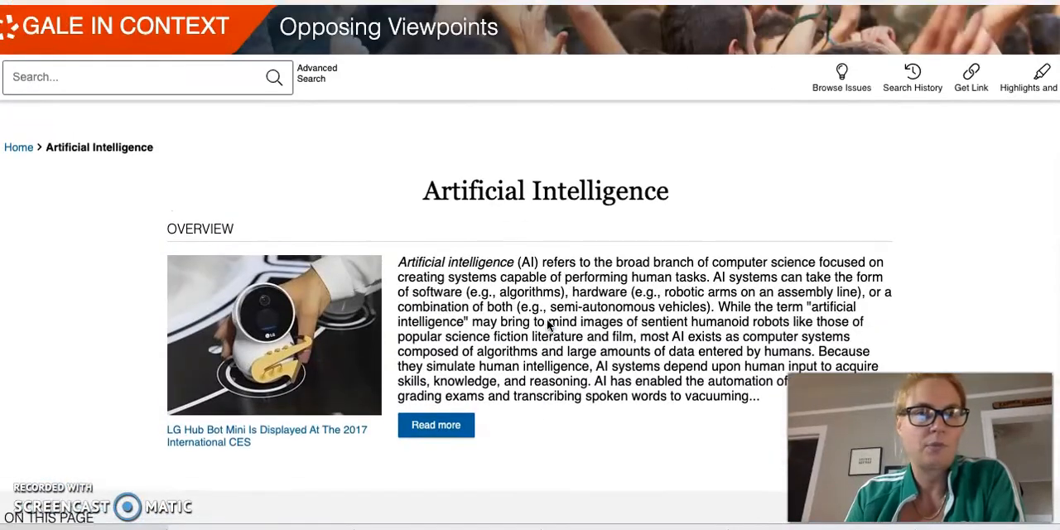
{"action": "scroll", "scroll_direction": "down", "scroll_amount": 3}
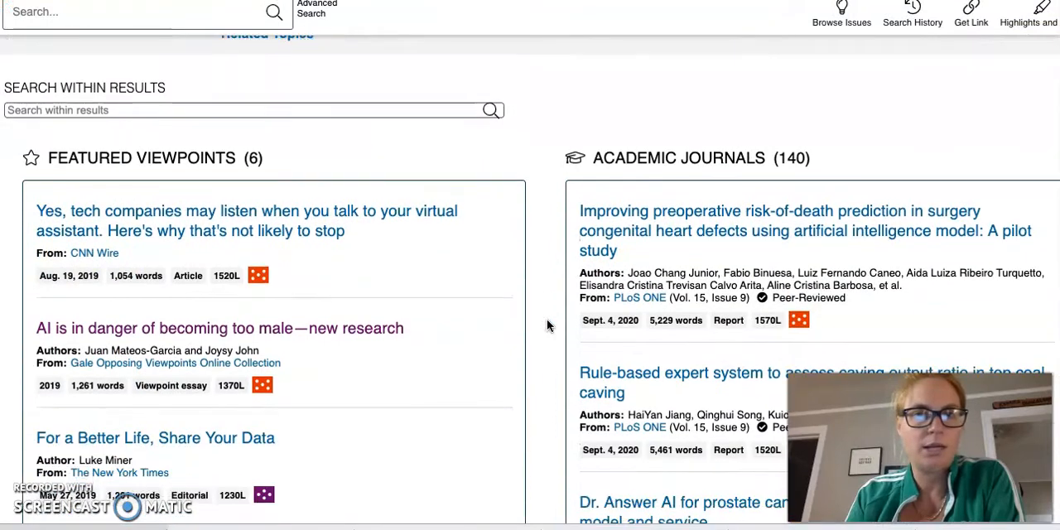
{"action": "scroll", "scroll_direction": "up", "scroll_amount": 3}
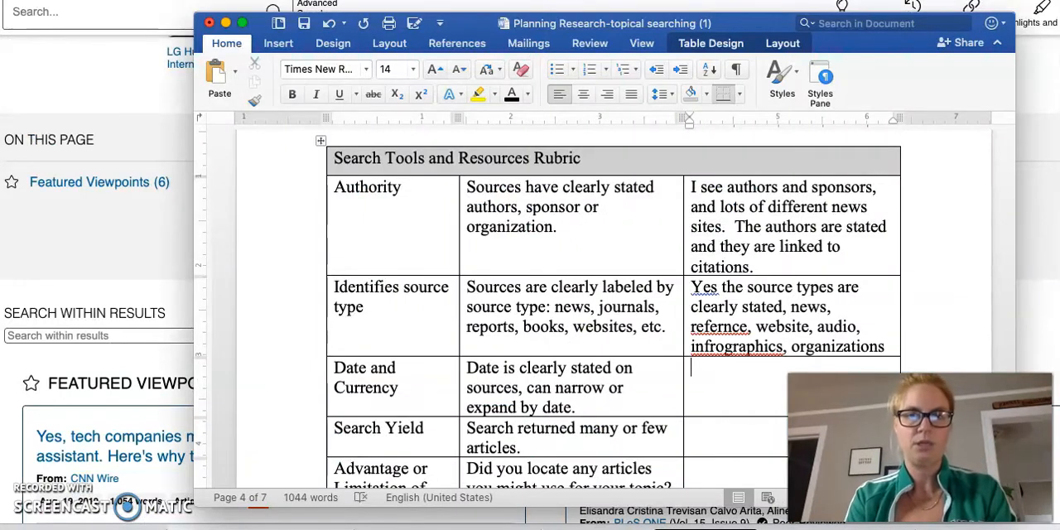
Write in Date and Currency that dates are clearly stated and listed beneath the title.
{"action": "type", "text": "Dates are clearly stated."}
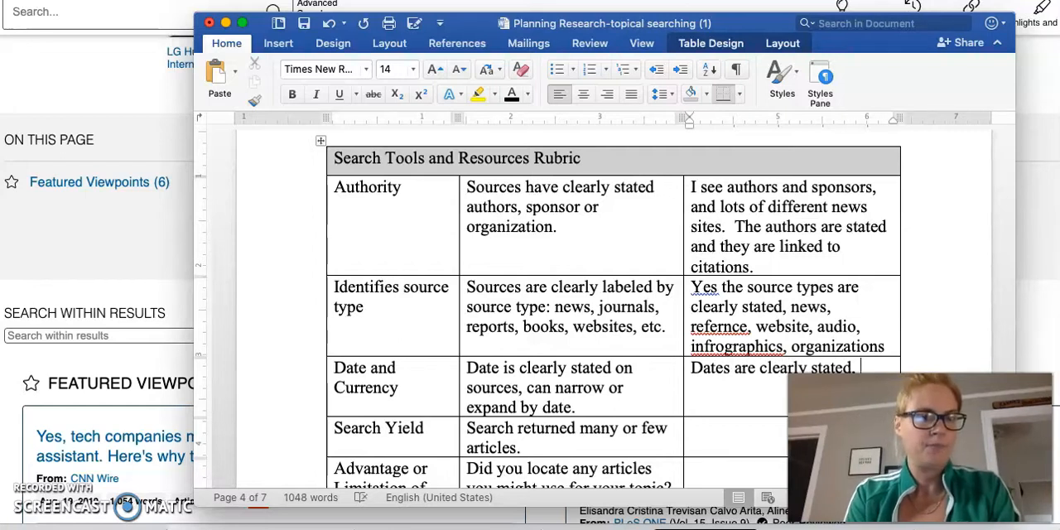
{"action": "type", "text": "they are liste"}
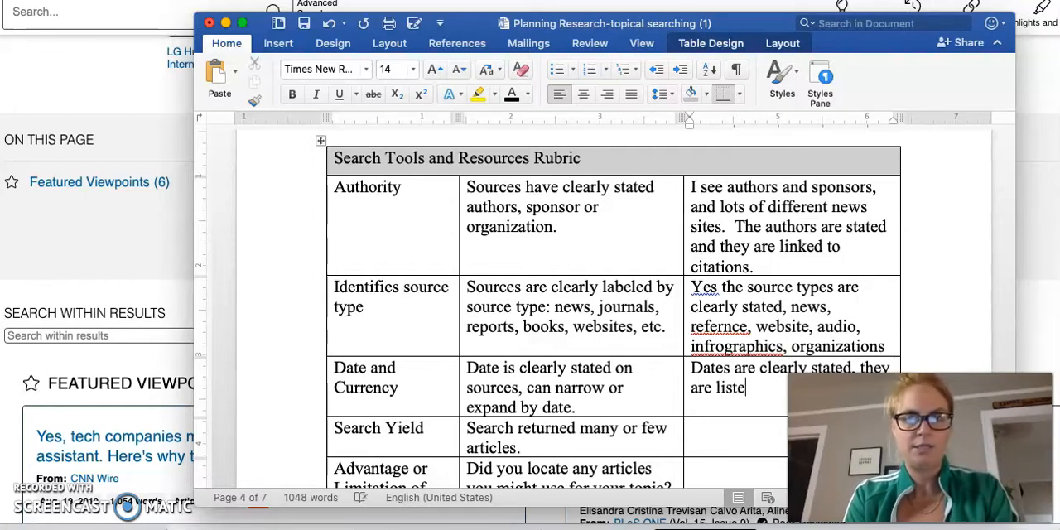
{"action": "type", "text": "d direc"}
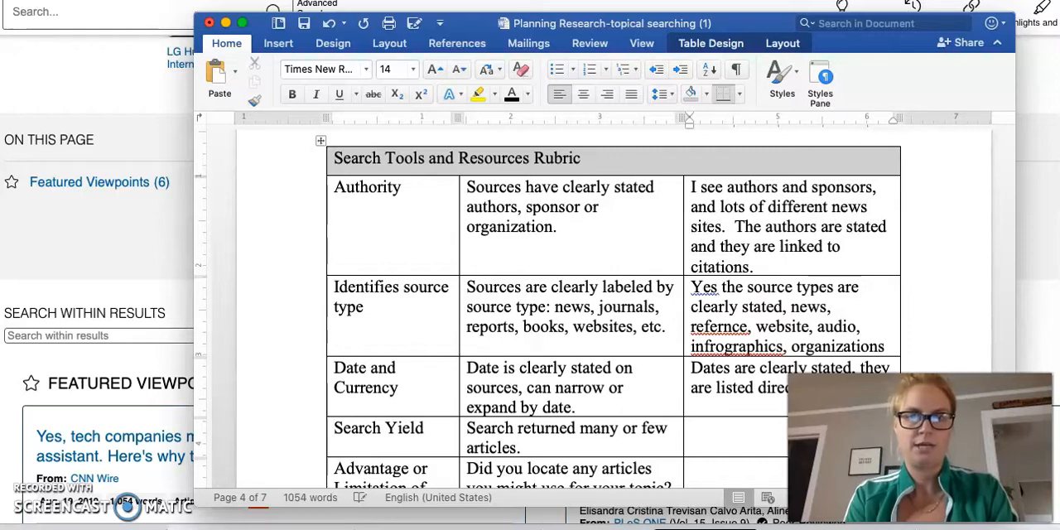
{"action": "type", "text": "tile"}
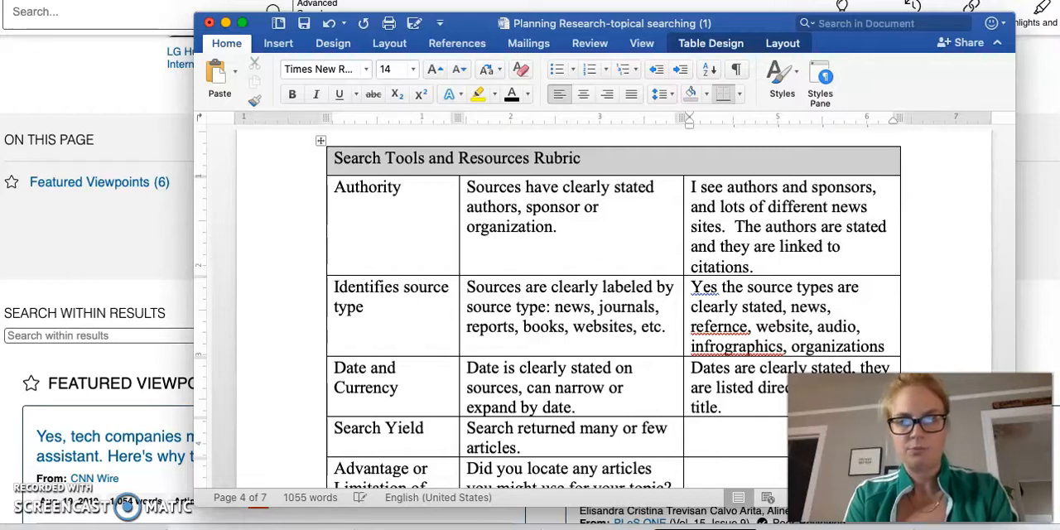
{"action": "scroll", "scroll_direction": "down", "scroll_amount": 3}
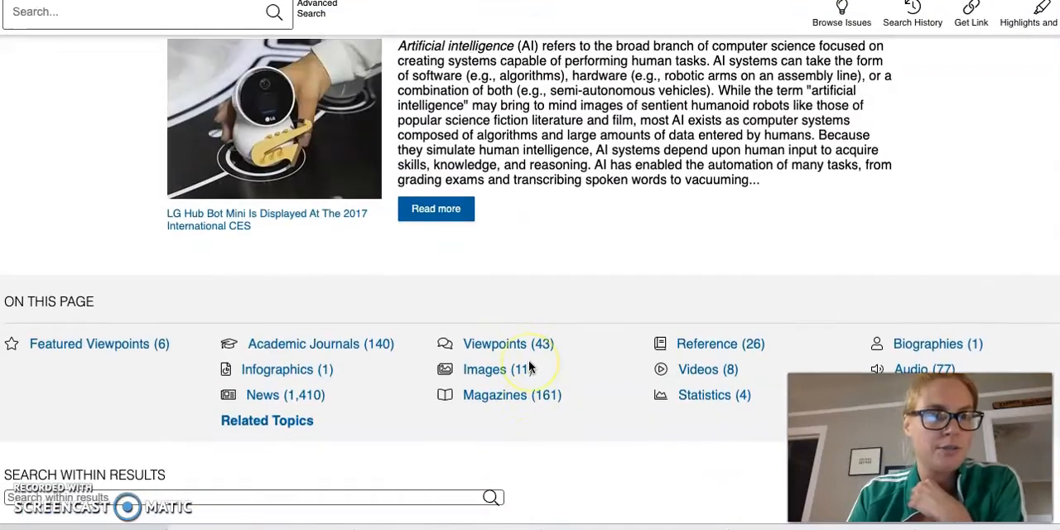
Scroll the Artificial Intelligence page to review the On This Page category counts.
{"action": "scroll", "scroll_direction": "up", "scroll_amount": 3}
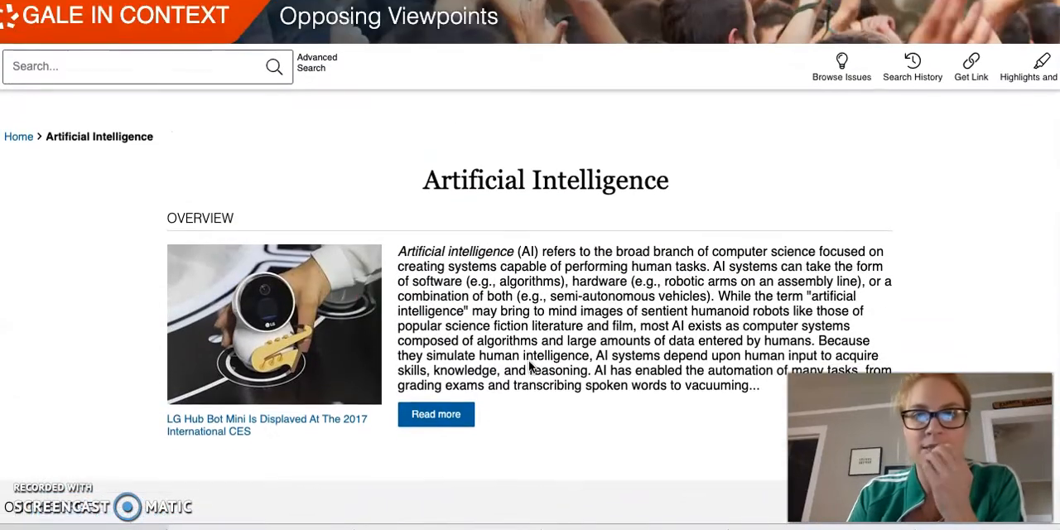
{"action": "scroll", "scroll_direction": "down", "scroll_amount": 3}
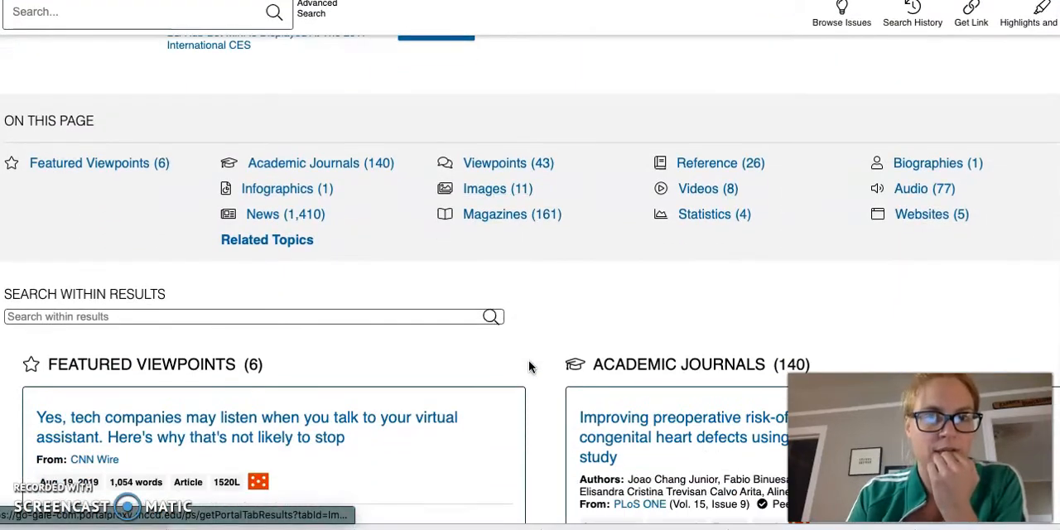
{"action": "scroll", "scroll_direction": "down", "scroll_amount": 3}
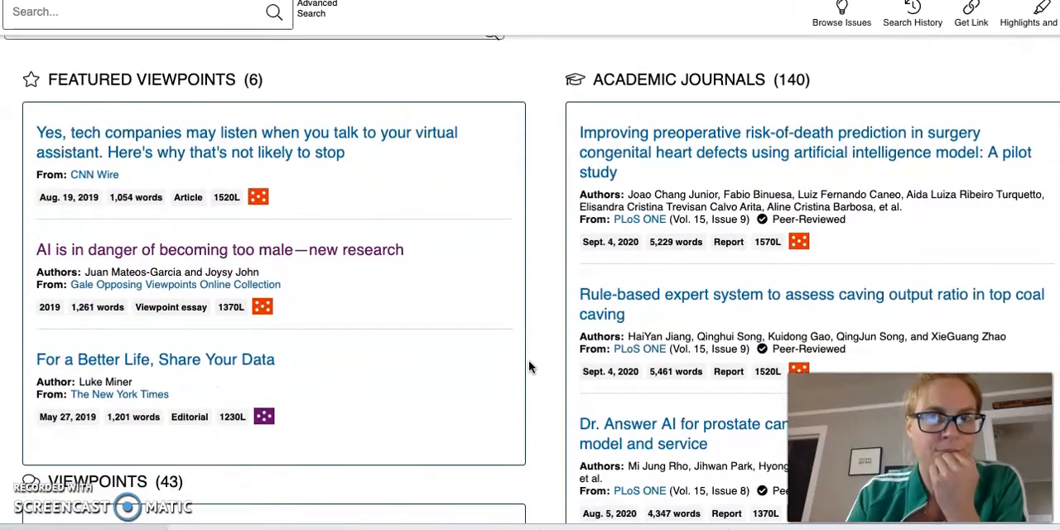
{"action": "scroll", "scroll_direction": "down", "scroll_amount": 3}
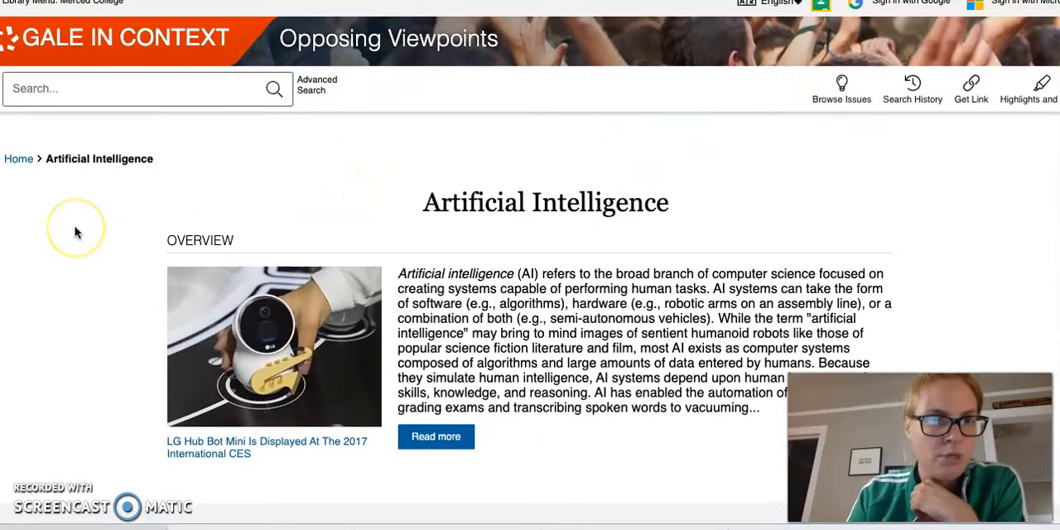
{"action": "scroll", "scroll_direction": "down", "scroll_amount": 3}
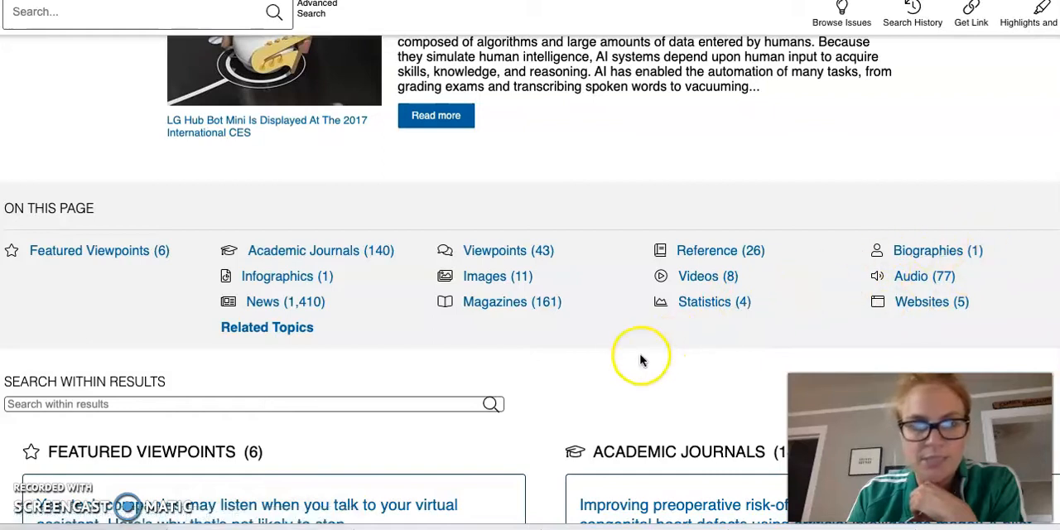
{"action": "scroll", "scroll_direction": "down", "scroll_amount": 3}
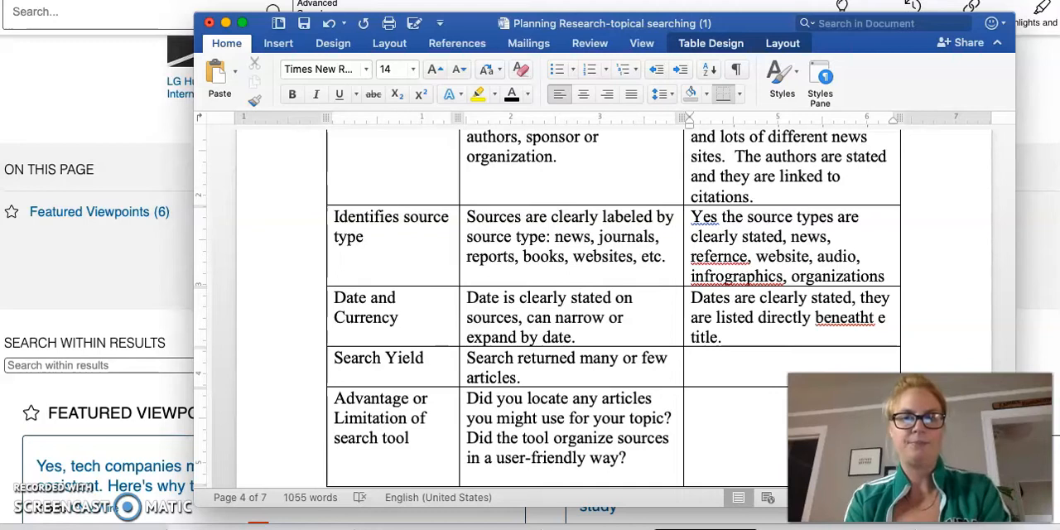
Note in Search Yield: 'There are 1600 results for AI, I feel like too many results'.
{"action": "type", "text": "There are 1"}
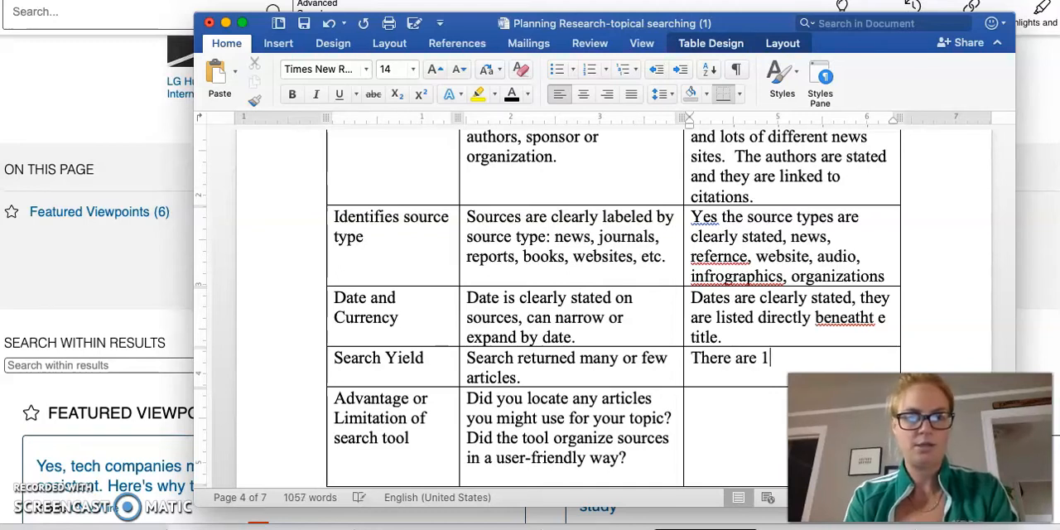
{"action": "type", "text": "600 resul"}
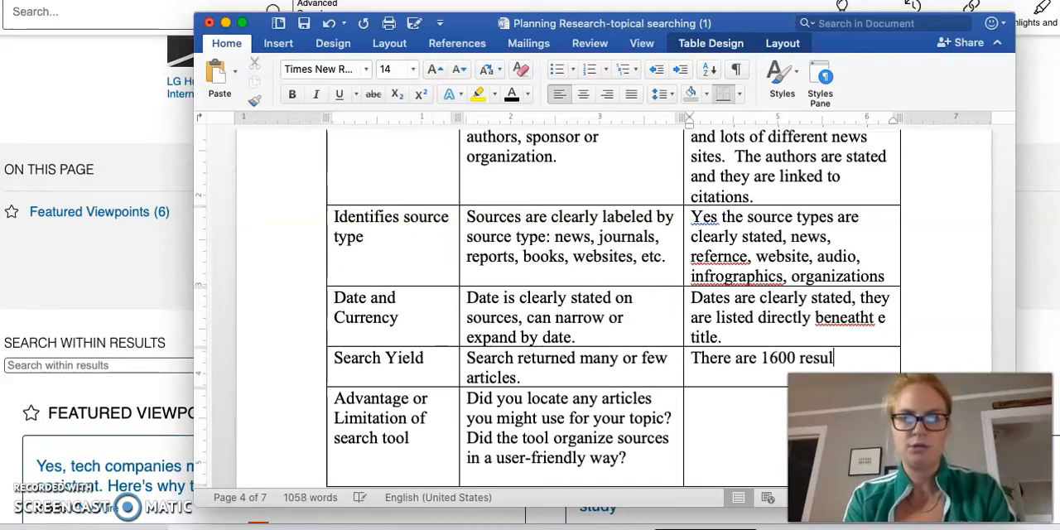
{"action": "type", "text": "ts for"}
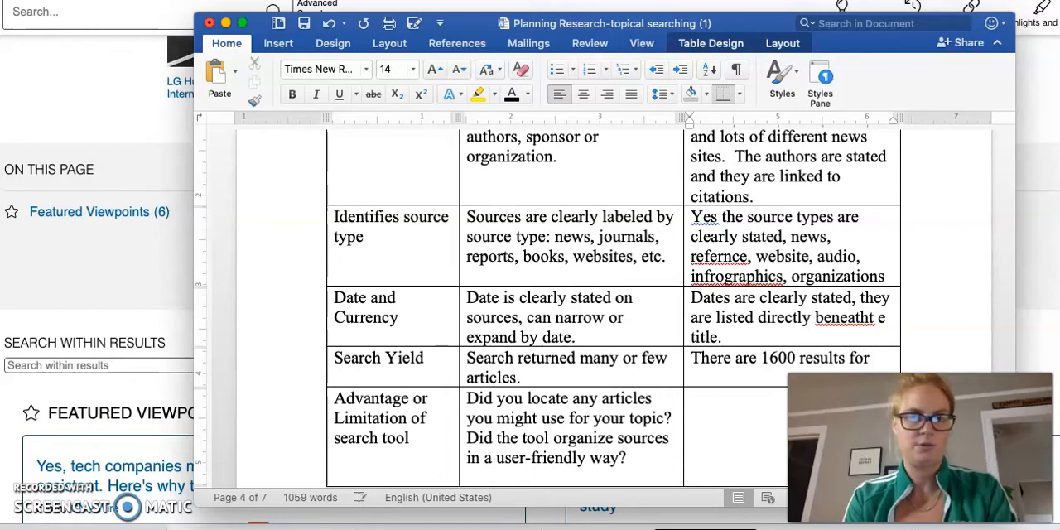
{"action": "type", "text": "AI."}
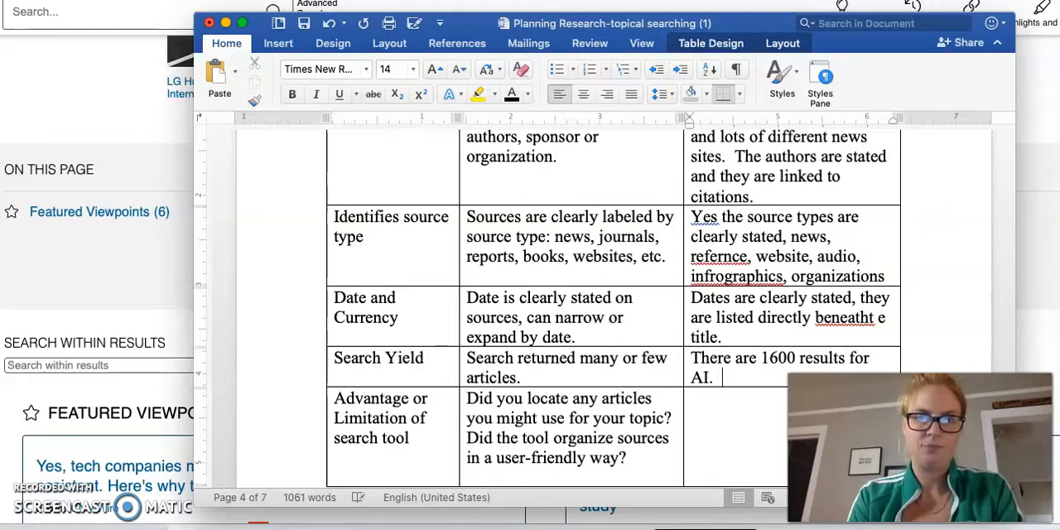
{"action": "type", "text": "I feel like"}
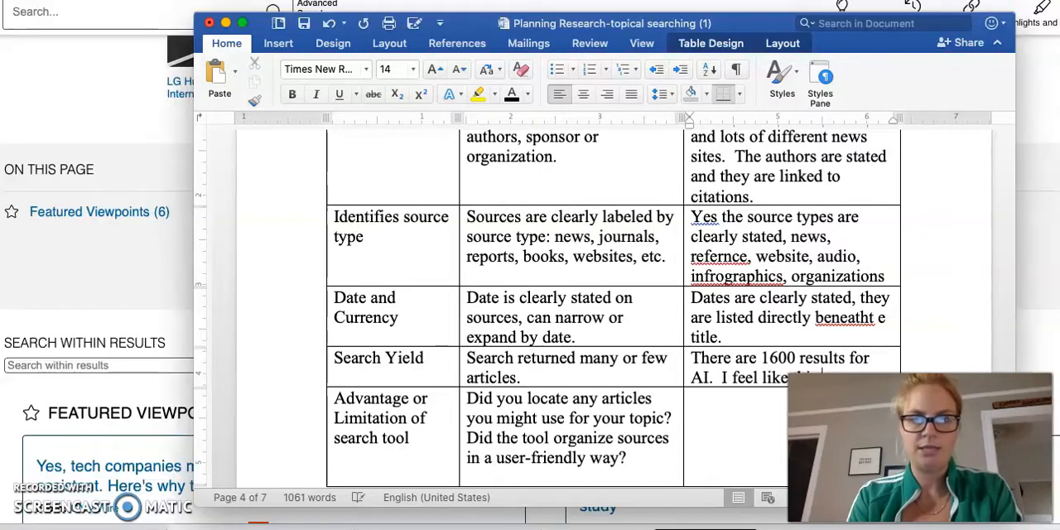
{"action": "type", "text": "too many"}
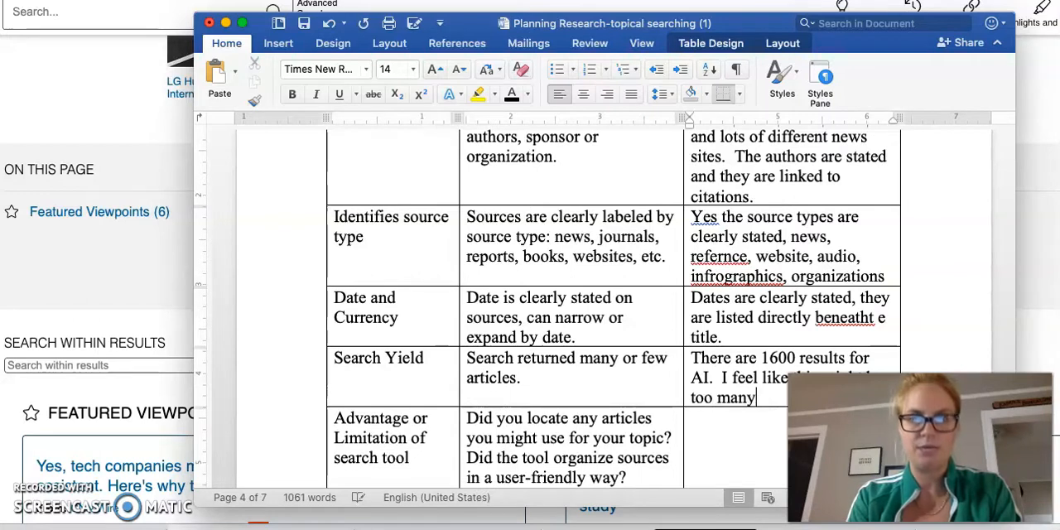
{"action": "type", "text": "resu"}
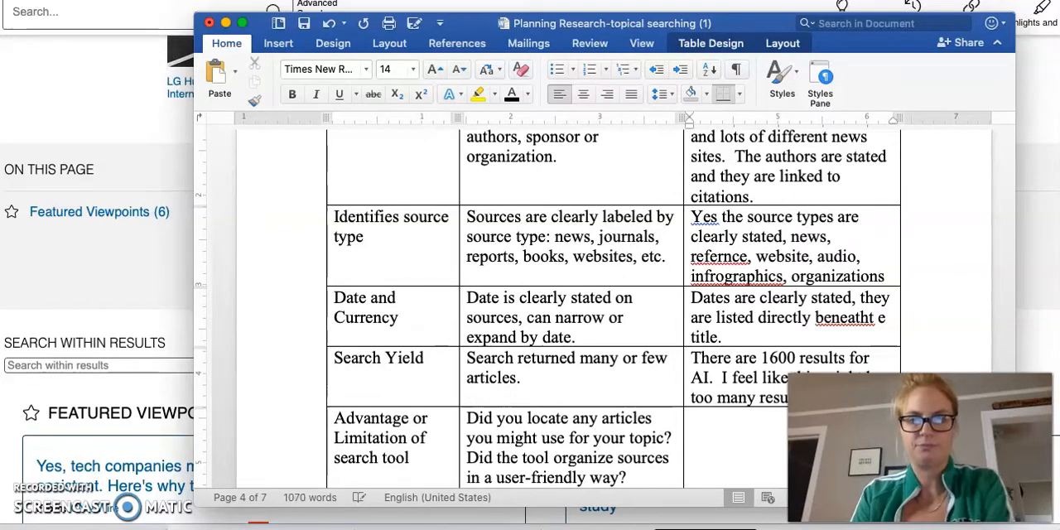
{"action": "scroll", "scroll_direction": "down", "scroll_amount": 3}
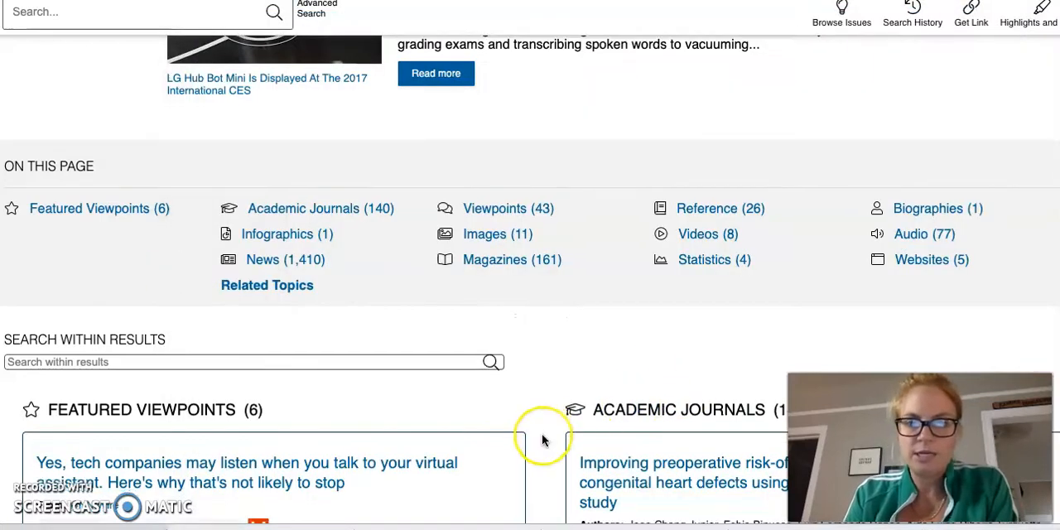
Scroll down to the Reference (26) category and show all its results.
{"action": "scroll", "scroll_direction": "down", "scroll_amount": 3}
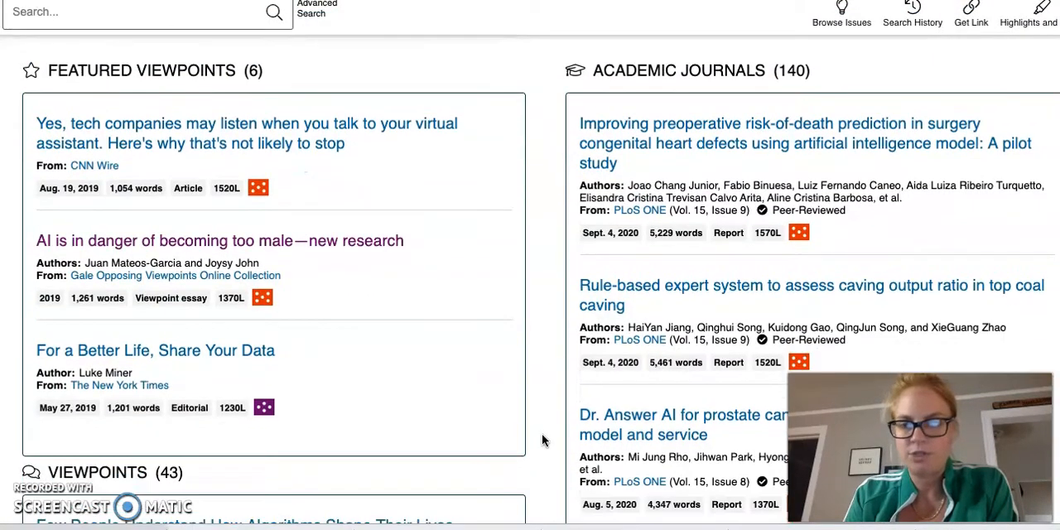
{"action": "scroll", "scroll_direction": "down", "scroll_amount": 3}
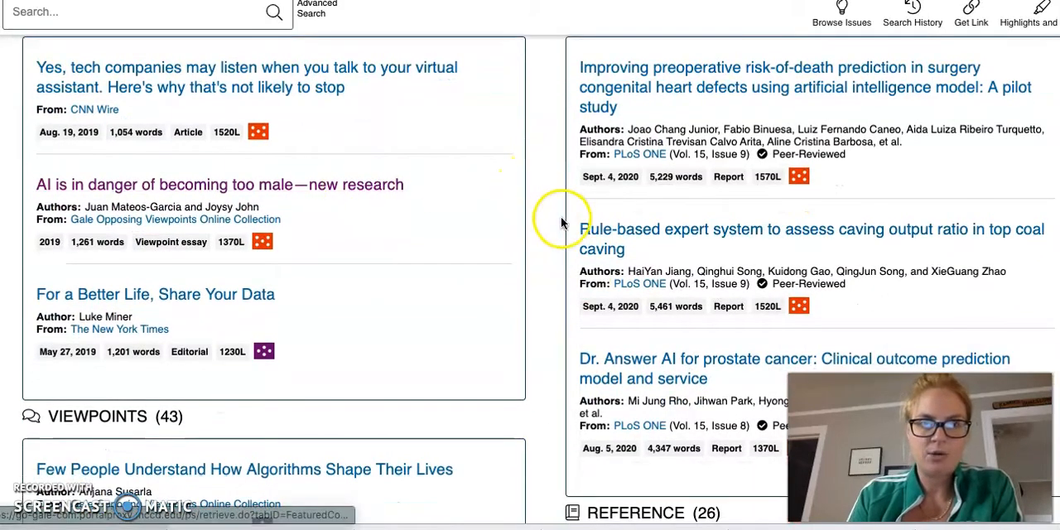
{"action": "scroll", "scroll_direction": "down", "scroll_amount": 3}
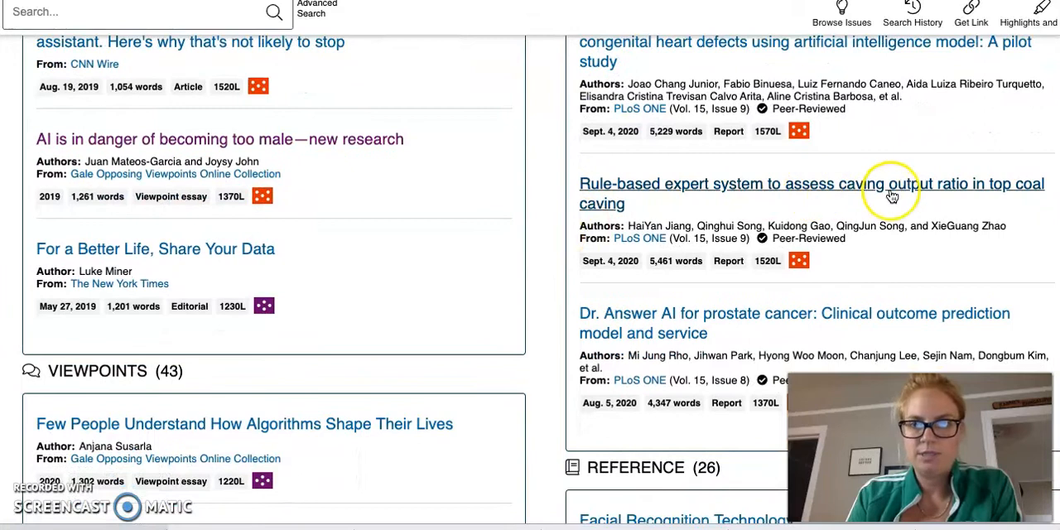
{"action": "mouse_move", "coordinate": [647, 183]}
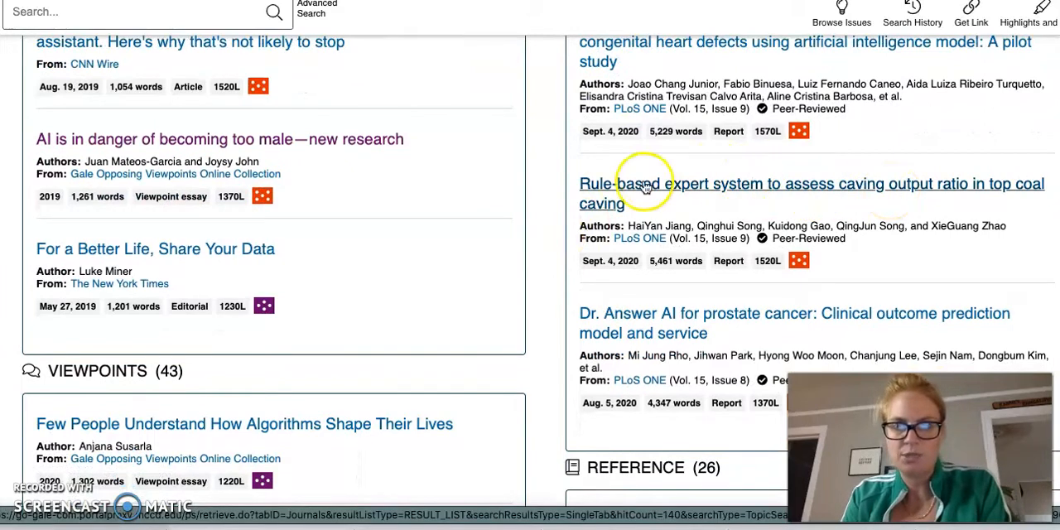
{"action": "scroll", "scroll_direction": "down", "scroll_amount": 3}
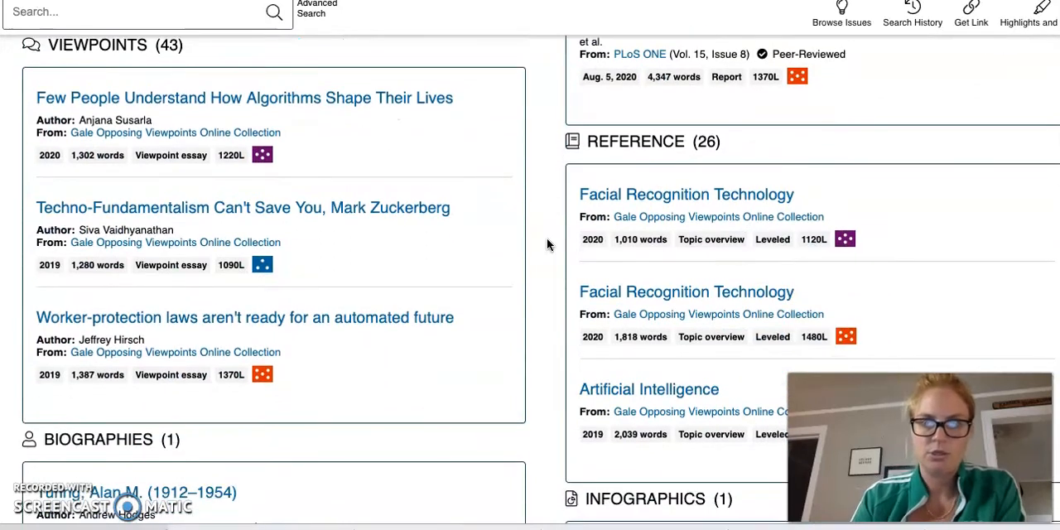
{"action": "mouse_move", "coordinate": [528, 284]}
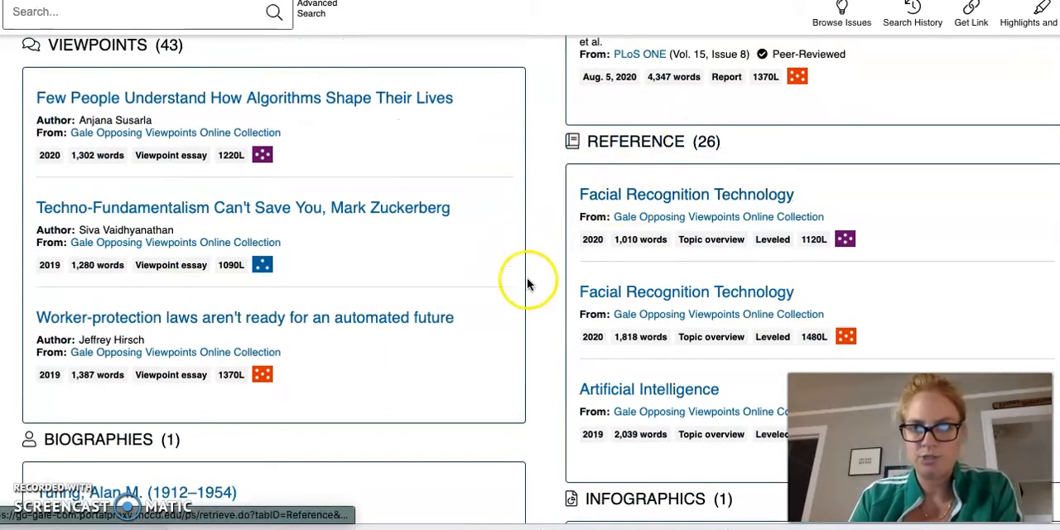
{"action": "scroll", "scroll_direction": "down", "scroll_amount": 3}
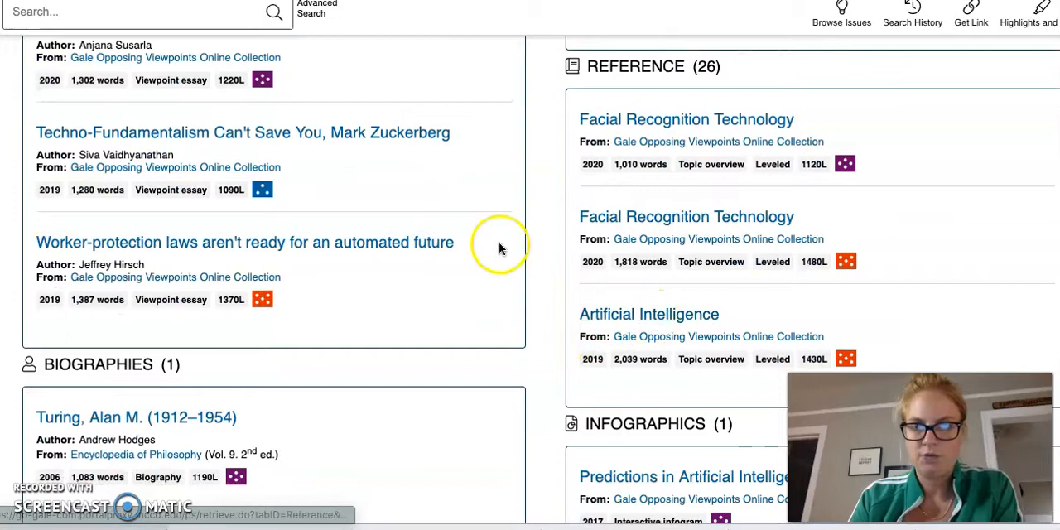
{"action": "mouse_move", "coordinate": [637, 76]}
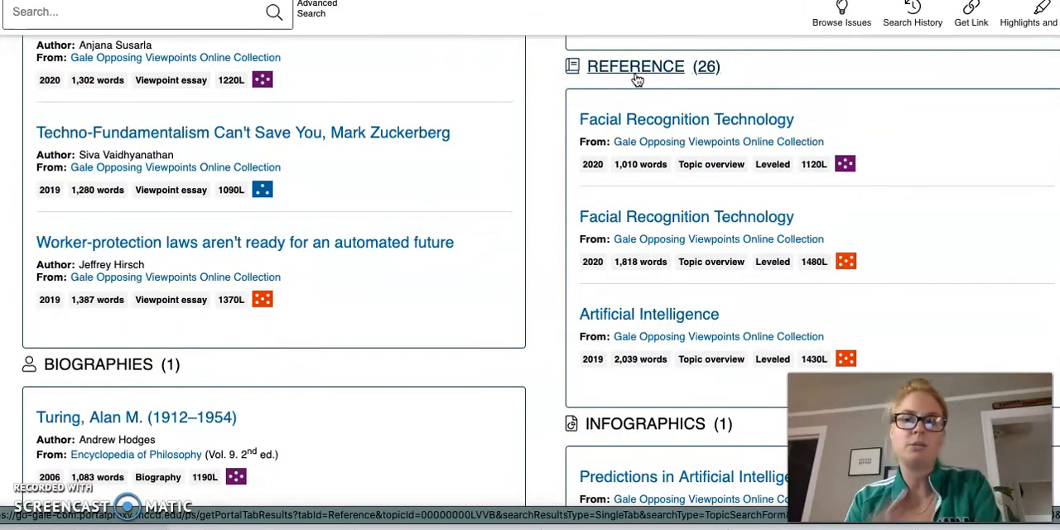
{"action": "left_click", "coordinate": [635, 66]}
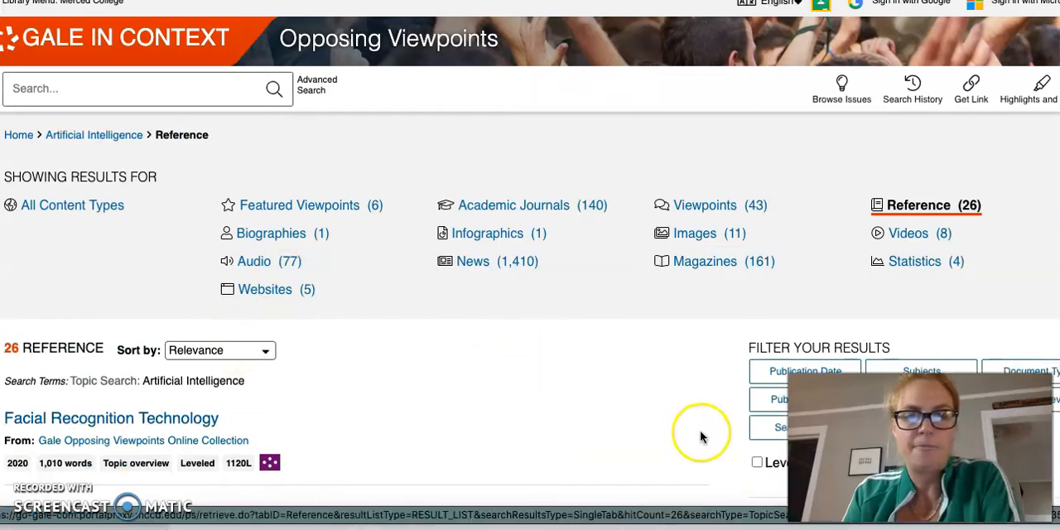
Open the Artificial Intelligence (2019) topic overview from the Reference results.
{"action": "scroll", "scroll_direction": "down", "scroll_amount": 3}
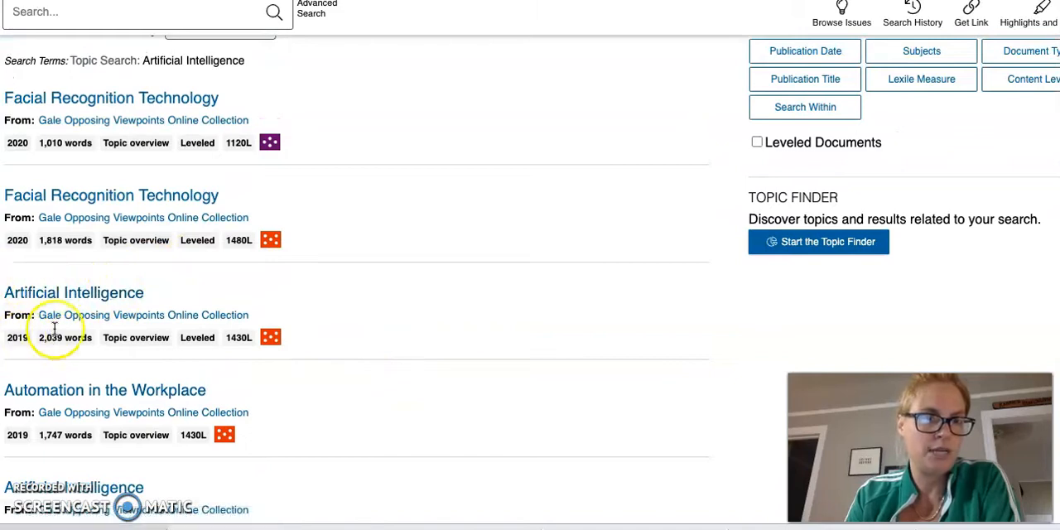
{"action": "left_click", "coordinate": [74, 292]}
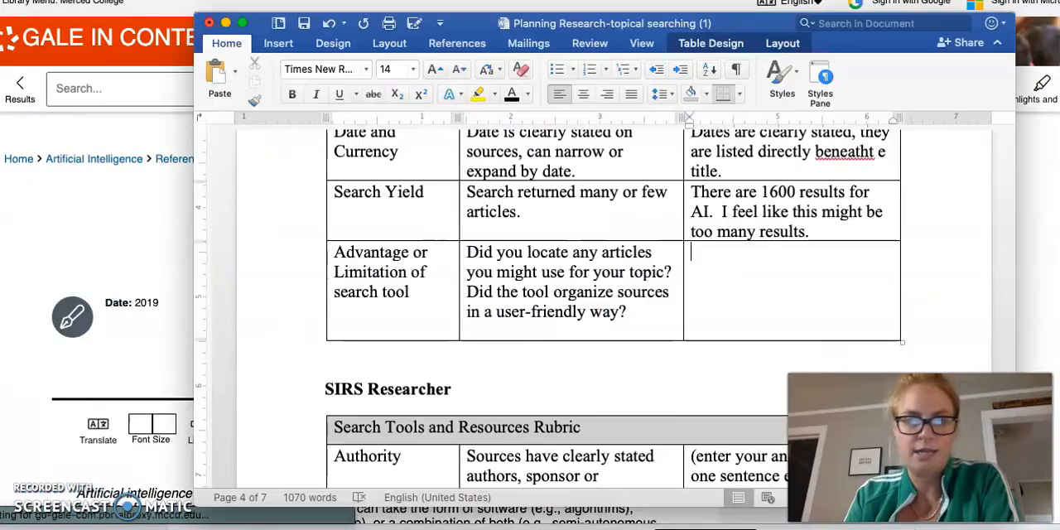
Note that background information from 2019 was found.
{"action": "type", "text": "Yes I gf"}
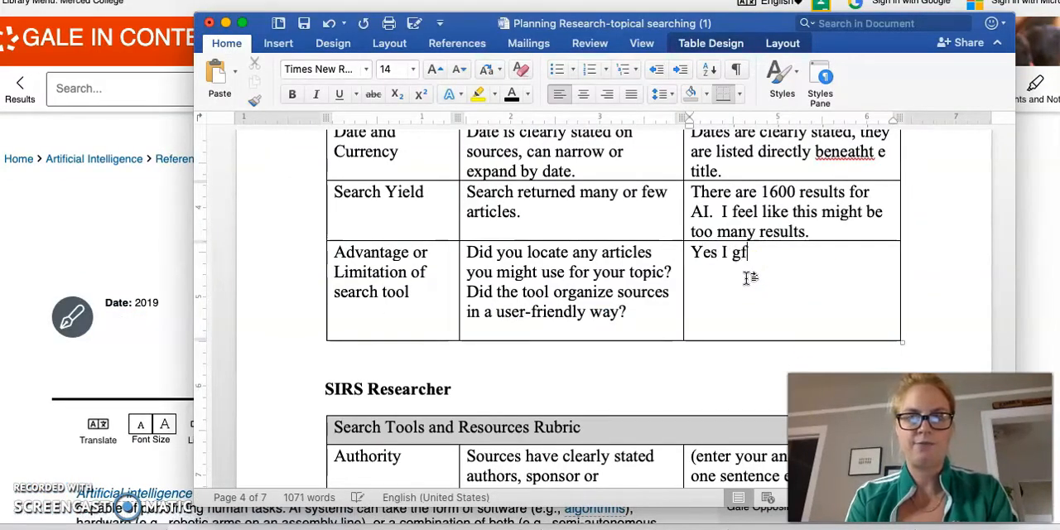
{"action": "type", "text": "dound"}
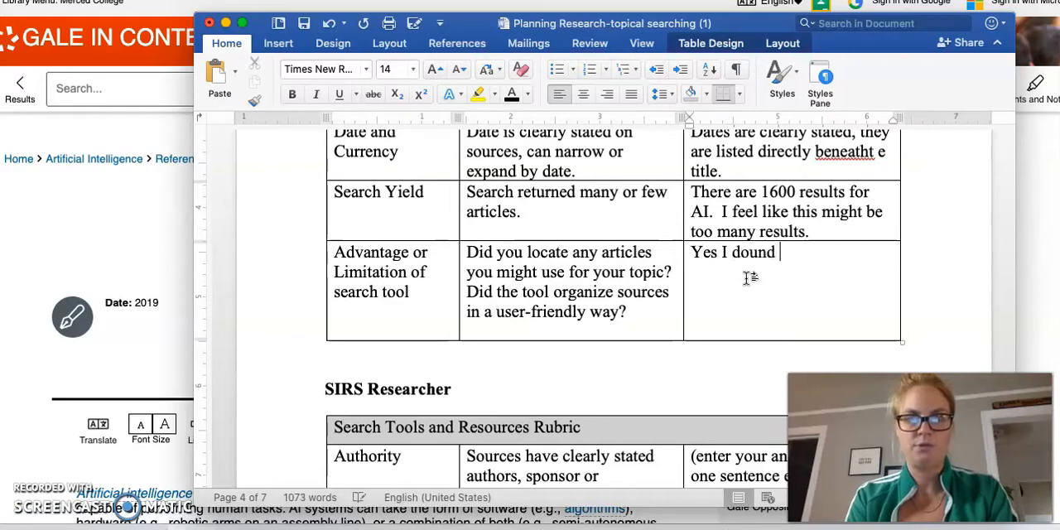
{"action": "type", "text": "background informa"}
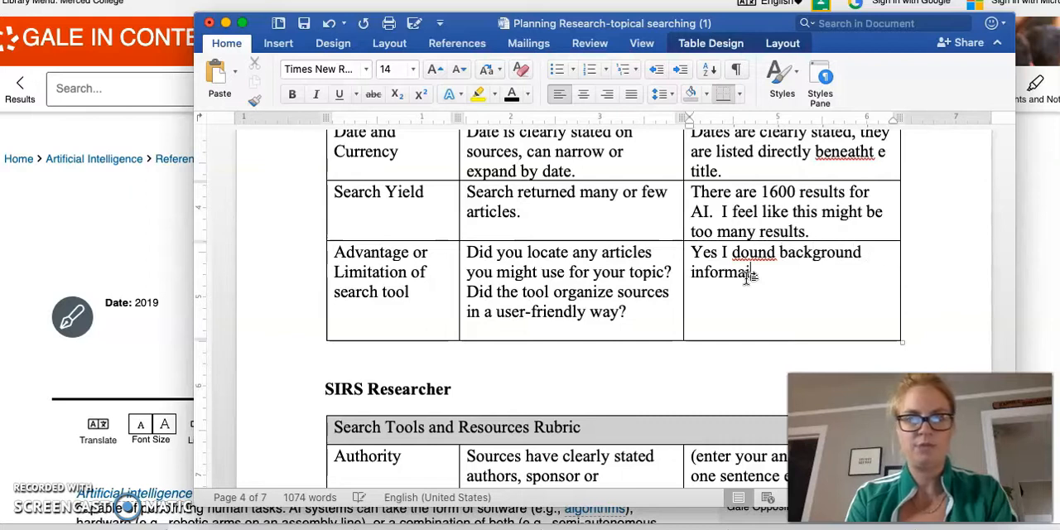
{"action": "type", "text": "that is"}
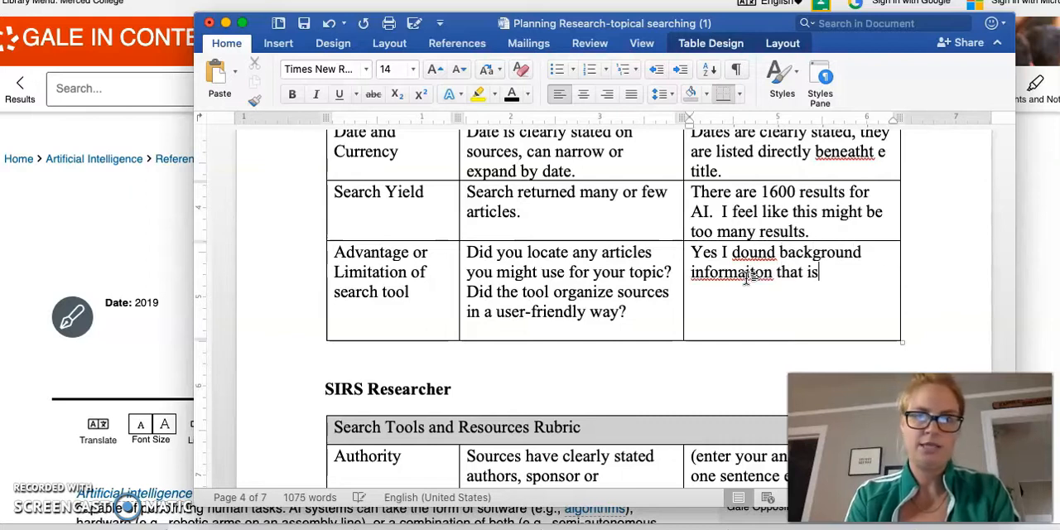
{"action": "type", "text": "from"}
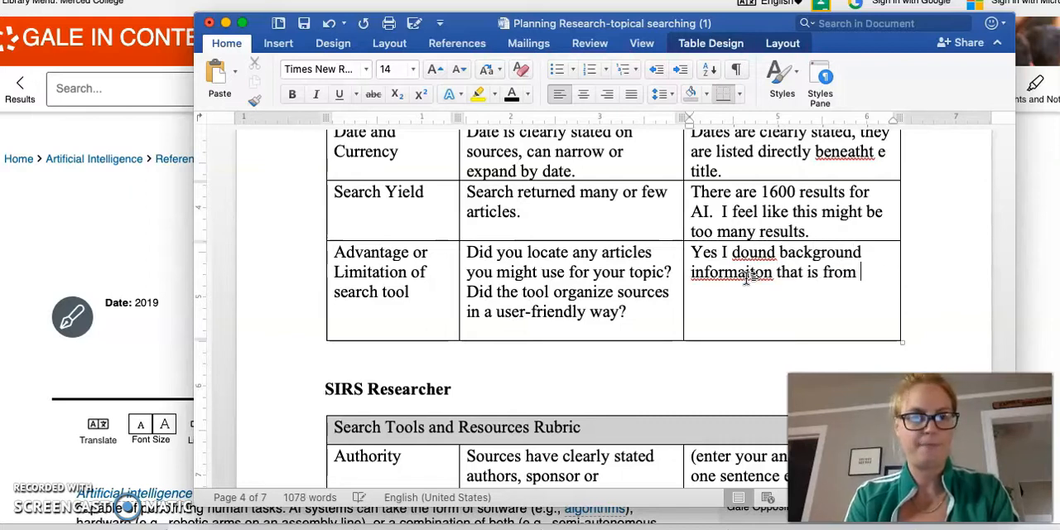
{"action": "type", "text": "2019."}
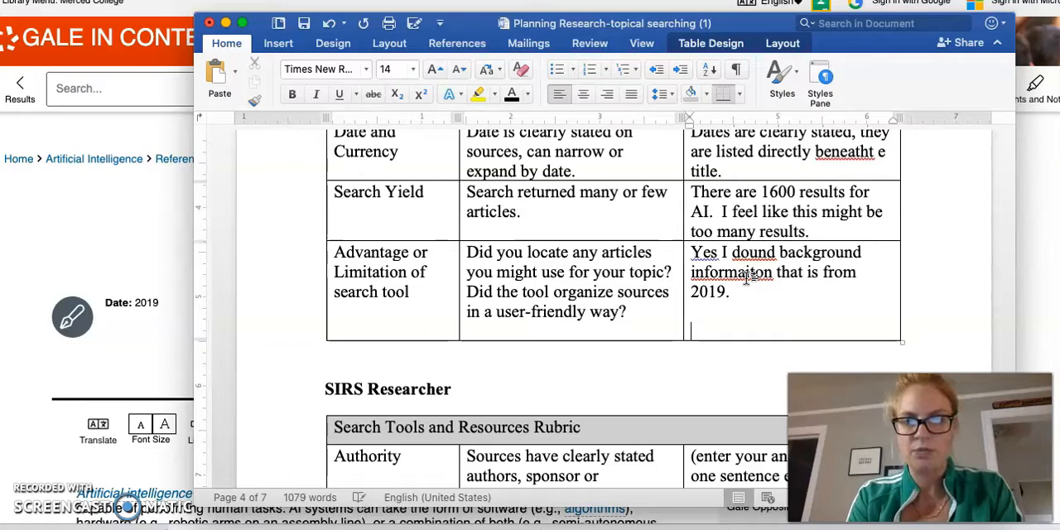
Add that the tool chunked information well, but usefulness is still uncertain.
{"action": "type", "text": "Yes, I"}
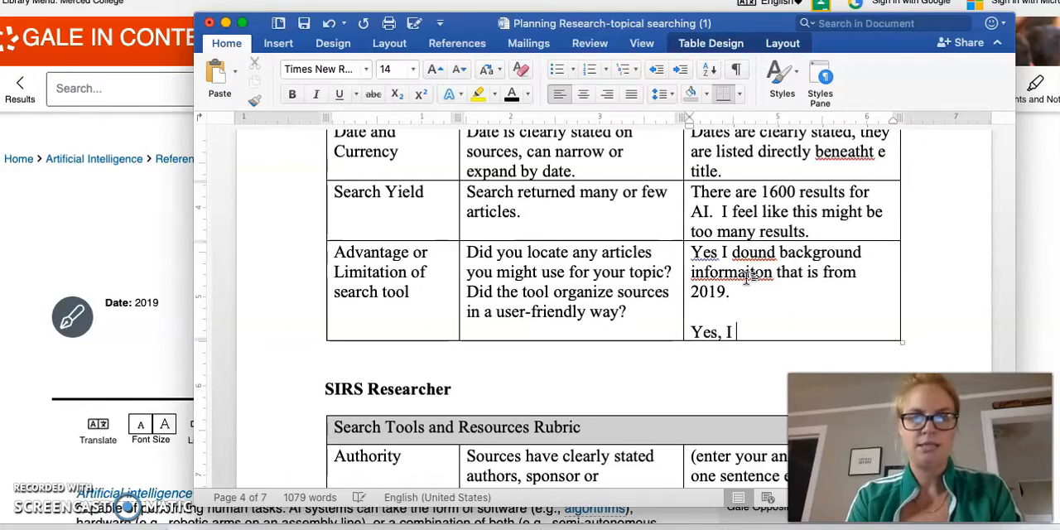
{"action": "type", "text": "fel that t"}
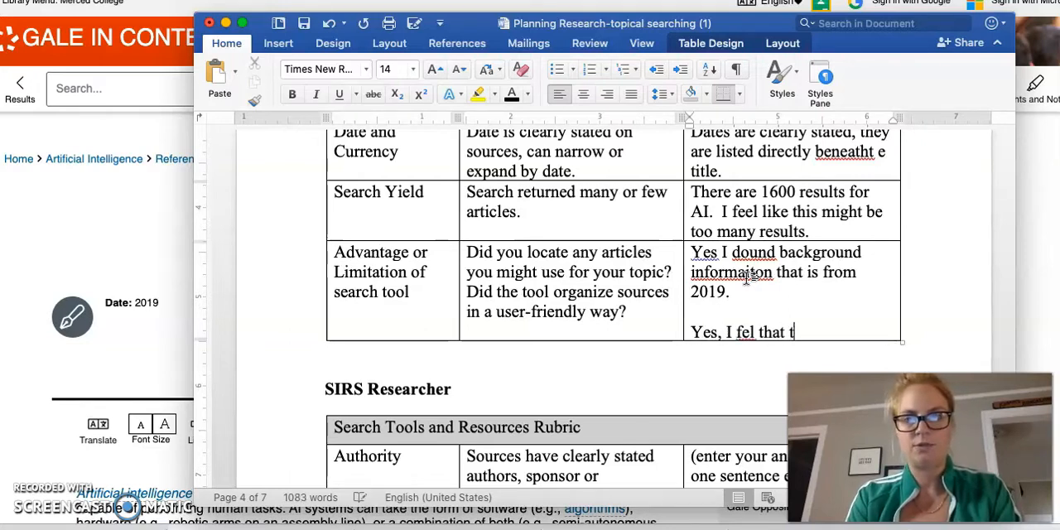
{"action": "type", "text": "ool chunked"}
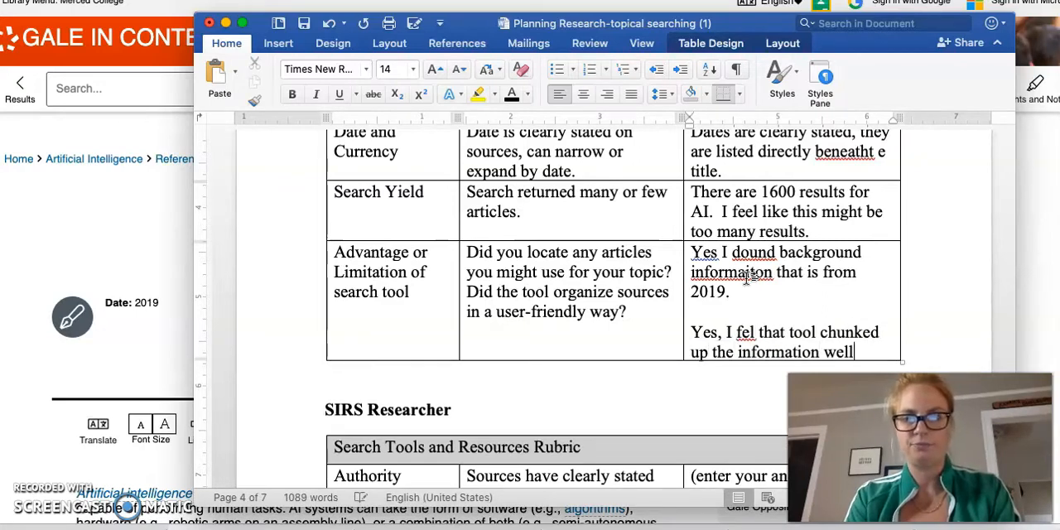
{"action": "type", "text": "It a"}
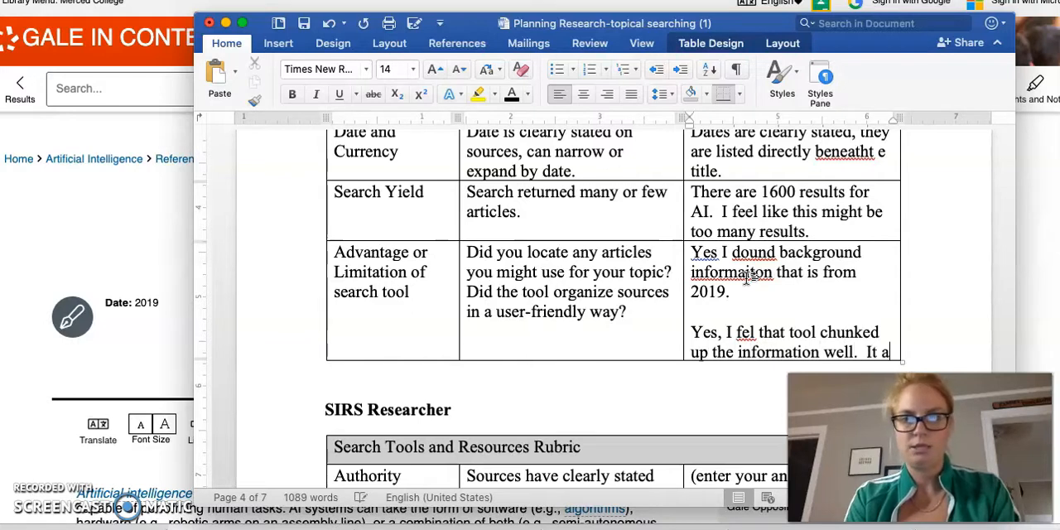
{"action": "type", "text": "allowed me to"}
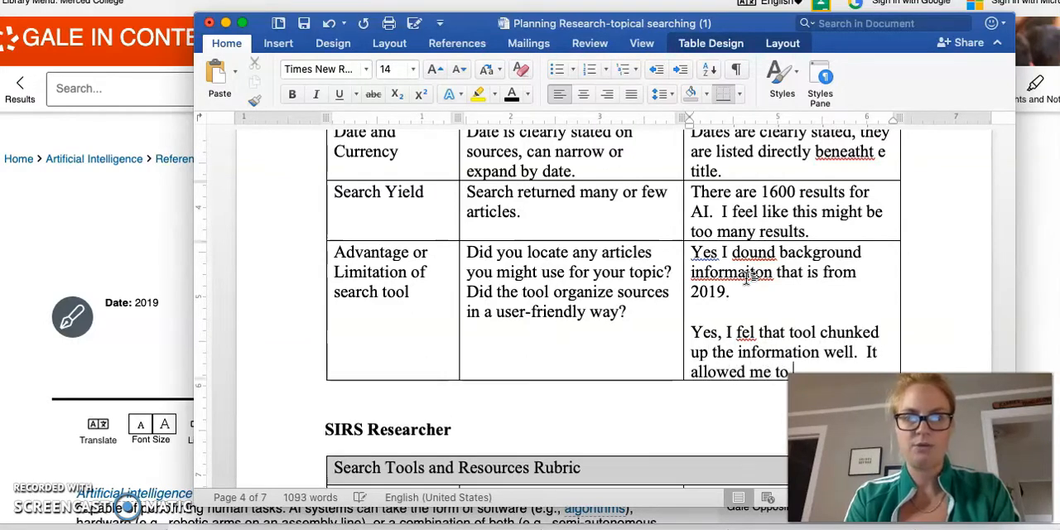
{"action": "type", "text": "see at a glance wha"}
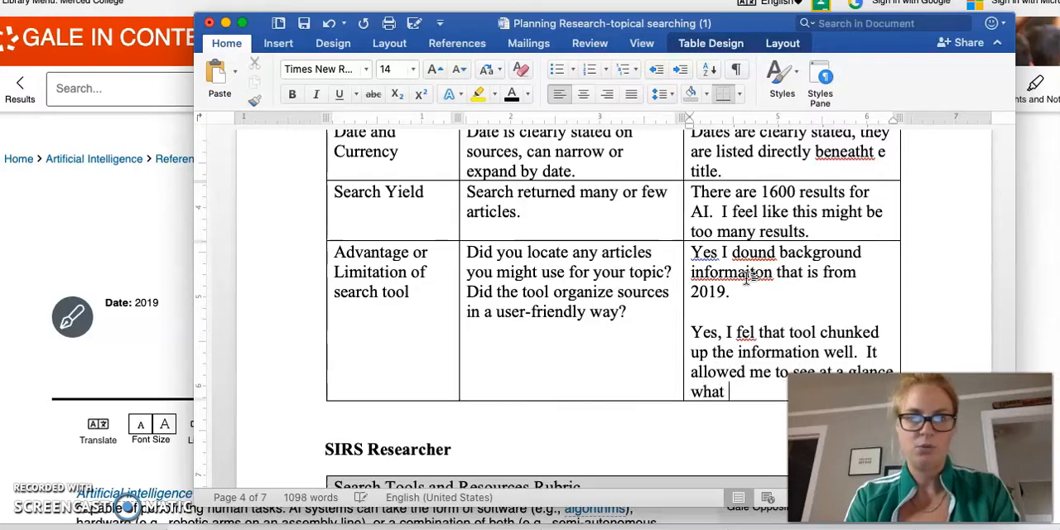
{"action": "type", "text": "the diffe"}
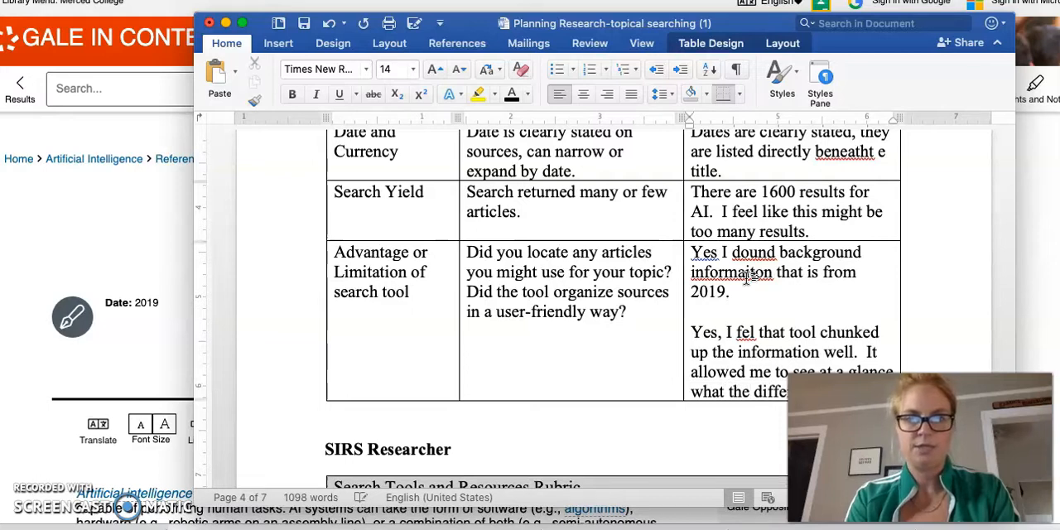
{"action": "type", "text": "informaiot"}
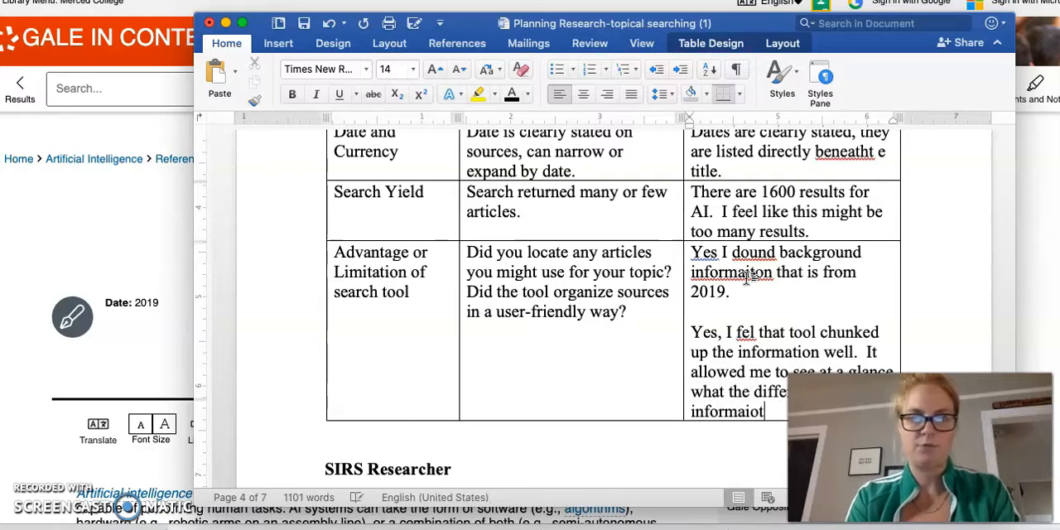
{"action": "type", "text": "wa"}
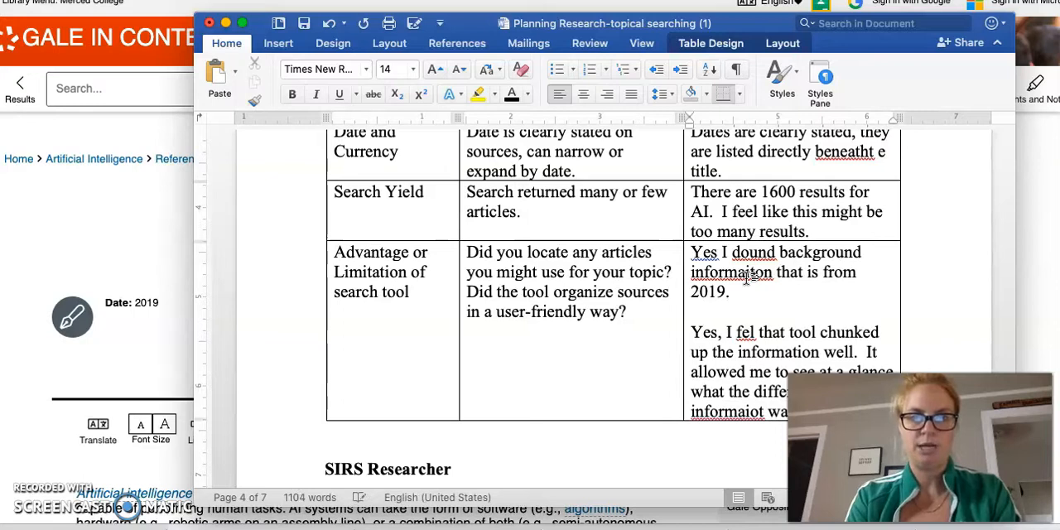
{"action": "type", "text": "not sure if any"}
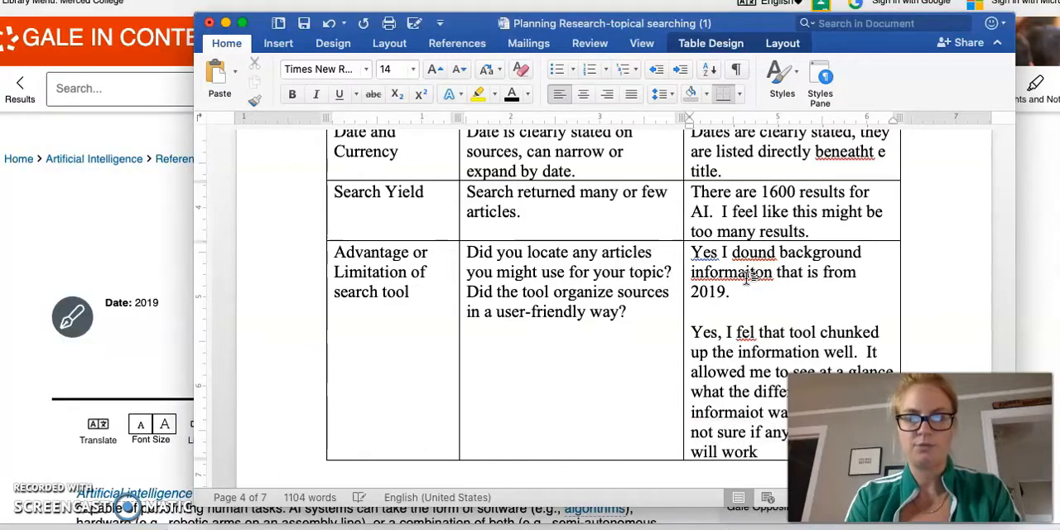
{"action": "type", "text": "for"}
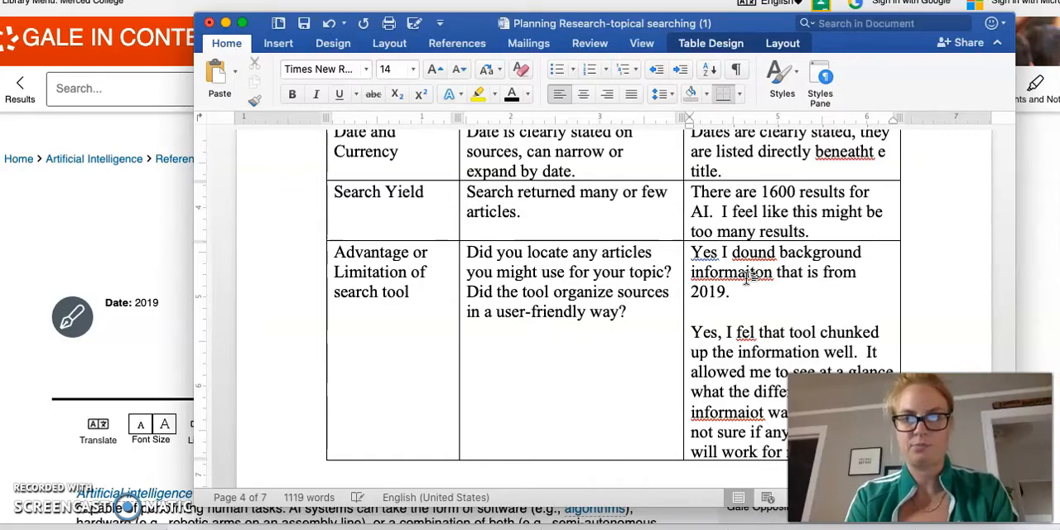
{"action": "scroll", "scroll_direction": "up", "scroll_amount": 3}
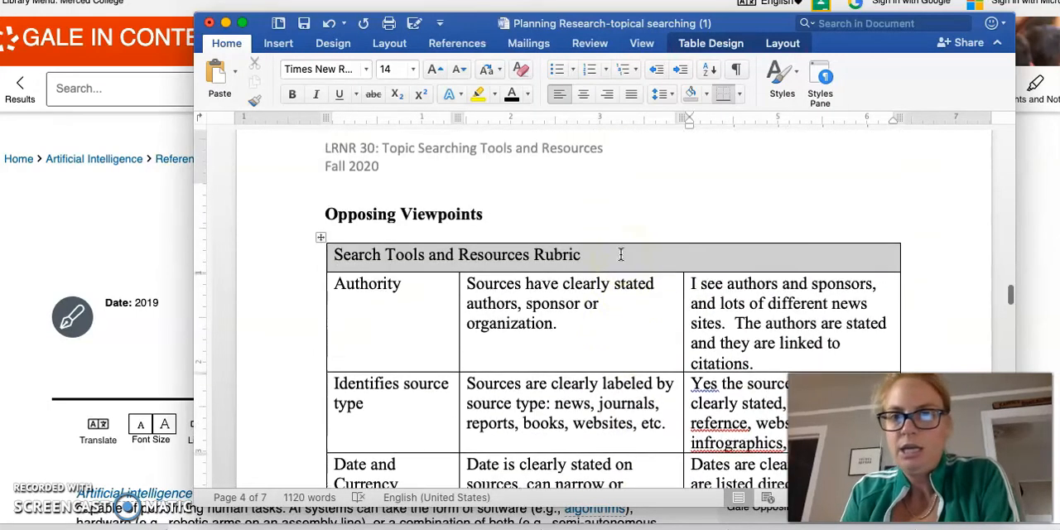
Scroll through the completed Opposing Viewpoints rubric and the blank SIRS Researcher table.
{"action": "scroll", "scroll_direction": "down", "scroll_amount": 3}
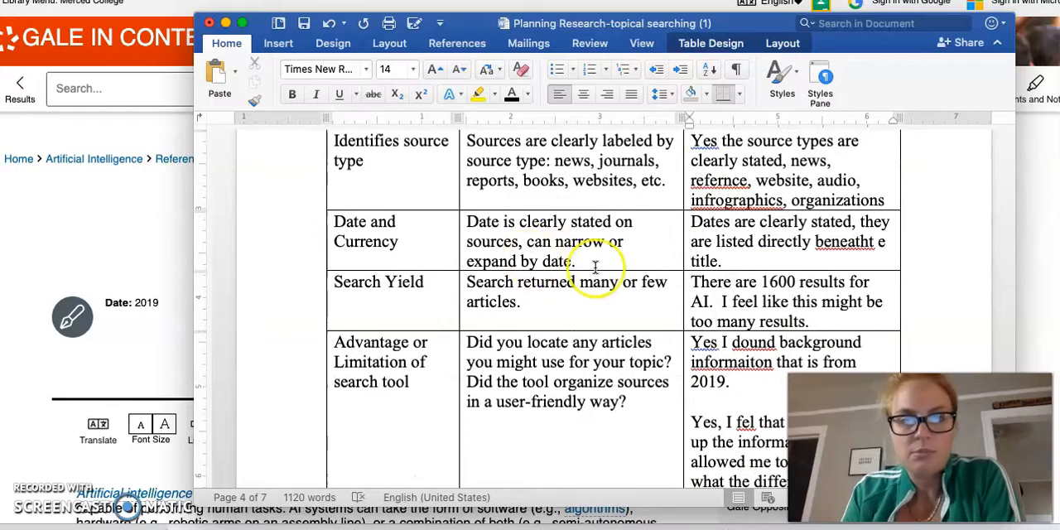
{"action": "scroll", "scroll_direction": "down", "scroll_amount": 3}
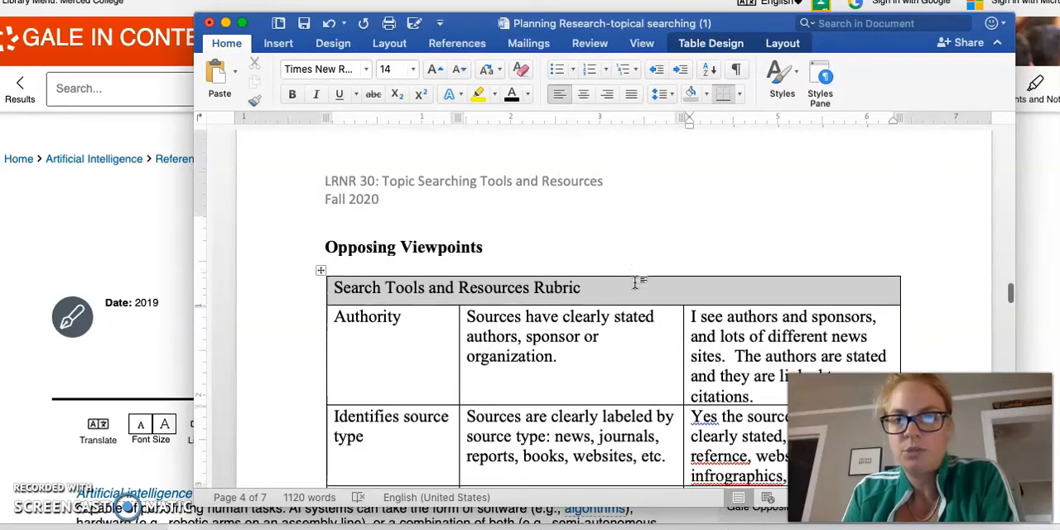
{"action": "scroll", "scroll_direction": "down", "scroll_amount": 3}
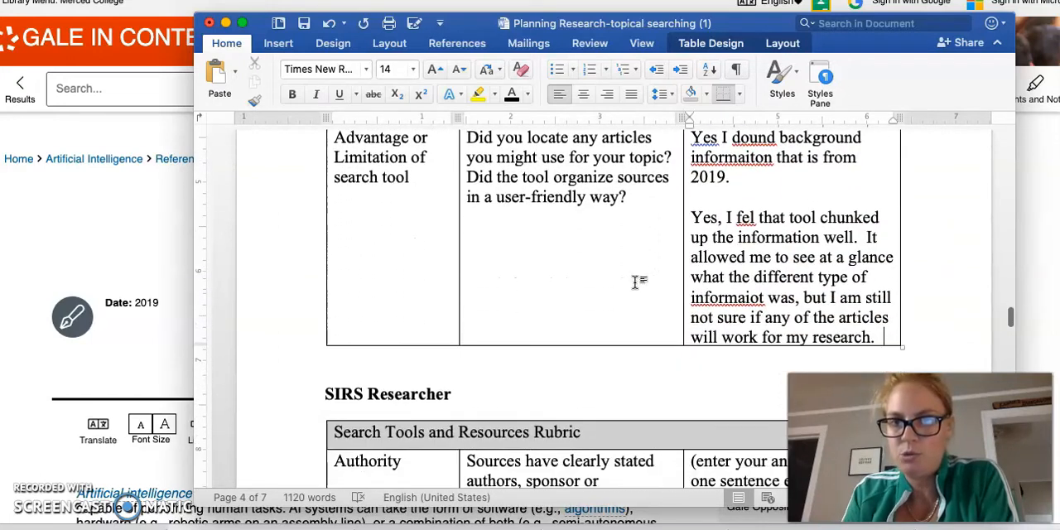
{"action": "scroll", "scroll_direction": "down", "scroll_amount": 3}
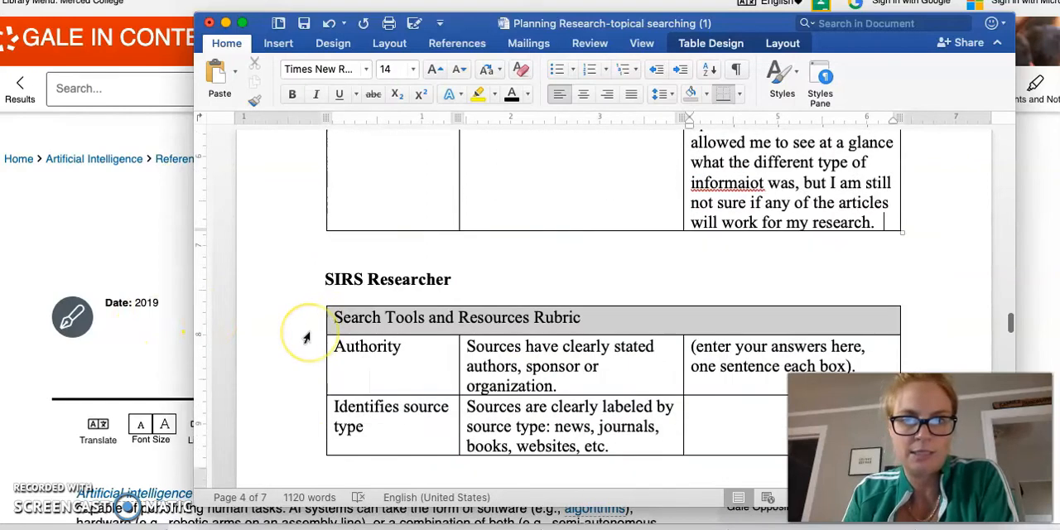
{"action": "scroll", "scroll_direction": "down", "scroll_amount": 3}
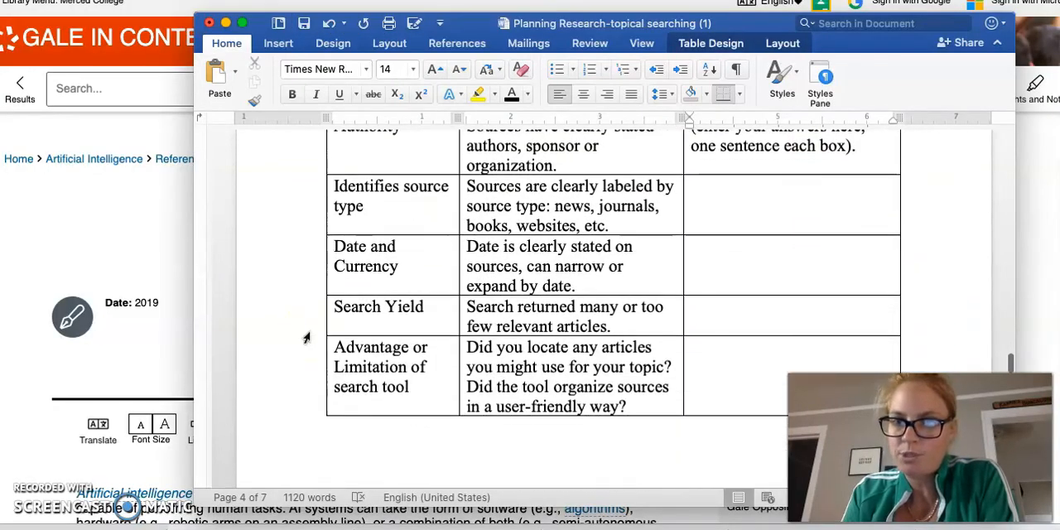
{"action": "scroll", "scroll_direction": "down", "scroll_amount": 3}
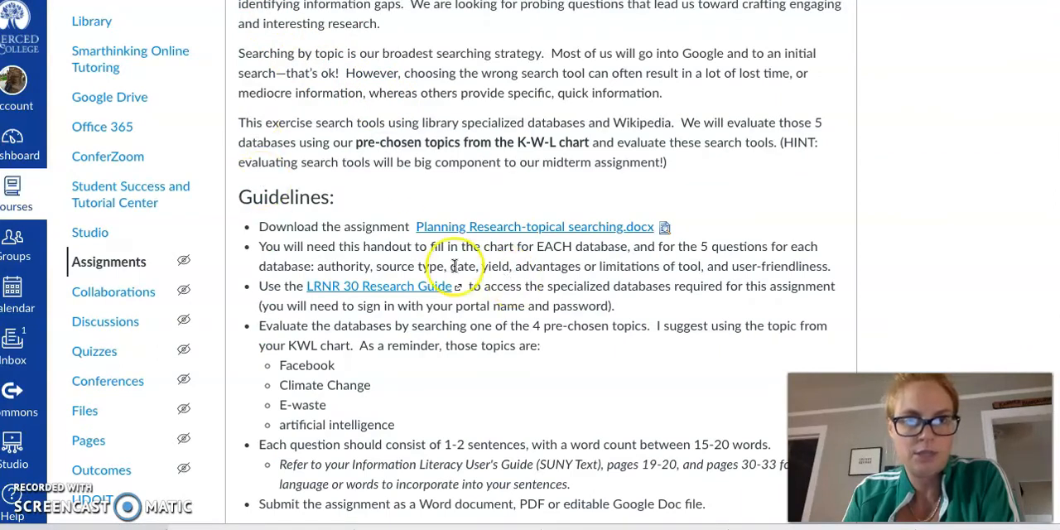
Go to the LRNR 30 guide's Exploring a Topic page and launch Gale Virtual Reference Library.
{"action": "left_click", "coordinate": [371, 286]}
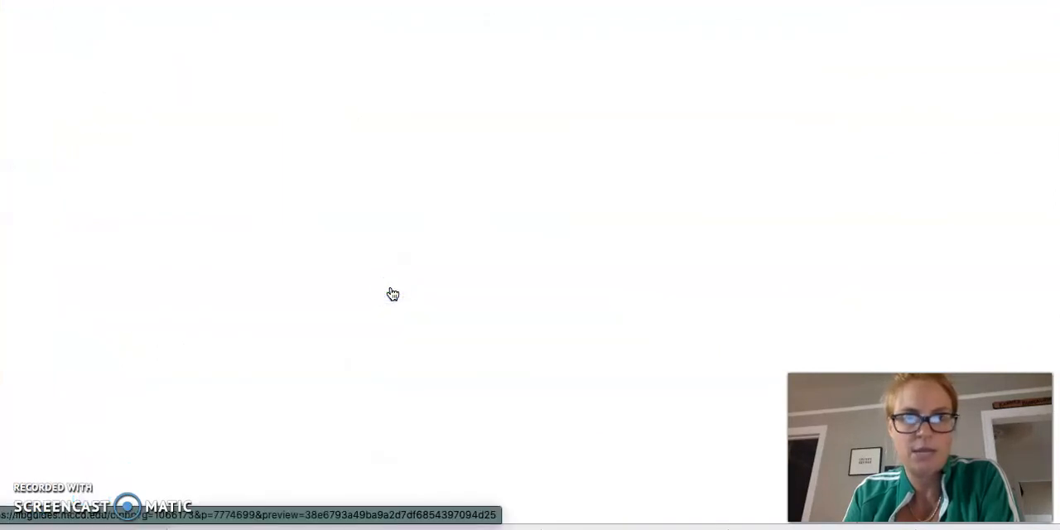
{"action": "left_click", "coordinate": [393, 294]}
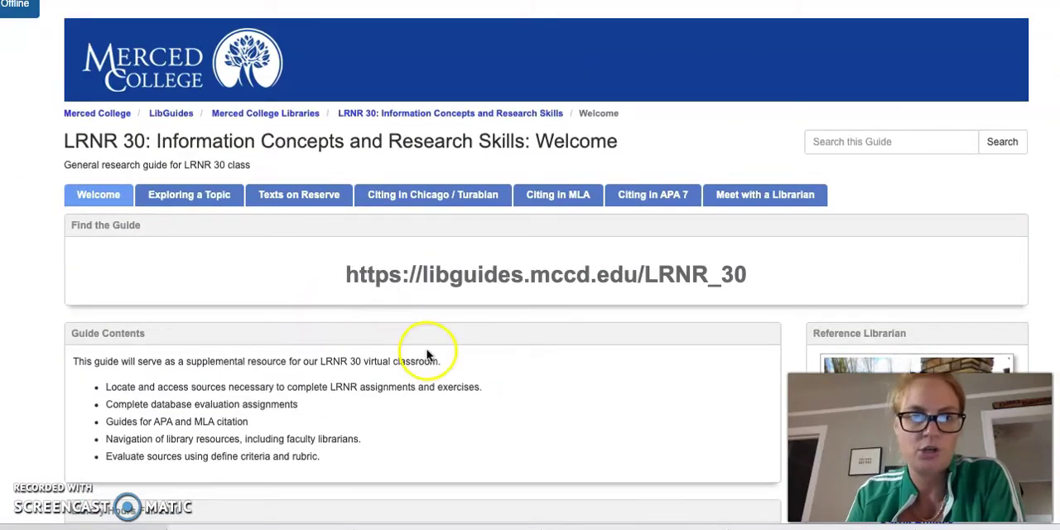
{"action": "left_click", "coordinate": [190, 195]}
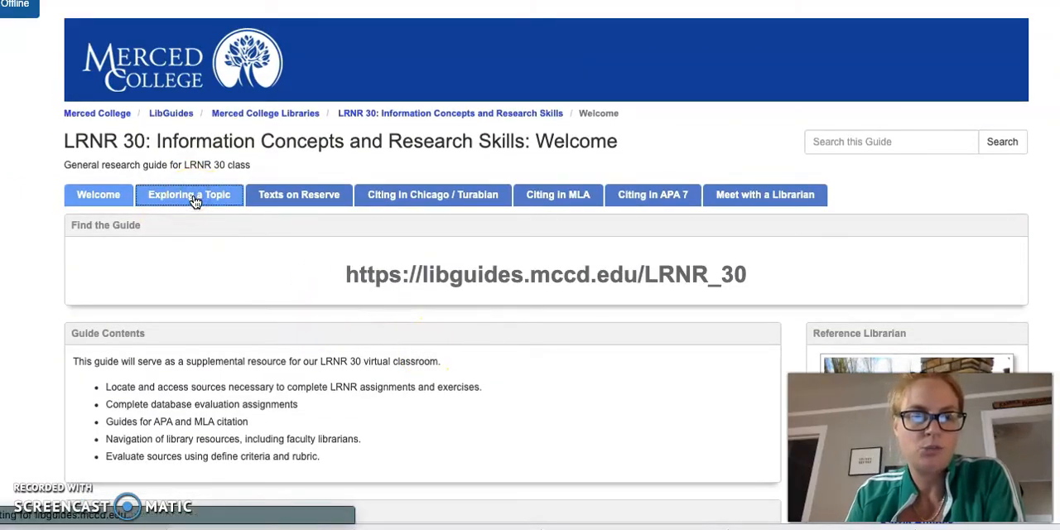
{"action": "left_click", "coordinate": [189, 195]}
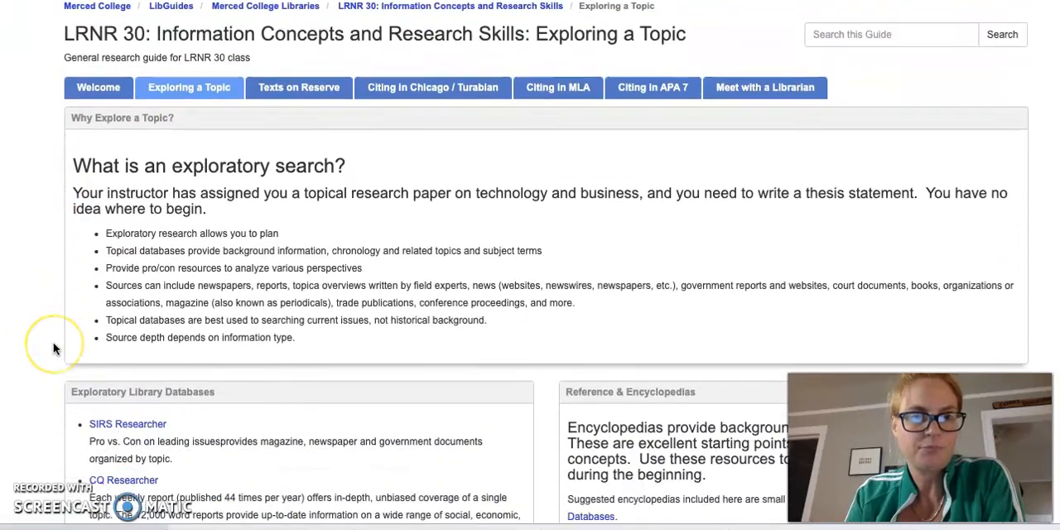
{"action": "scroll", "scroll_direction": "down", "scroll_amount": 3}
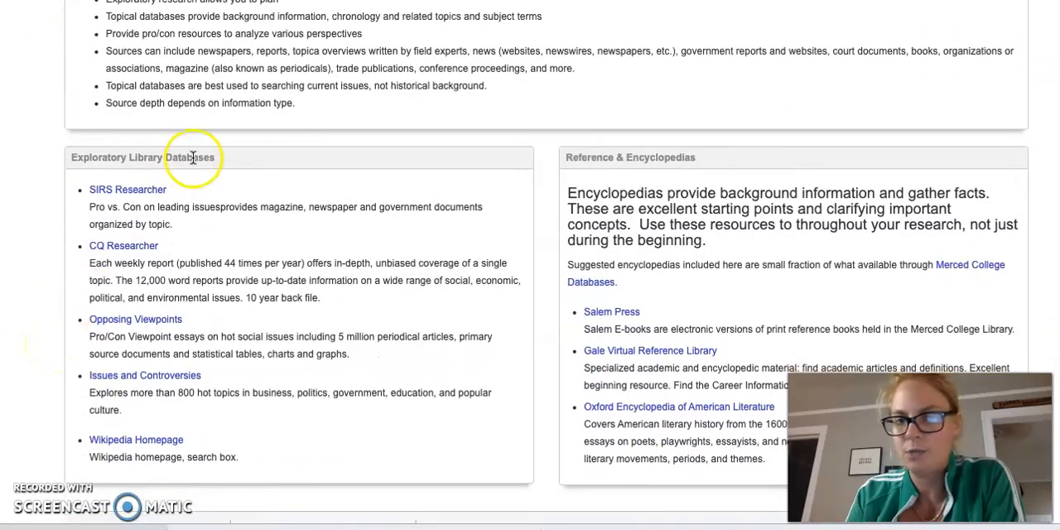
{"action": "mouse_move", "coordinate": [650, 356]}
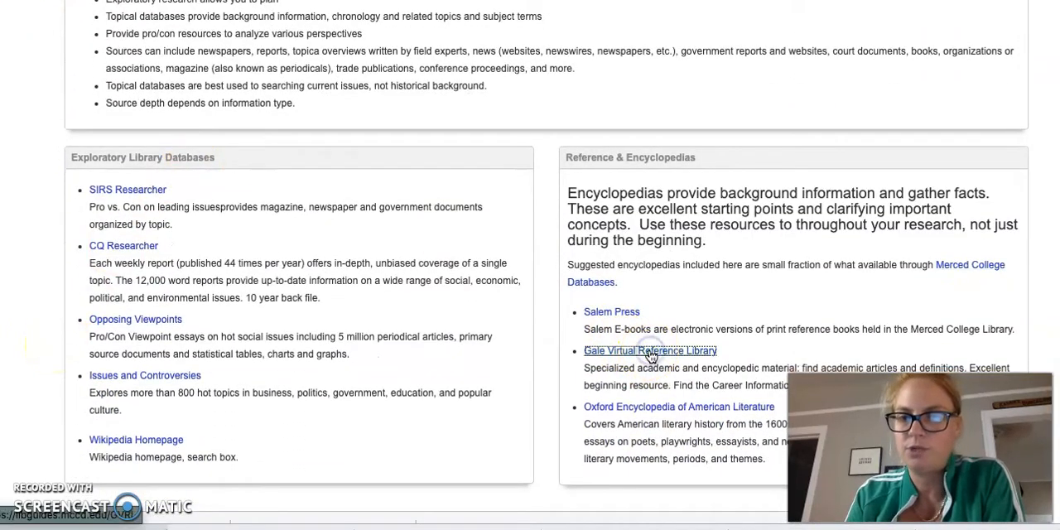
{"action": "left_click", "coordinate": [650, 350]}
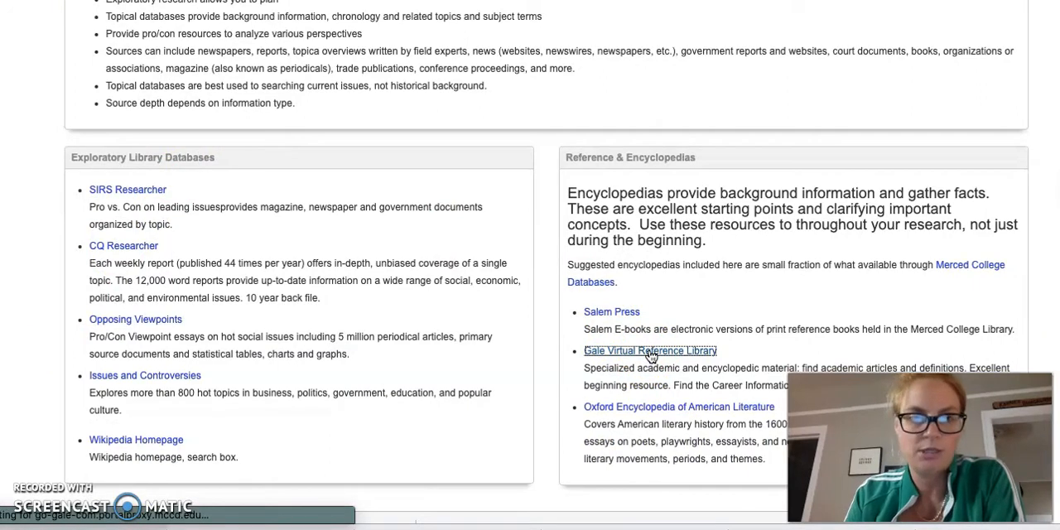
{"action": "left_click", "coordinate": [651, 351]}
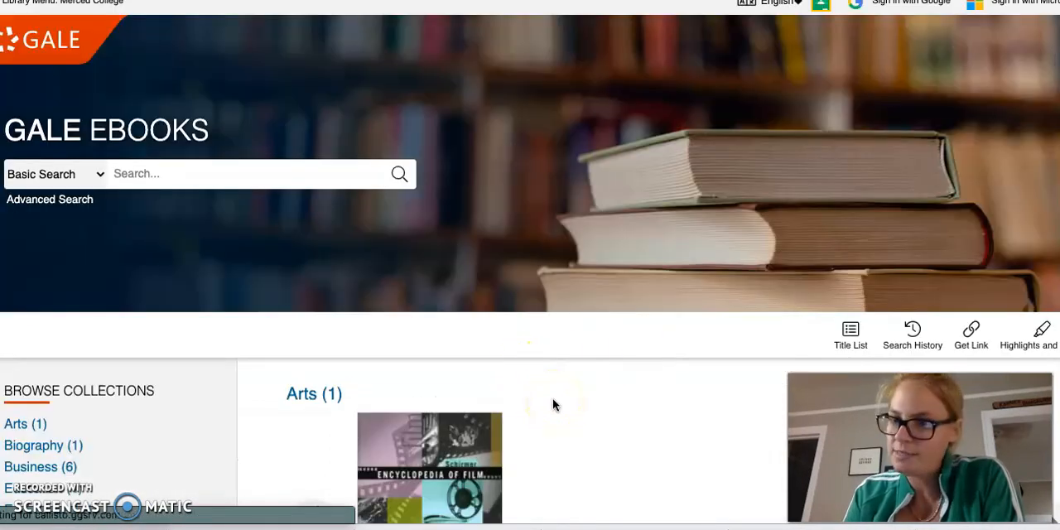
{"action": "mouse_move", "coordinate": [219, 413]}
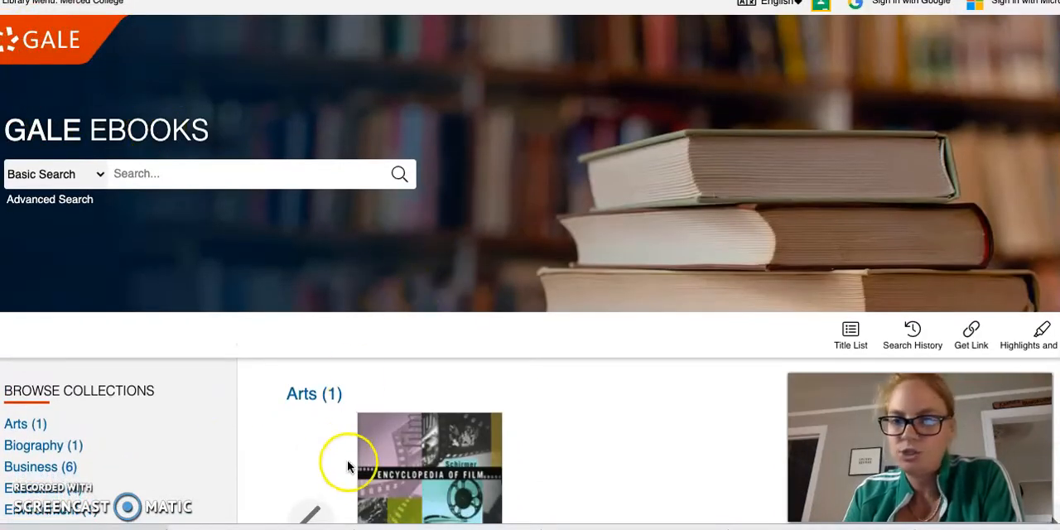
Search Gale eBooks for 'artificial intelligence', returning 546 results.
{"action": "scroll", "scroll_direction": "down", "scroll_amount": 3}
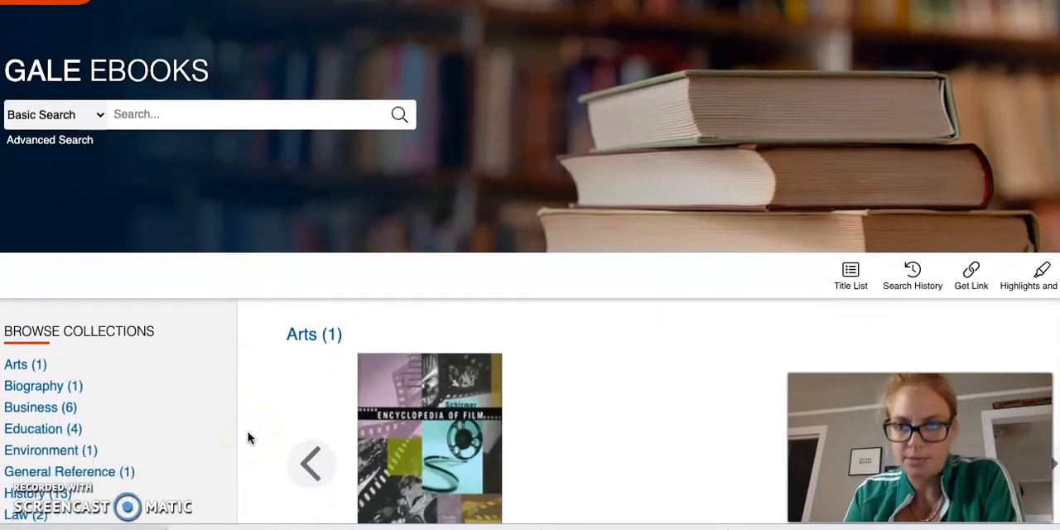
{"action": "scroll", "scroll_direction": "down", "scroll_amount": 3}
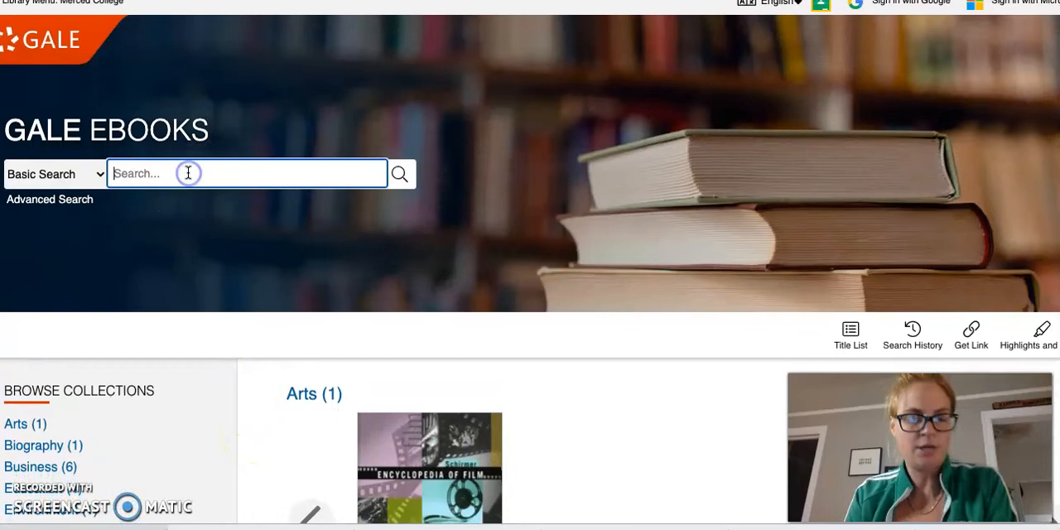
{"action": "type", "text": "artificial intelligence"}
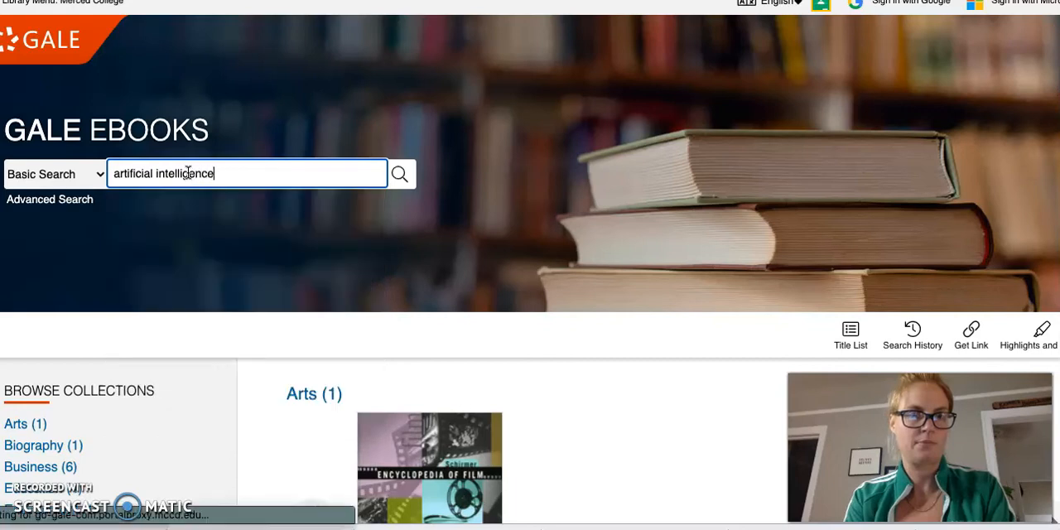
{"action": "left_click", "coordinate": [400, 174]}
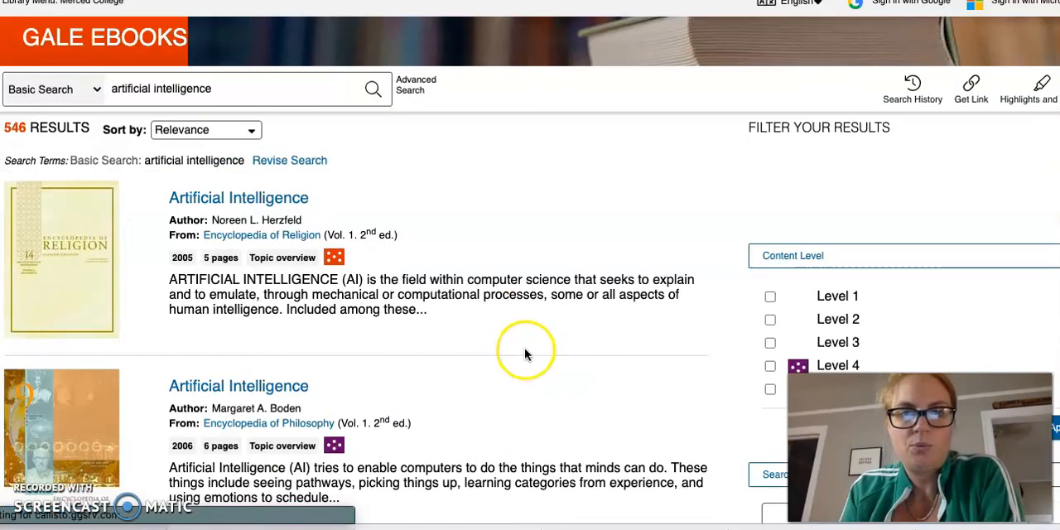
{"action": "scroll", "scroll_direction": "down", "scroll_amount": 3}
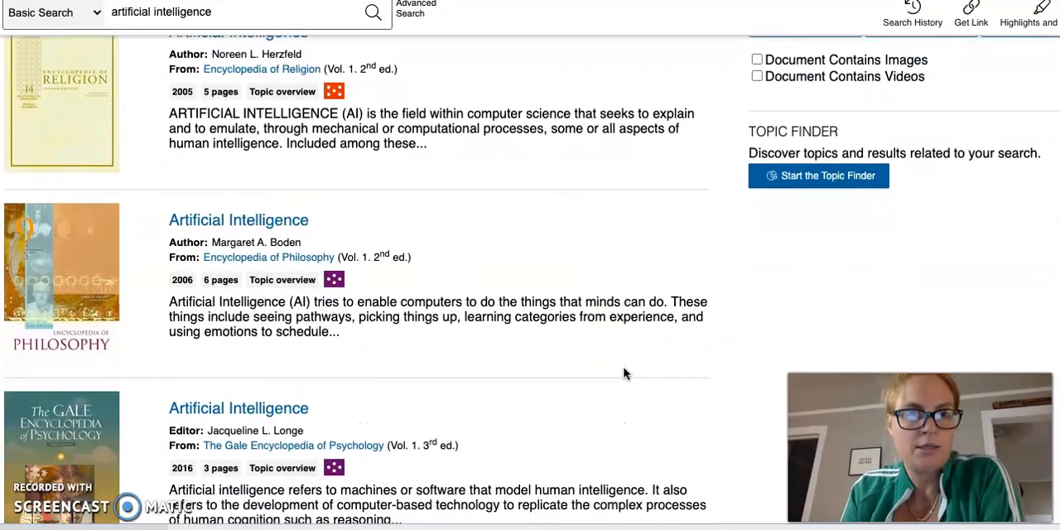
{"action": "scroll", "scroll_direction": "down", "scroll_amount": 3}
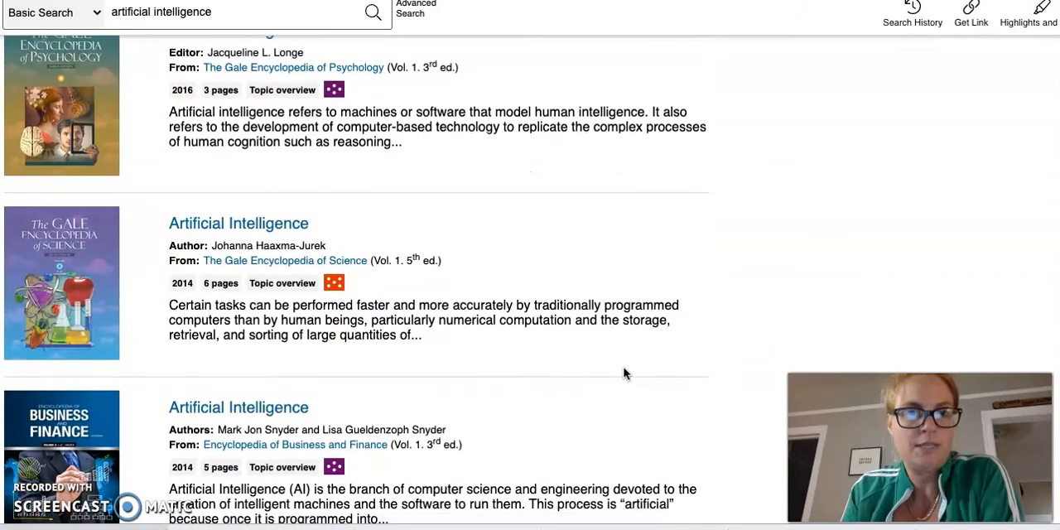
{"action": "scroll", "scroll_direction": "down", "scroll_amount": 3}
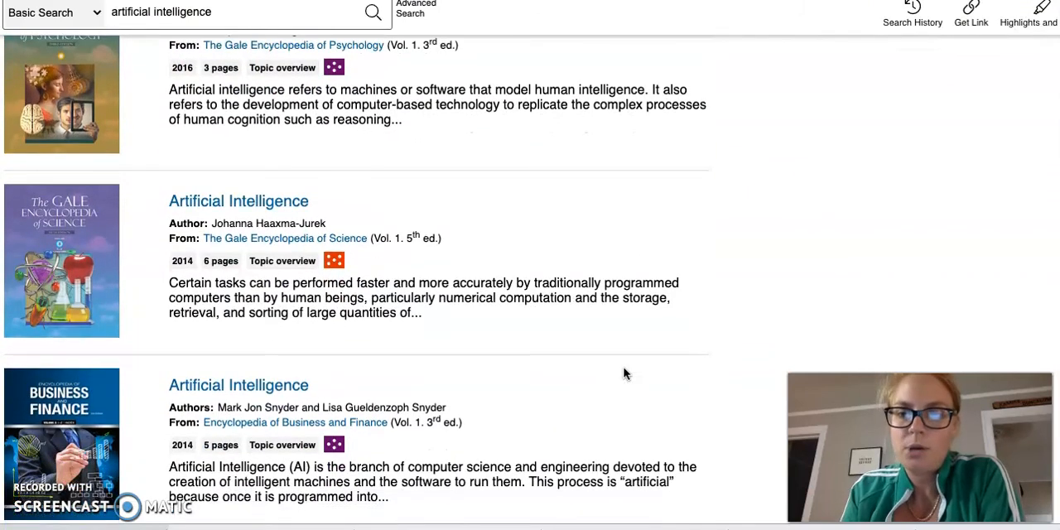
{"action": "scroll", "scroll_direction": "down", "scroll_amount": 3}
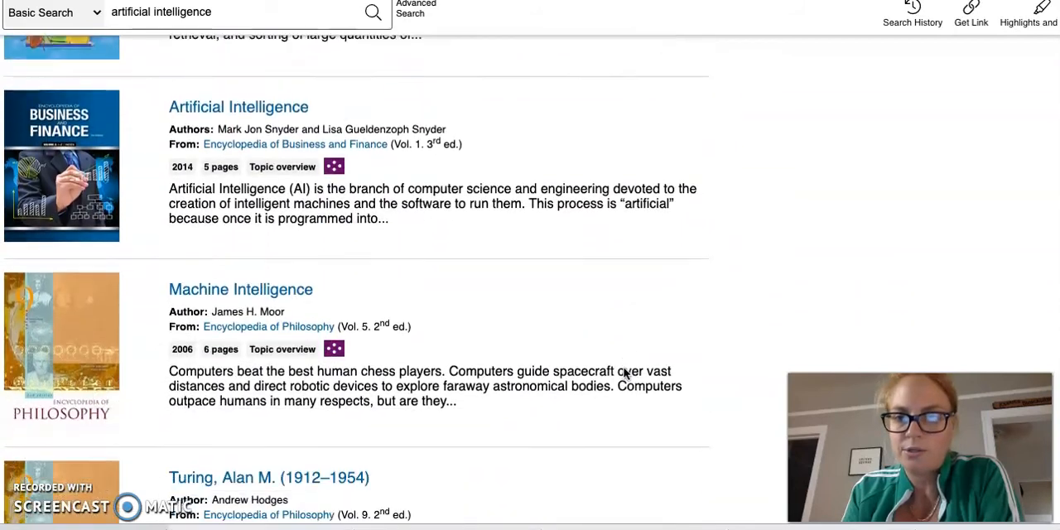
{"action": "scroll", "scroll_direction": "down", "scroll_amount": 3}
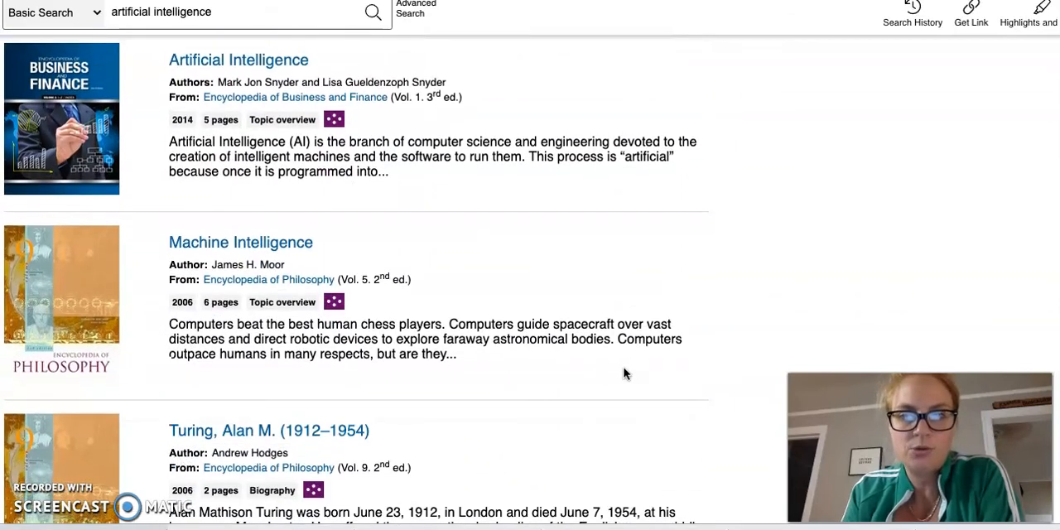
{"action": "scroll", "scroll_direction": "down", "scroll_amount": 3}
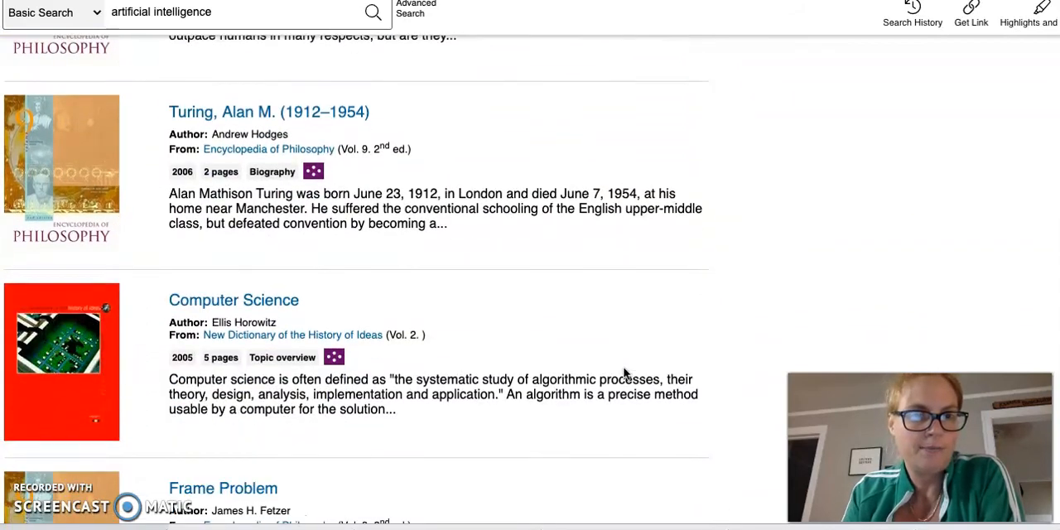
{"action": "scroll", "scroll_direction": "down", "scroll_amount": 3}
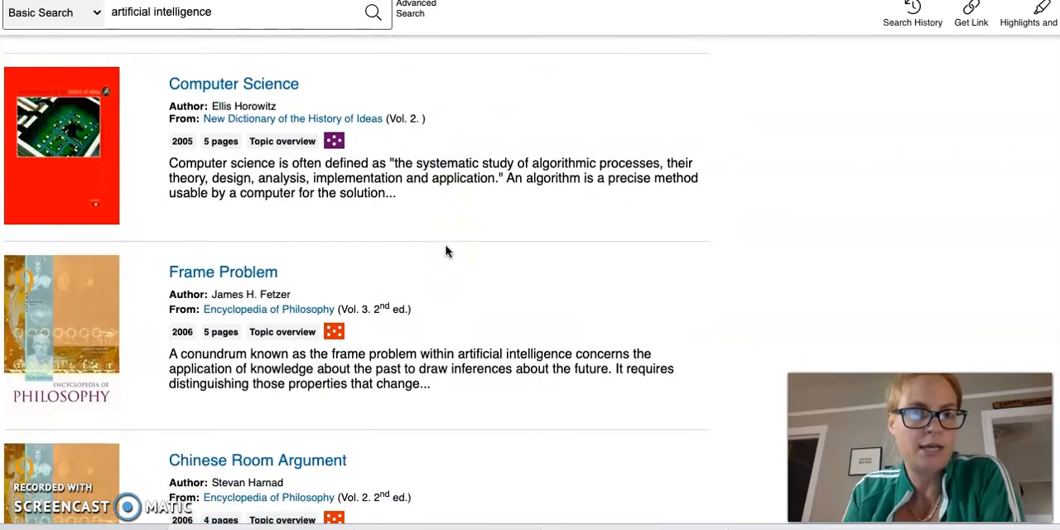
{"action": "scroll", "scroll_direction": "down", "scroll_amount": 3}
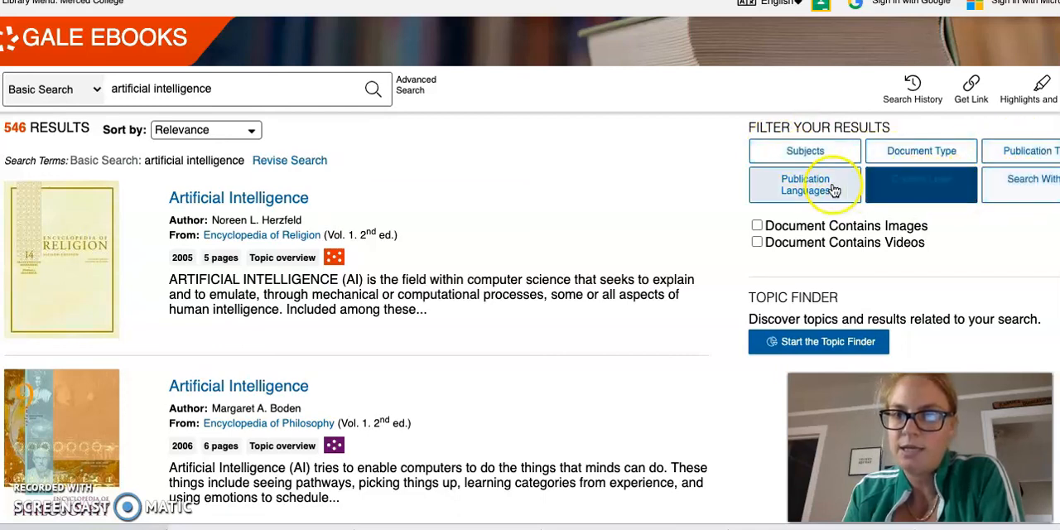
Open the Subjects filter and scroll through subjects such as Cognition and Social media.
{"action": "left_click", "coordinate": [805, 151]}
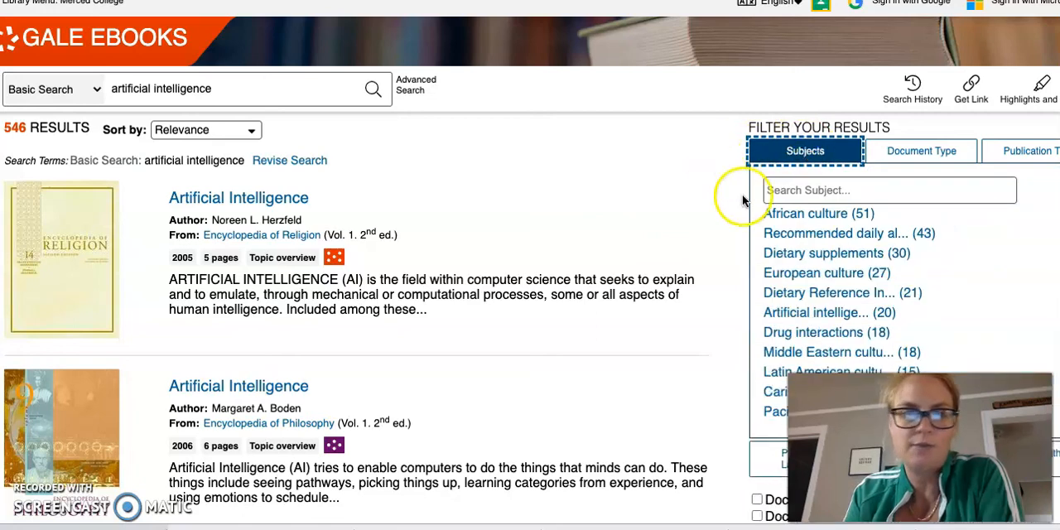
{"action": "scroll", "scroll_direction": "down", "scroll_amount": 3}
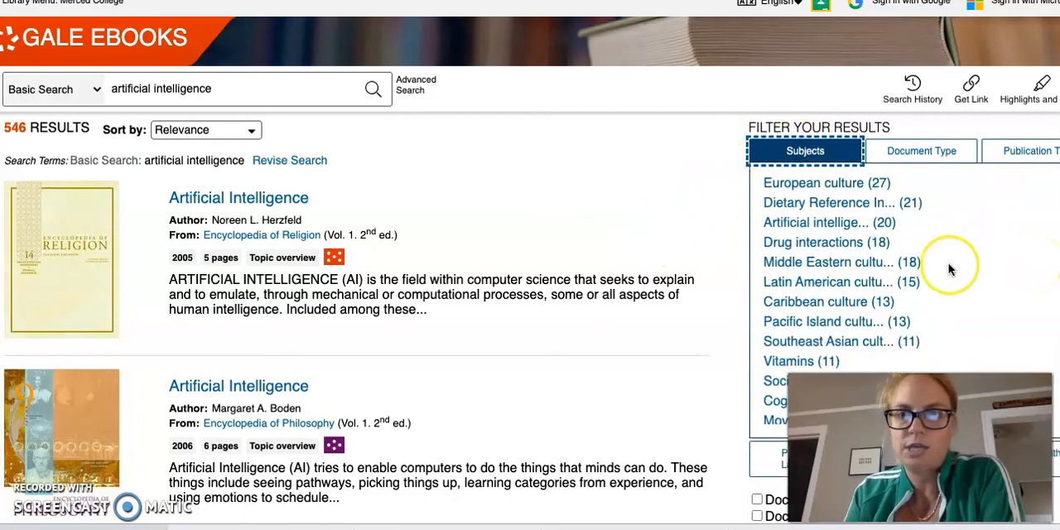
{"action": "scroll", "scroll_direction": "down", "scroll_amount": 3}
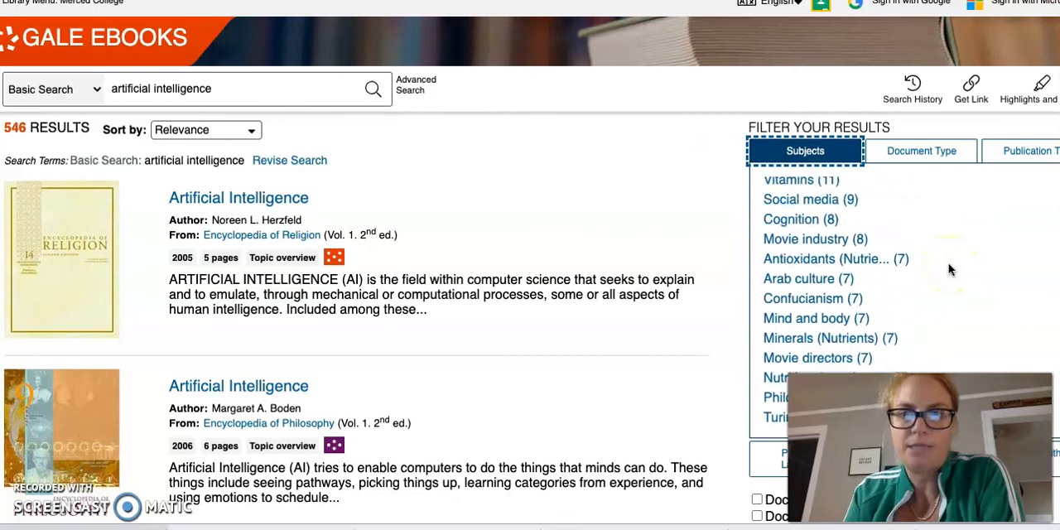